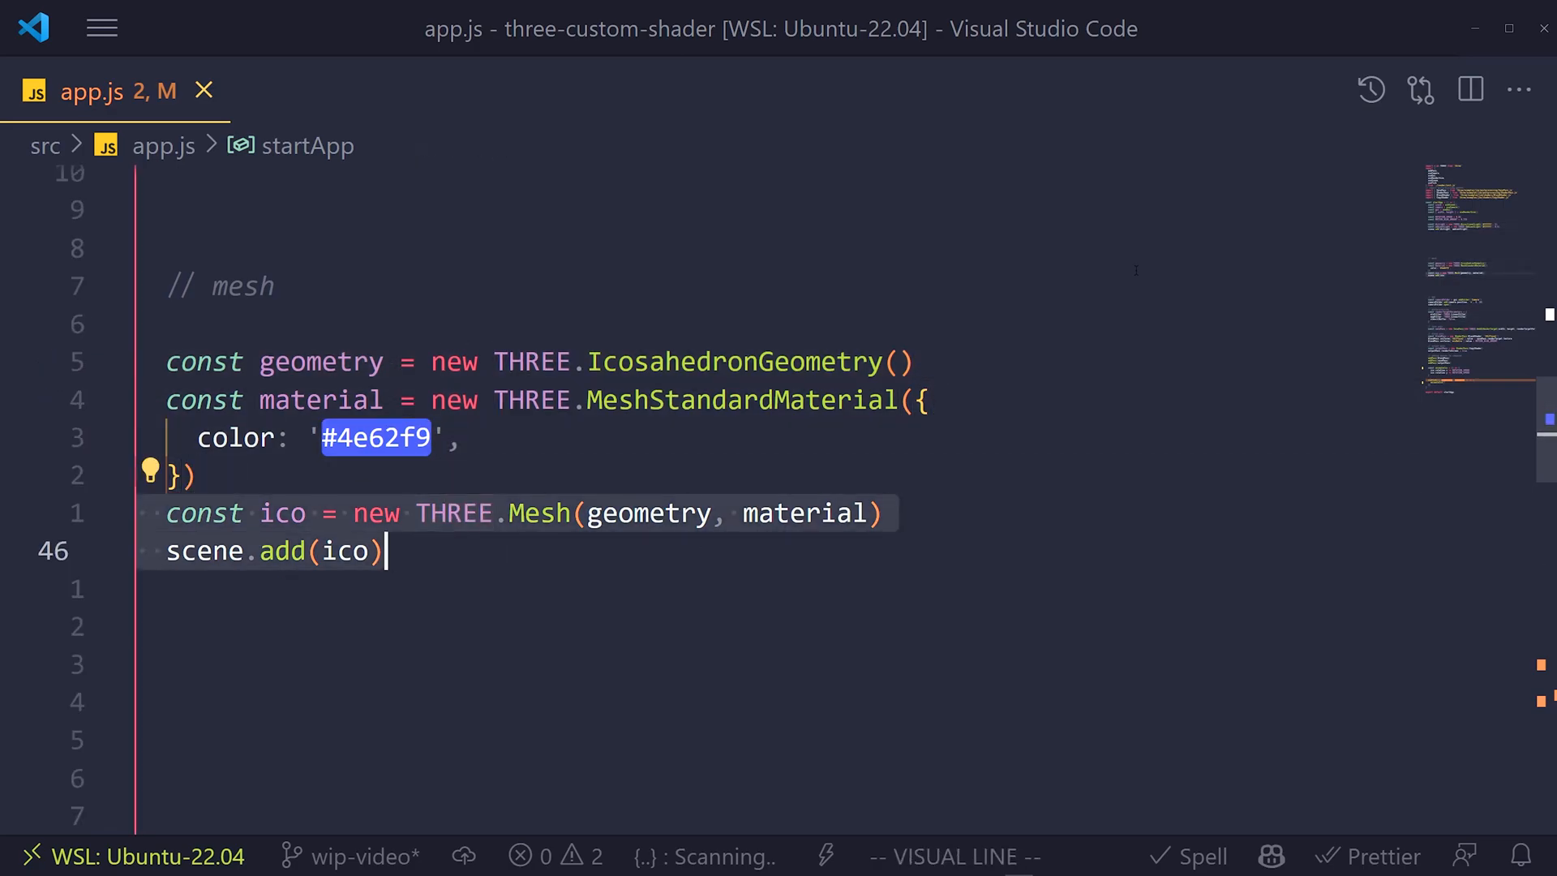
Replace the material class name with ShaderMaterial, keeping only the red color option.
{"action": "key", "text": "Escape"}
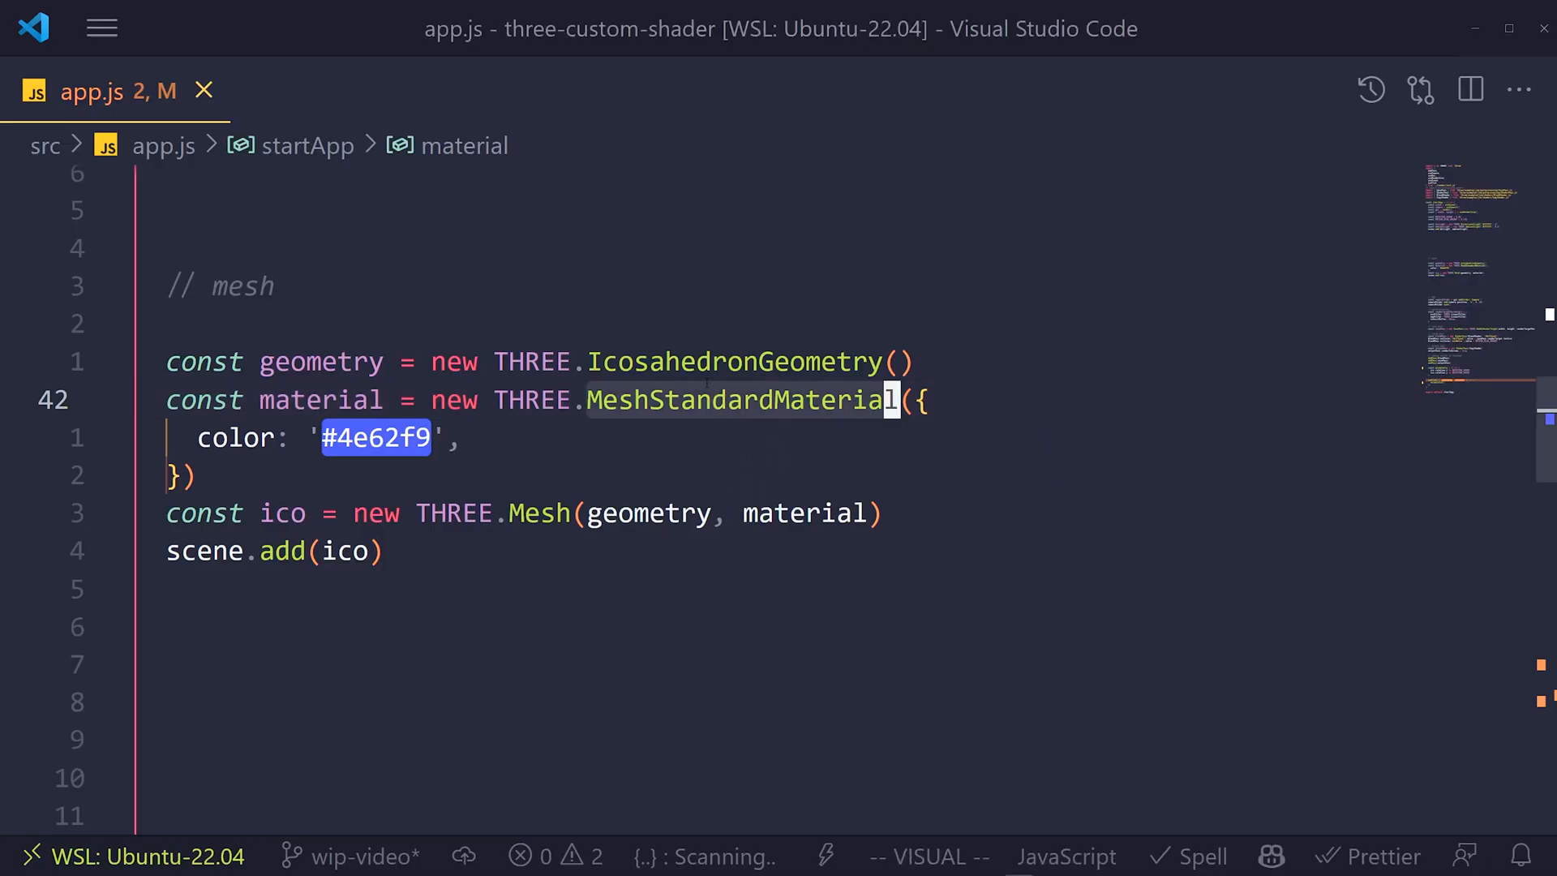
{"action": "type", "text": "Shader"}
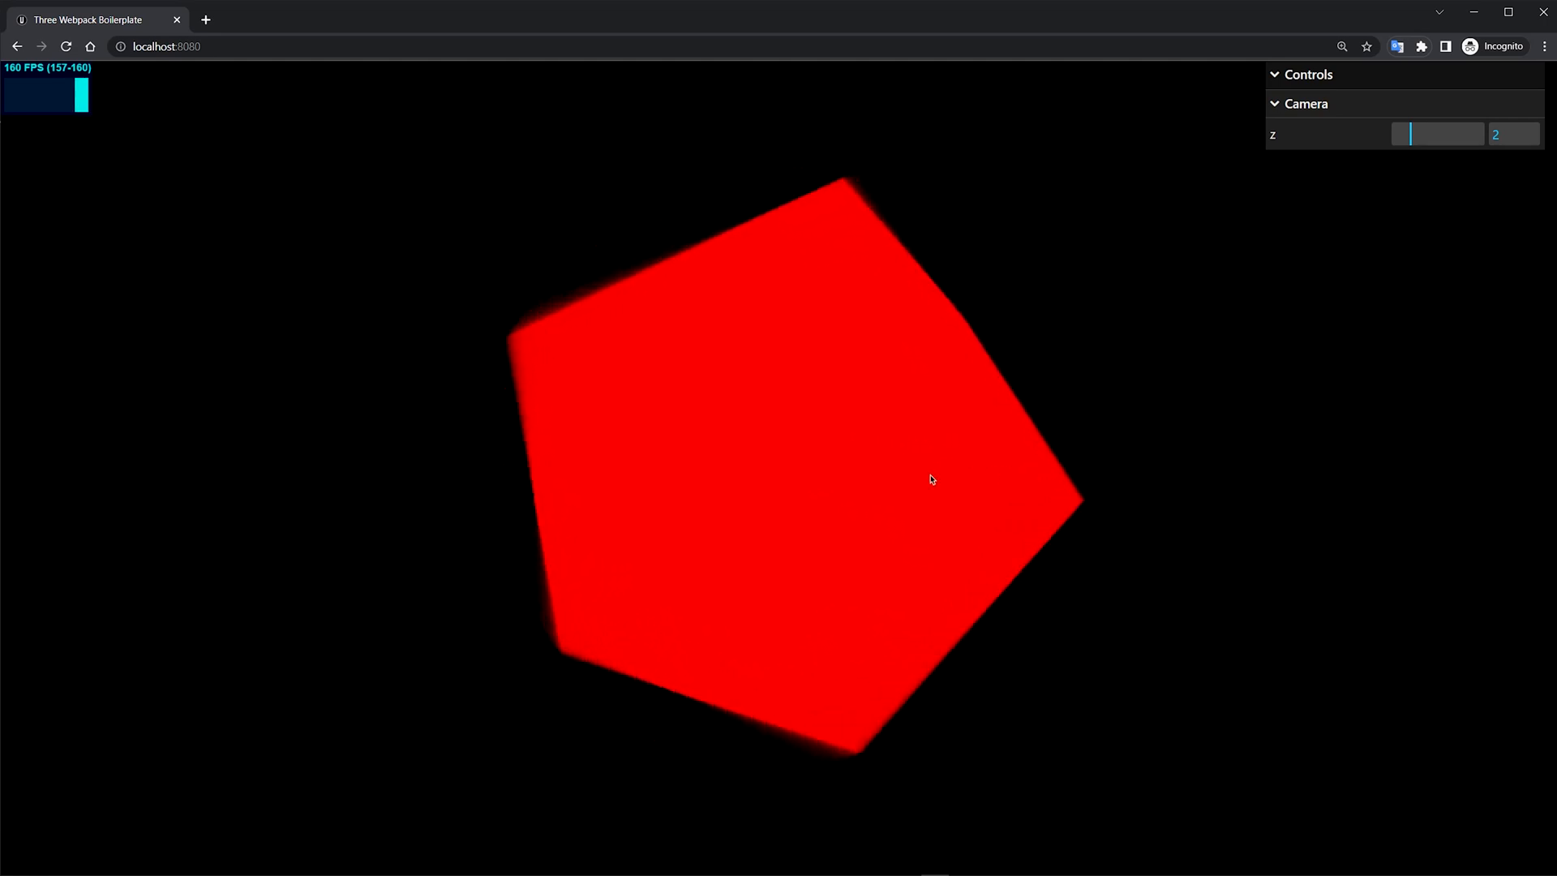
{"action": "mouse_move", "coordinate": [1254, 657]}
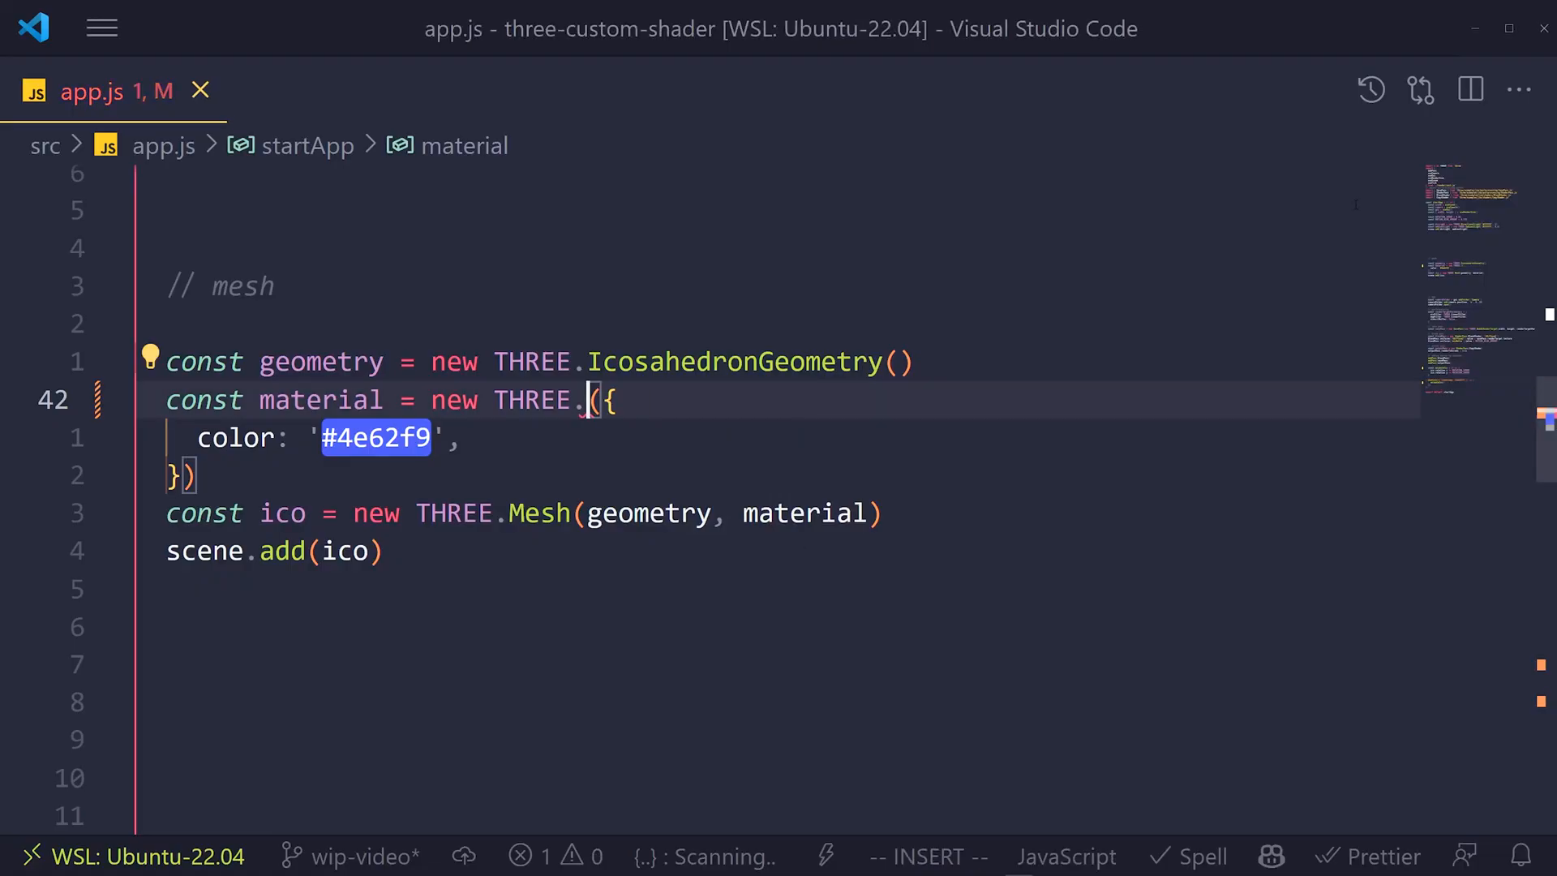
Make it a MeshStandardMaterial with onBeforeCompile: (shader) => { console.log(shader) } and save.
{"action": "type", "text": "MeshStandardMaterial"}
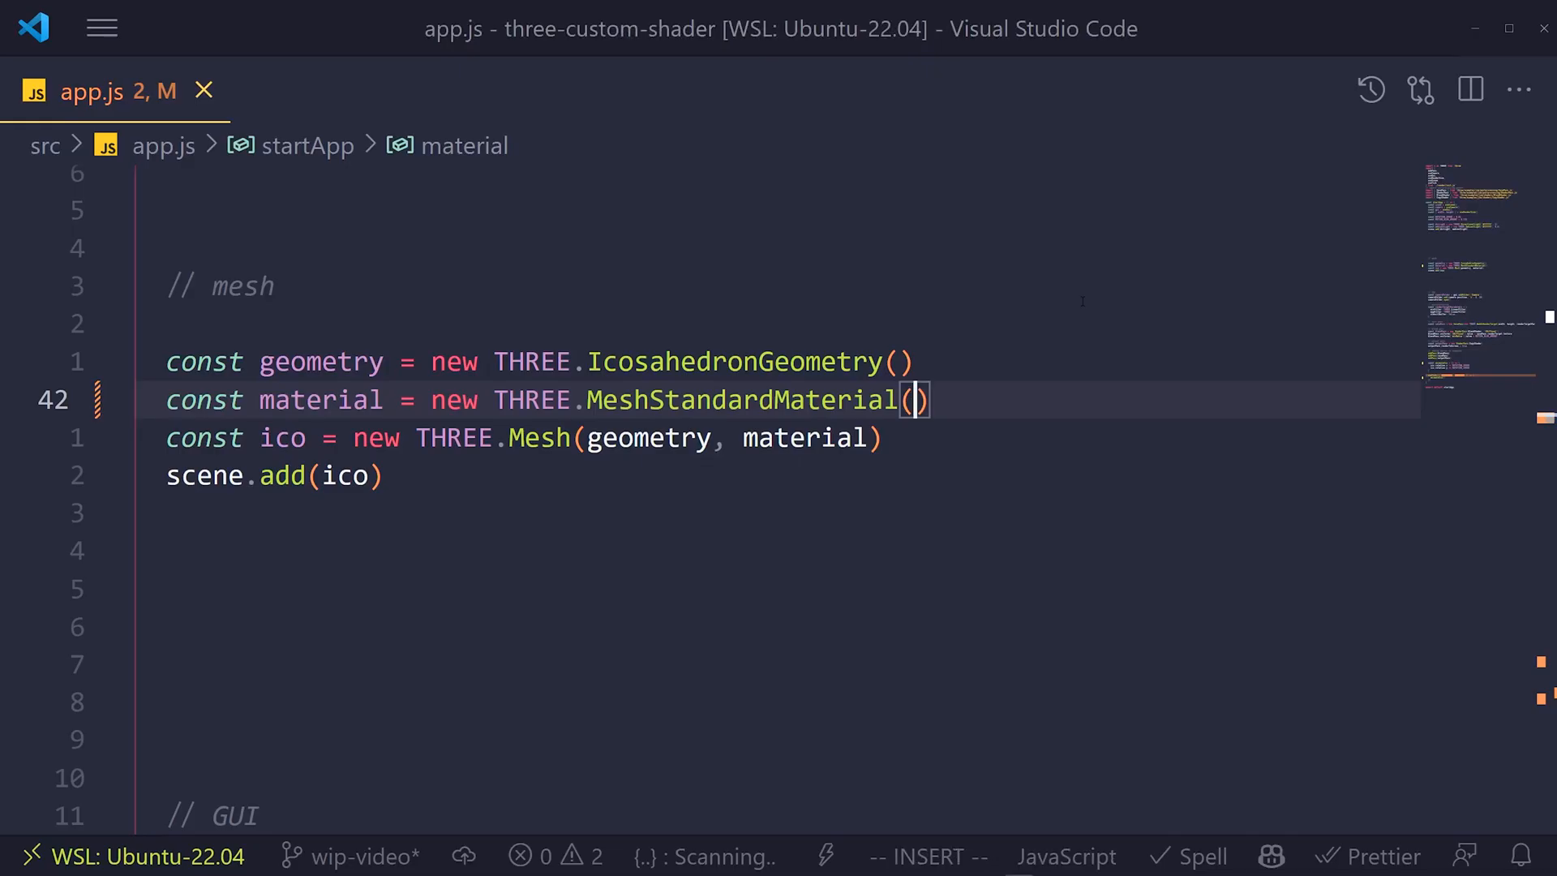
{"action": "type", "text": "{"}
{"action": "type", "text": "onBeforeCompi"}
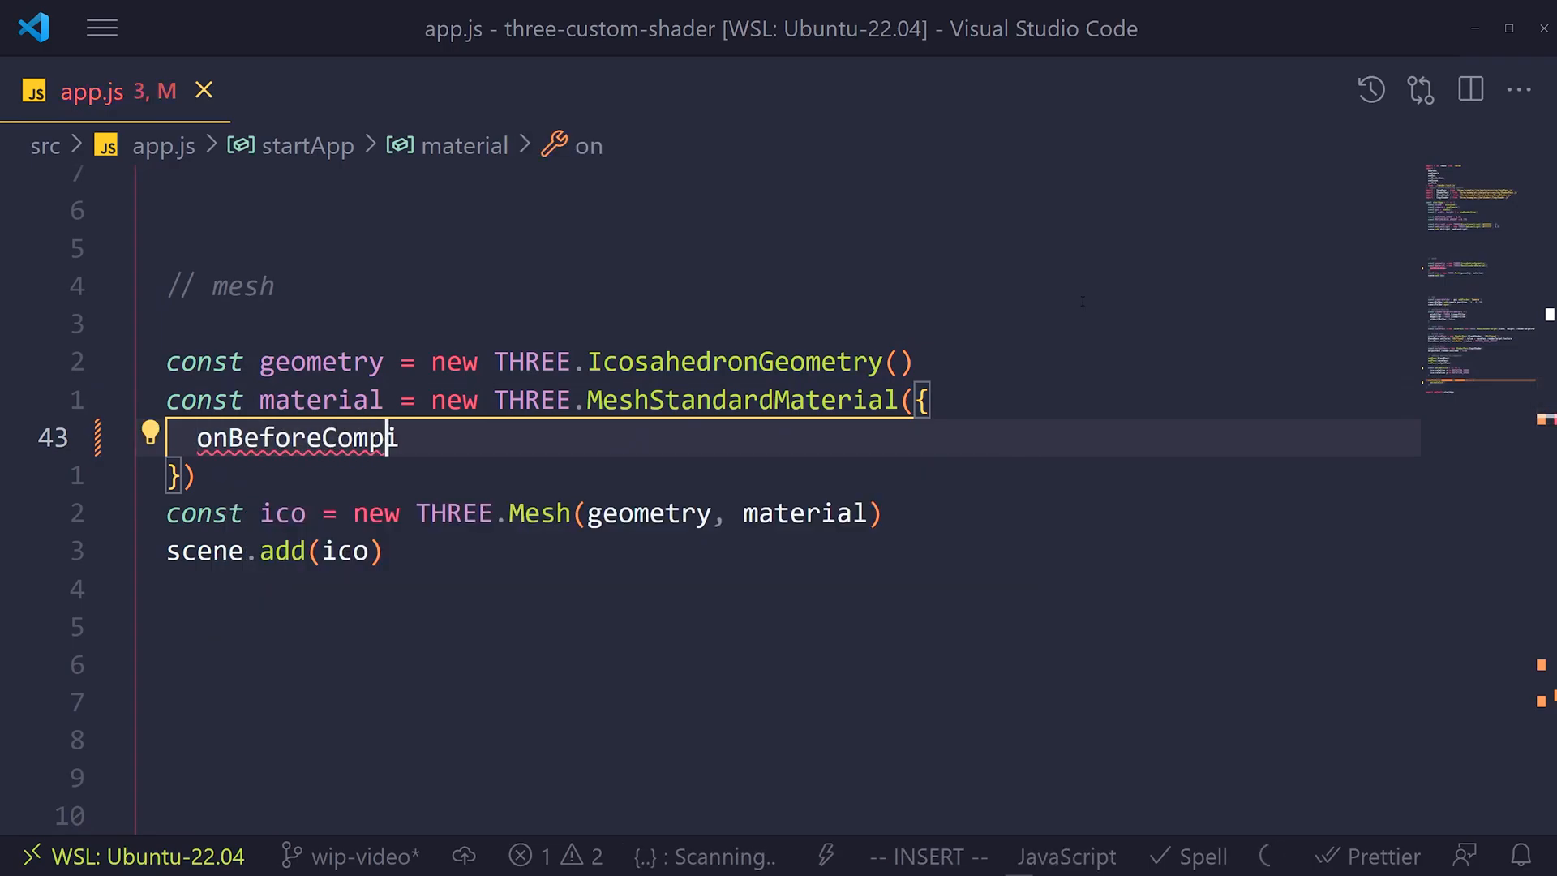
{"action": "type", "text": "le:"}
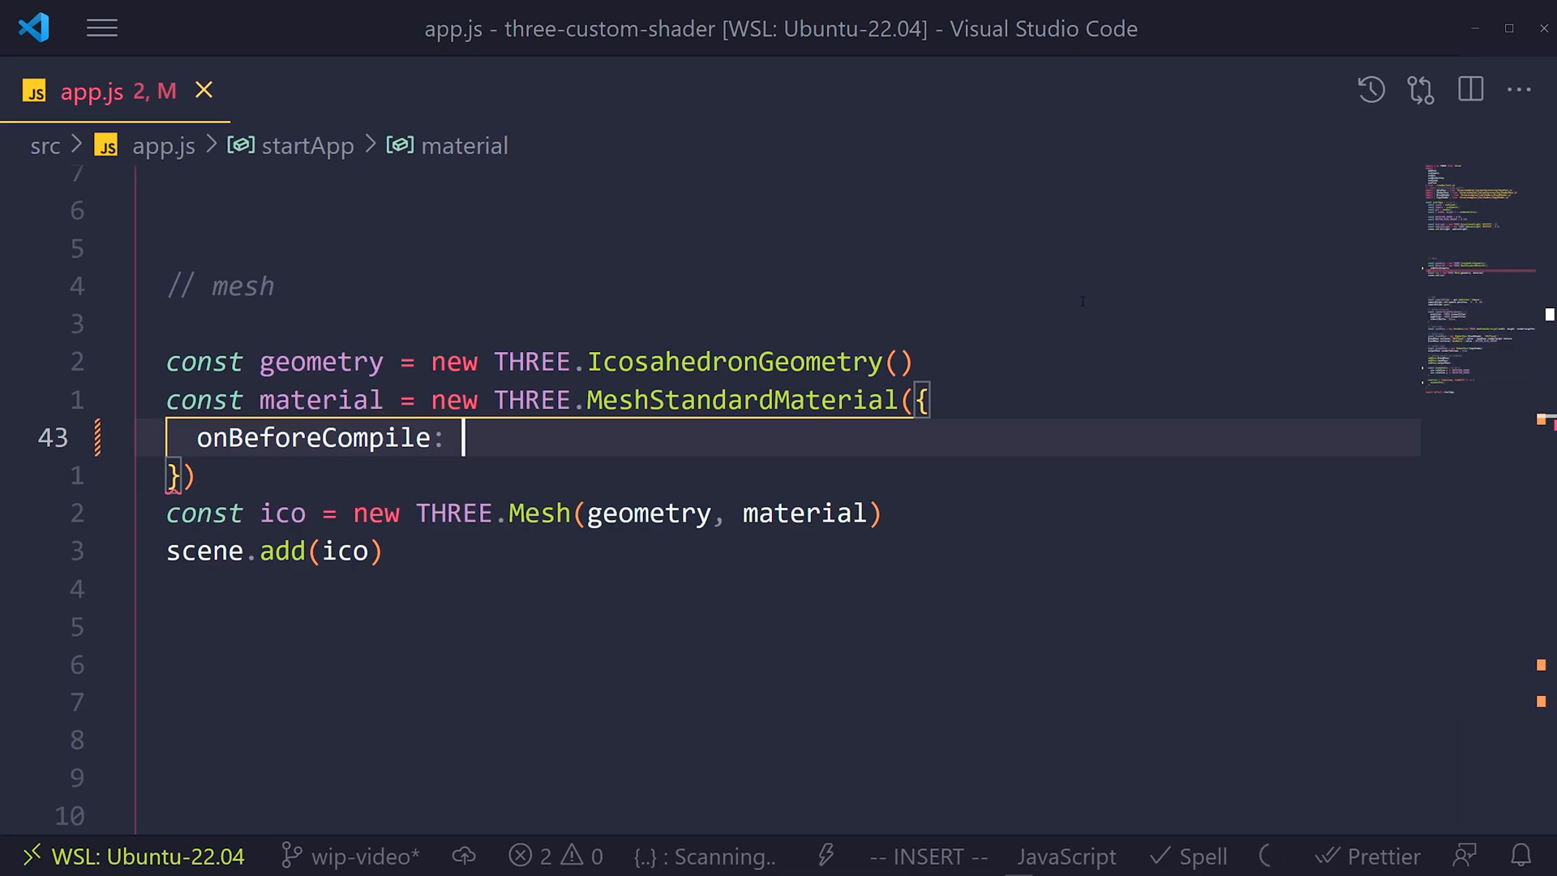
{"action": "type", "text": "(shader) => {"}
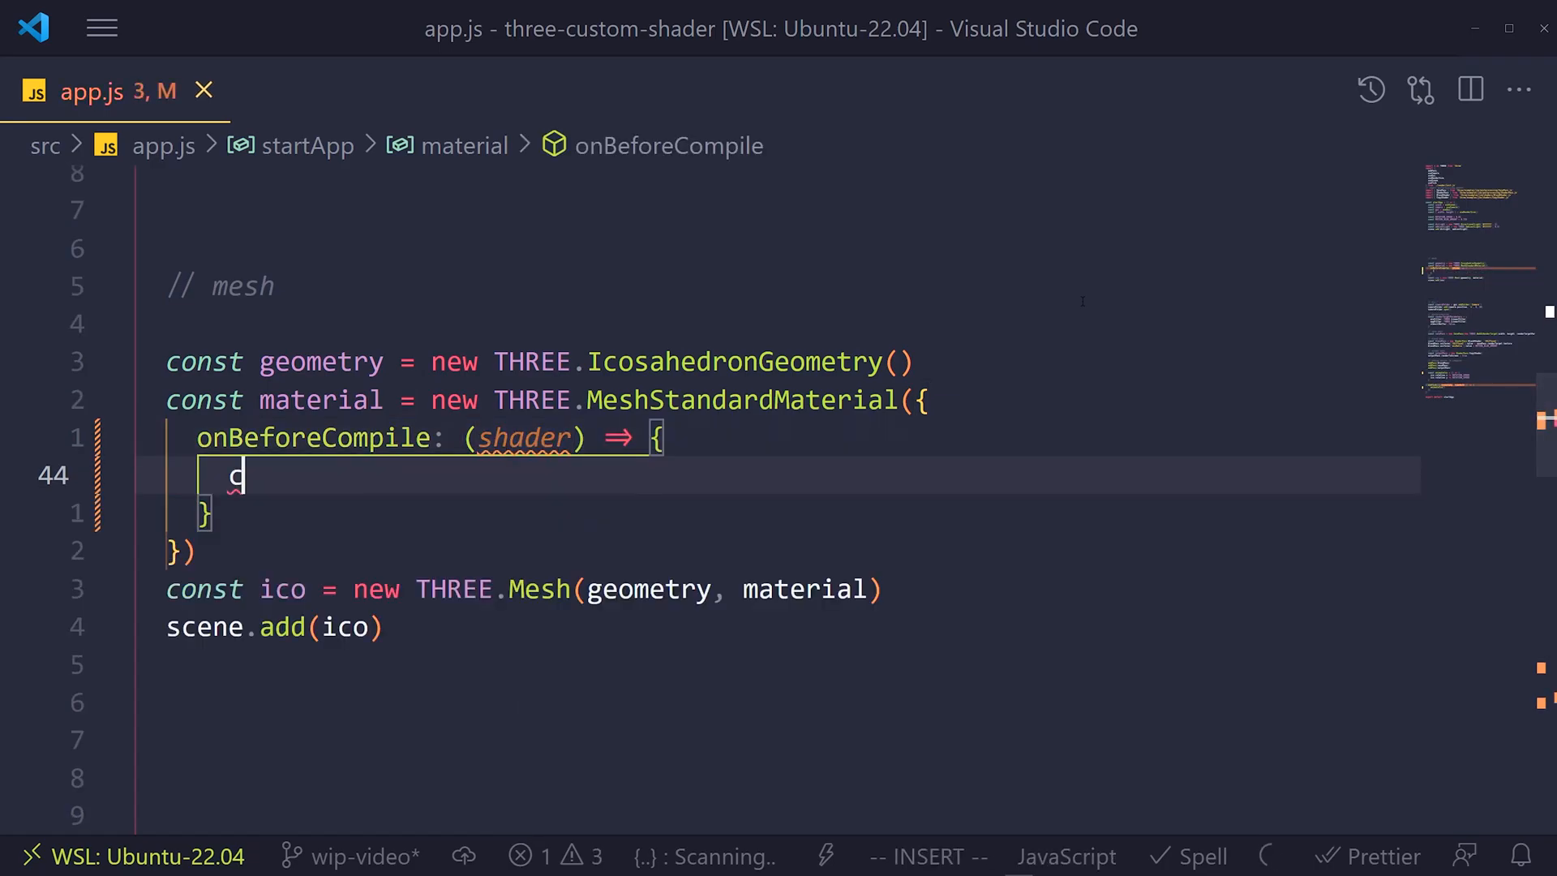
{"action": "type", "text": "console.log(sh"}
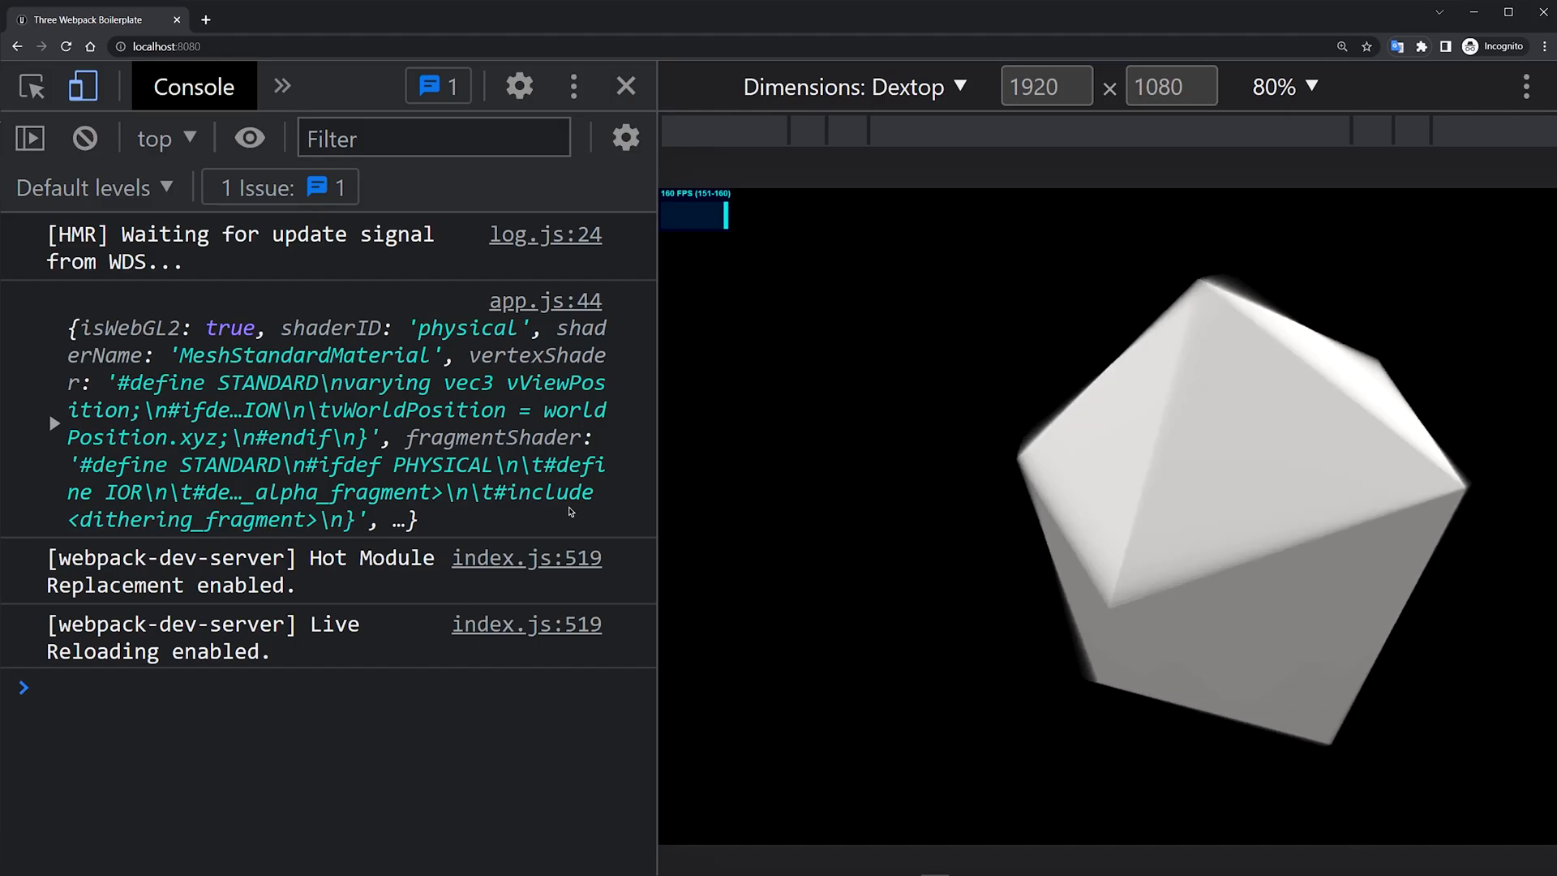
Expand the logged shader object in the DevTools console and scroll to its vertexShader source.
{"action": "left_click", "coordinate": [57, 421]}
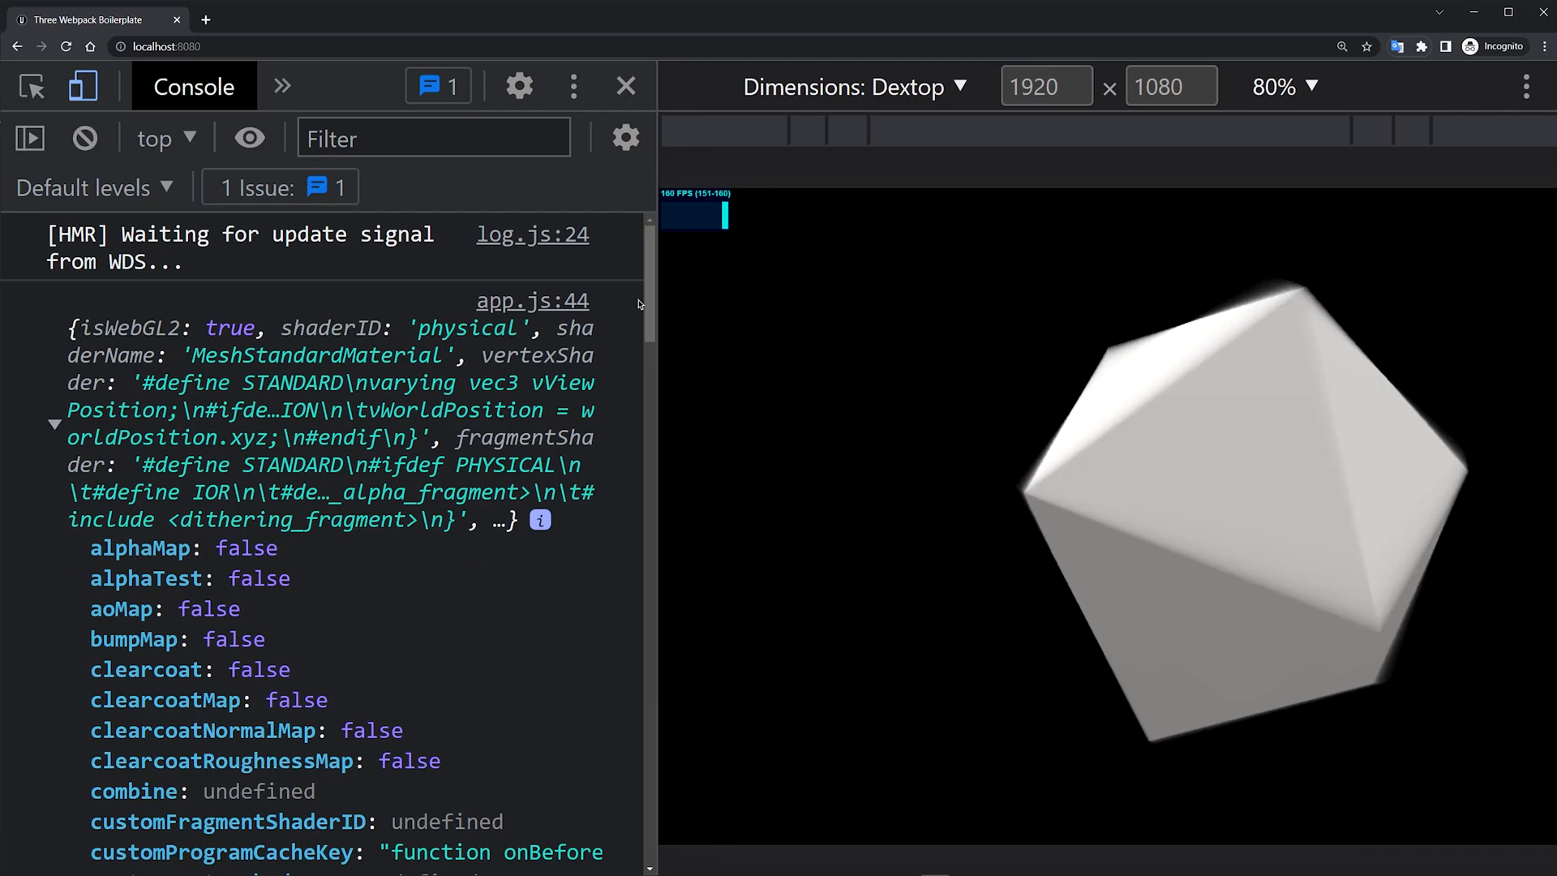
{"action": "scroll", "scroll_direction": "down", "scroll_amount": 3}
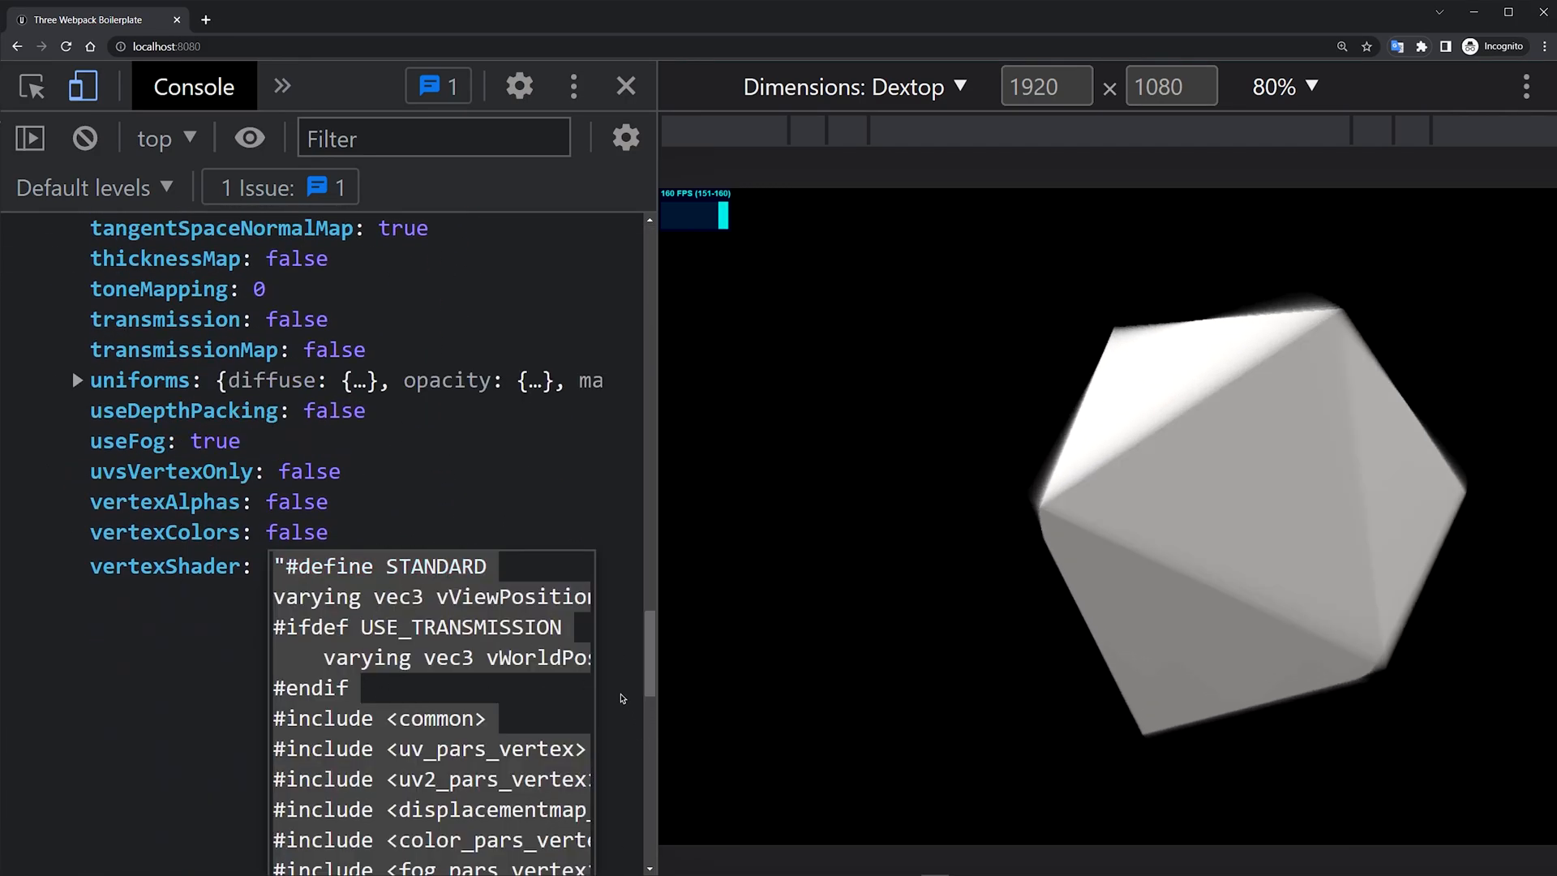
{"action": "scroll", "scroll_direction": "up", "scroll_amount": 3}
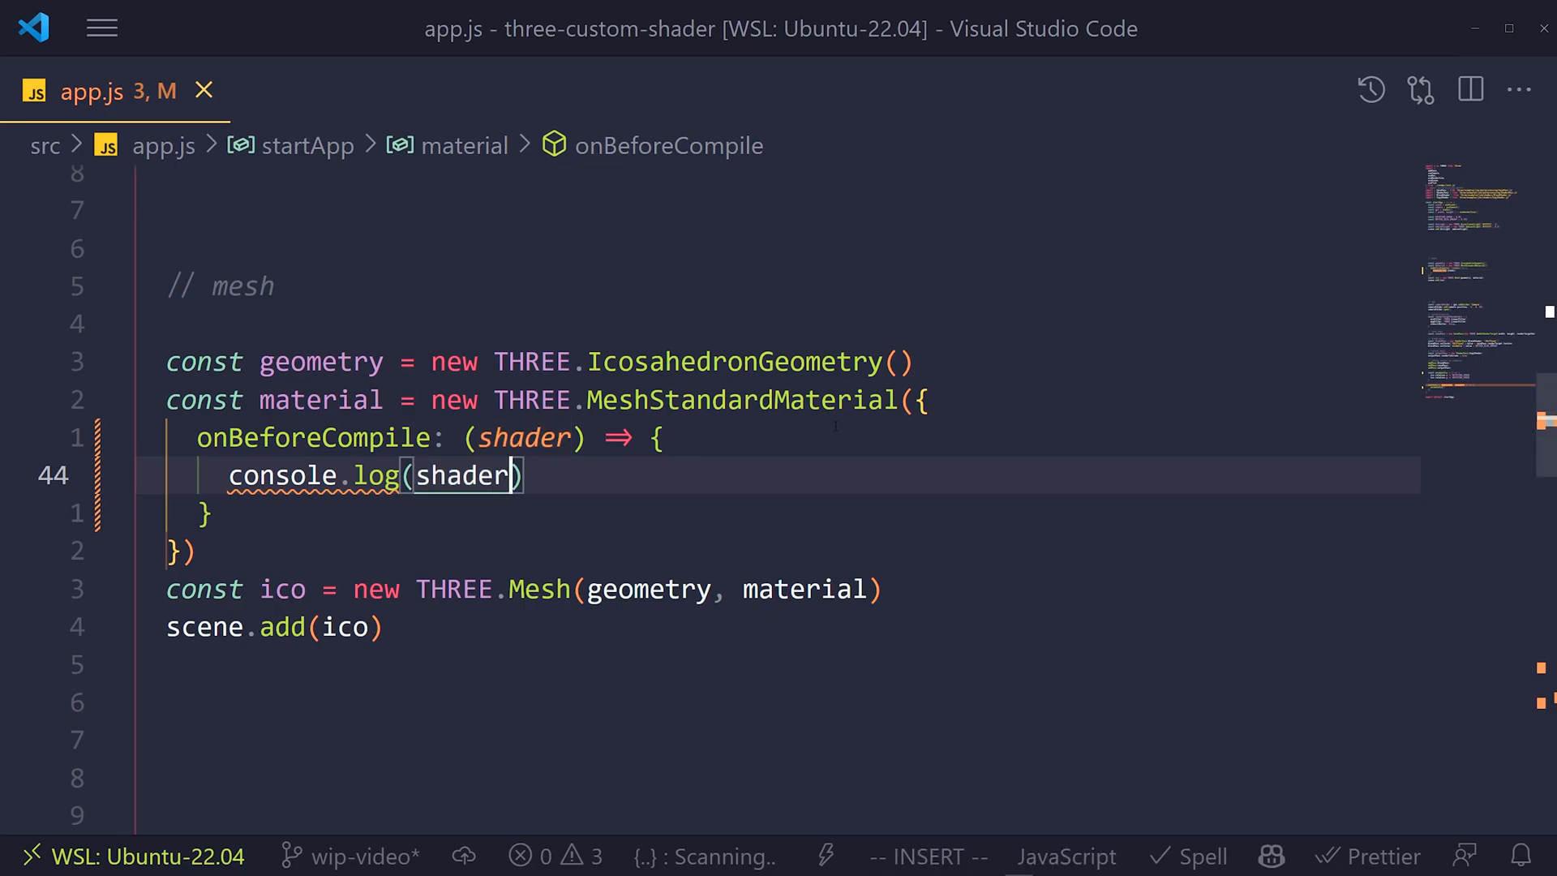
Log shader.fragmentShader instead and scroll through the printed GLSL down to the lighting code.
{"action": "type", "text": ".frag"}
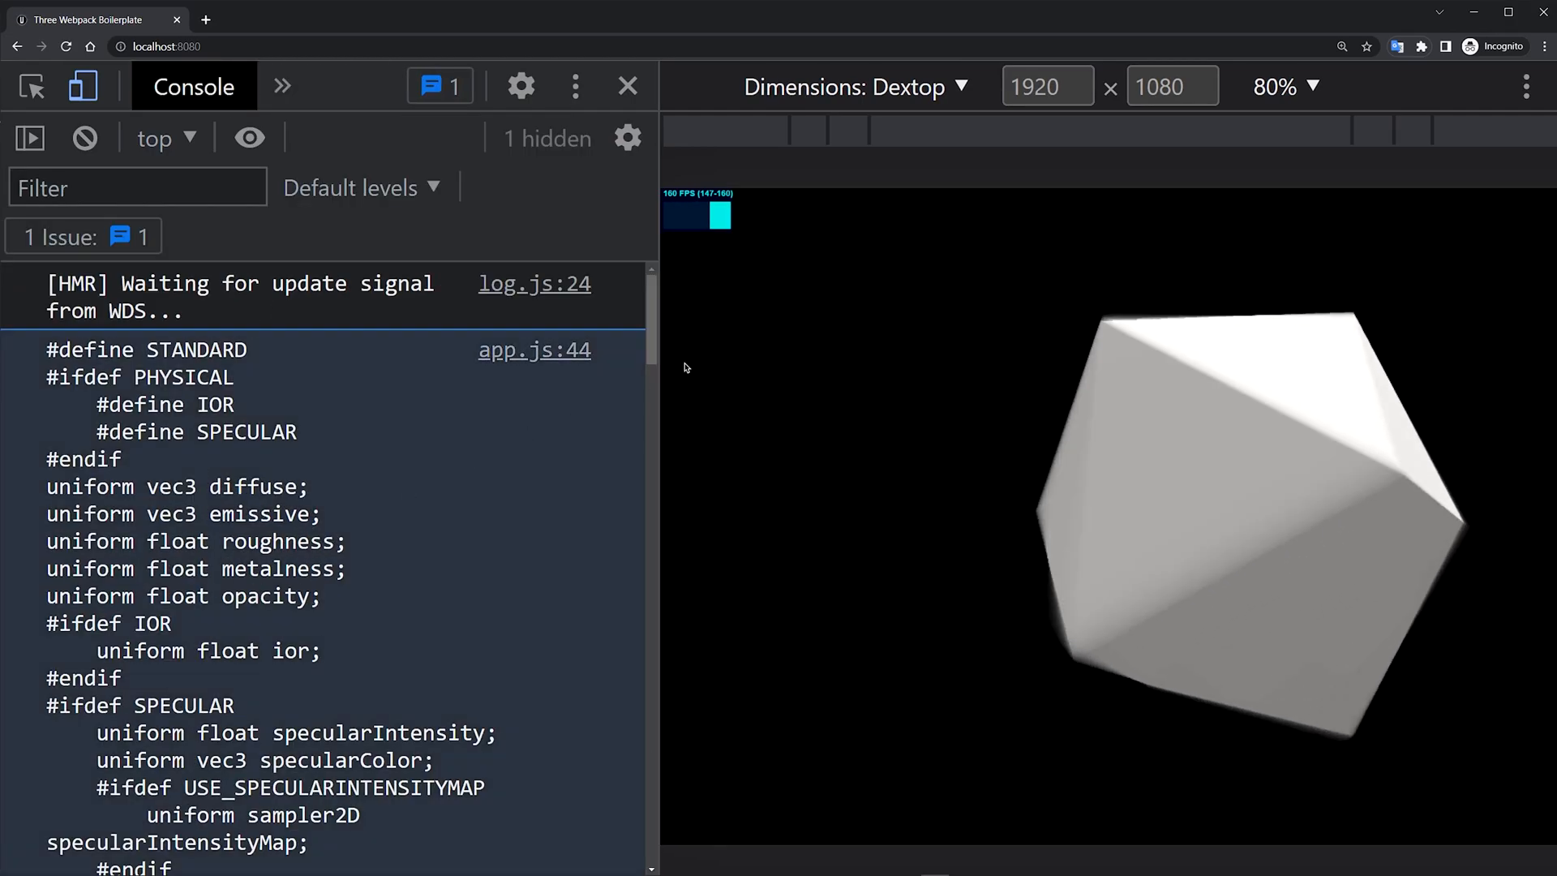
{"action": "scroll", "scroll_direction": "down", "scroll_amount": 3}
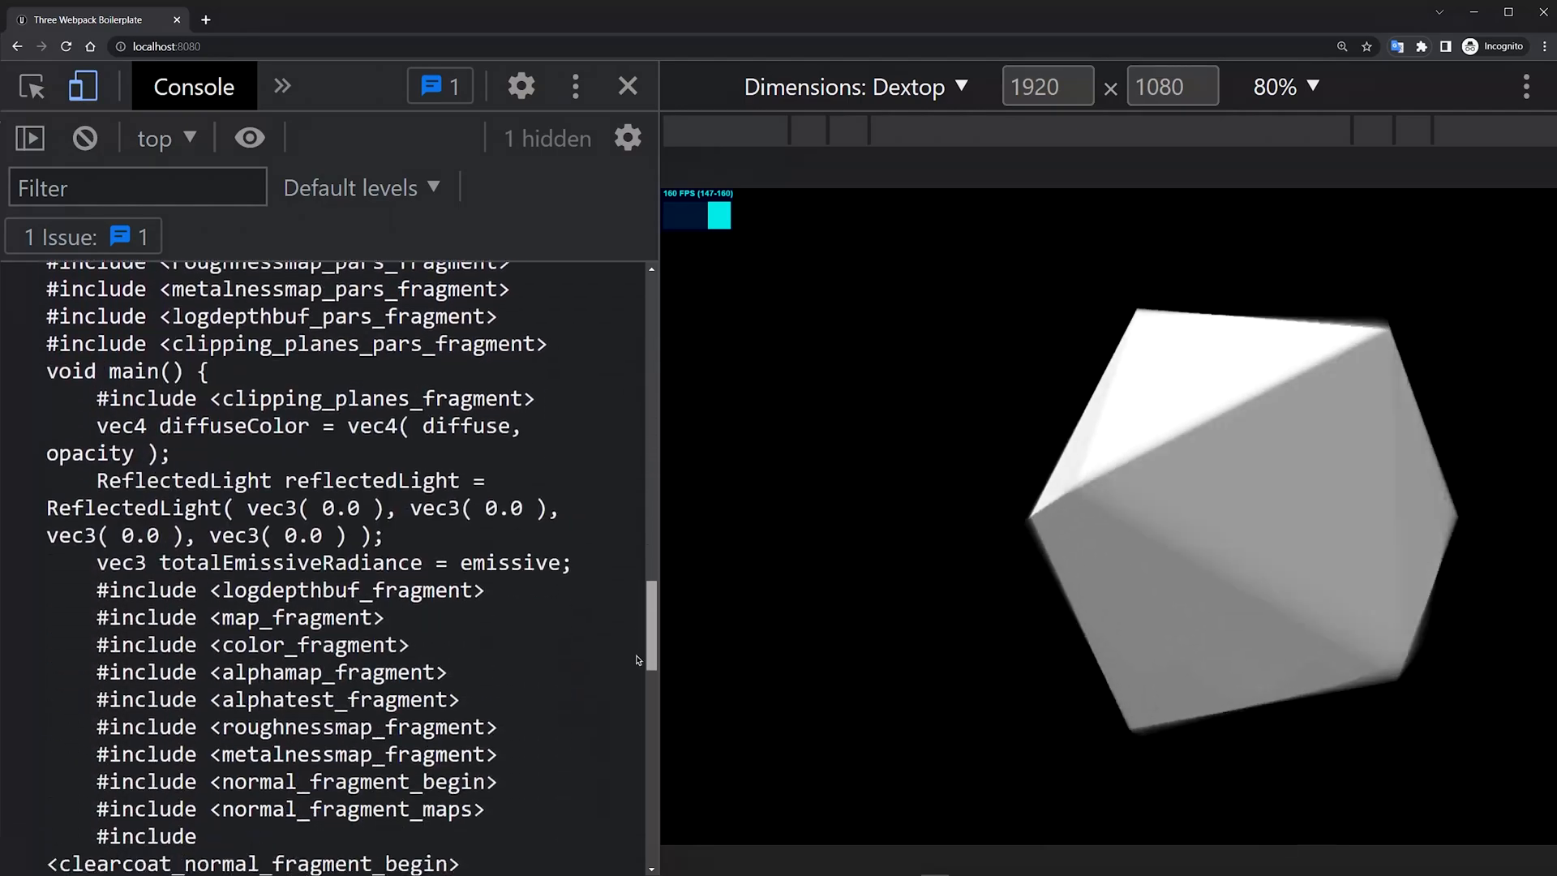
{"action": "scroll", "scroll_direction": "up", "scroll_amount": 3}
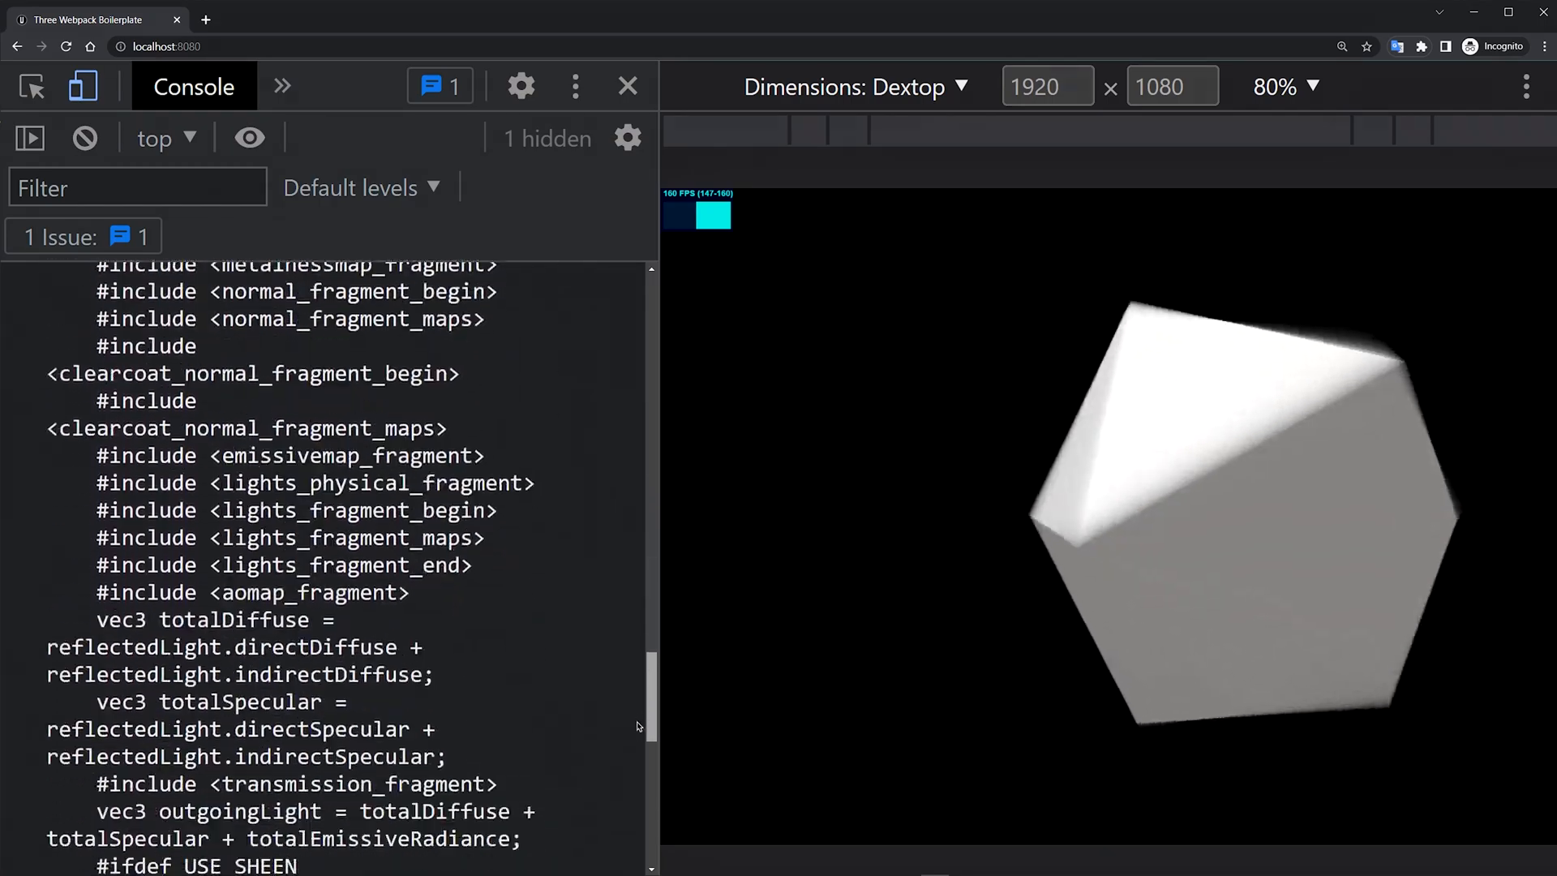
{"action": "scroll", "scroll_direction": "up", "scroll_amount": 3}
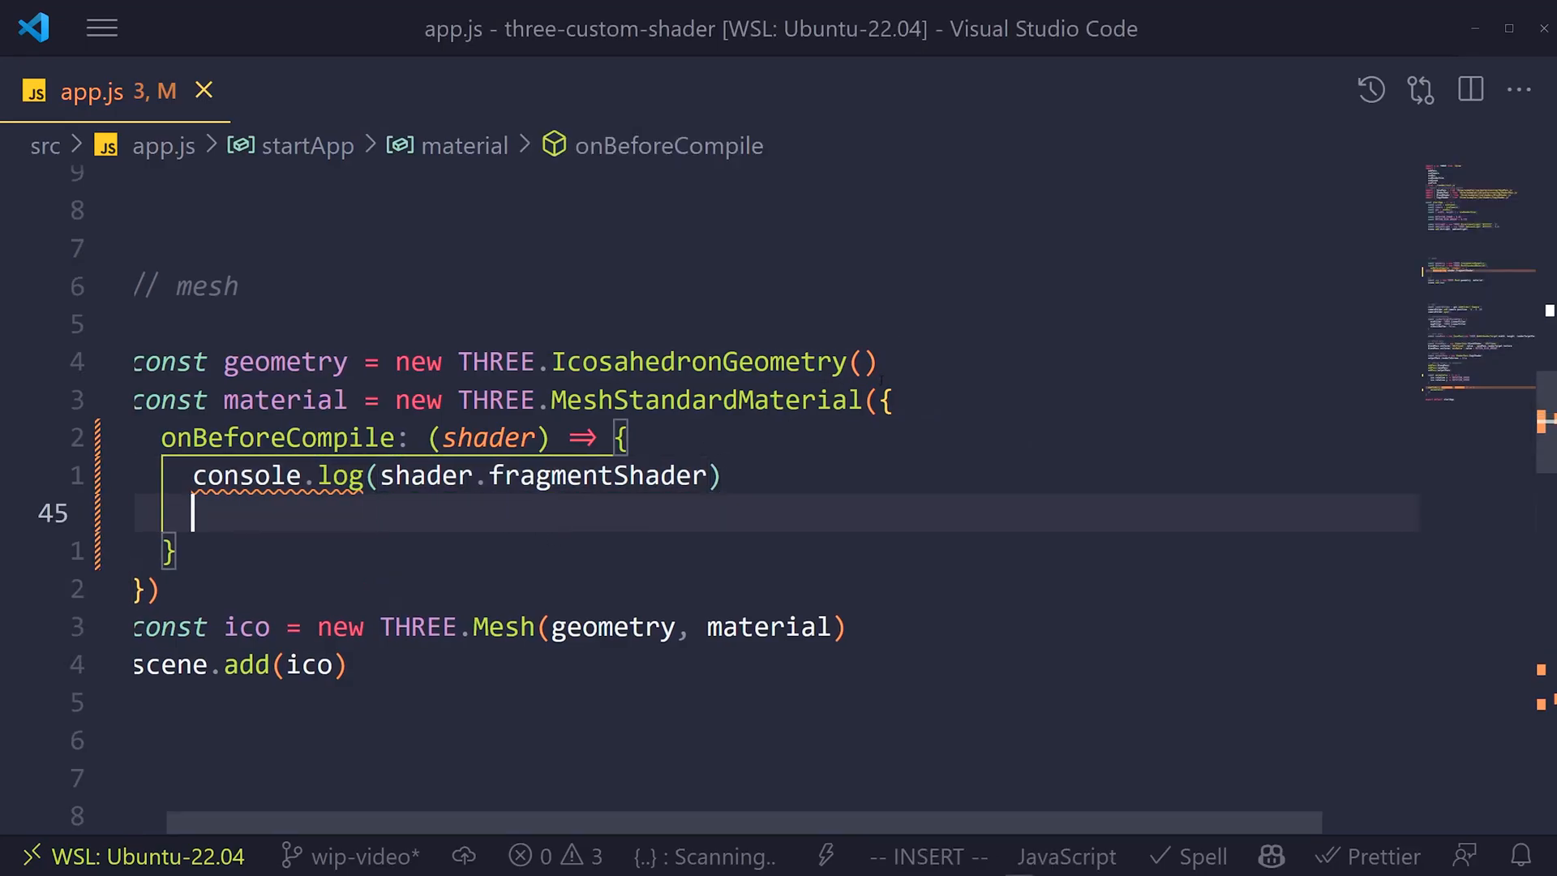
Assign shader.fragmentShader.replace('#include <color_fragment>', ...) with the include repeated on a new line.
{"action": "type", "text": "shader.fragmentShader = shade"}
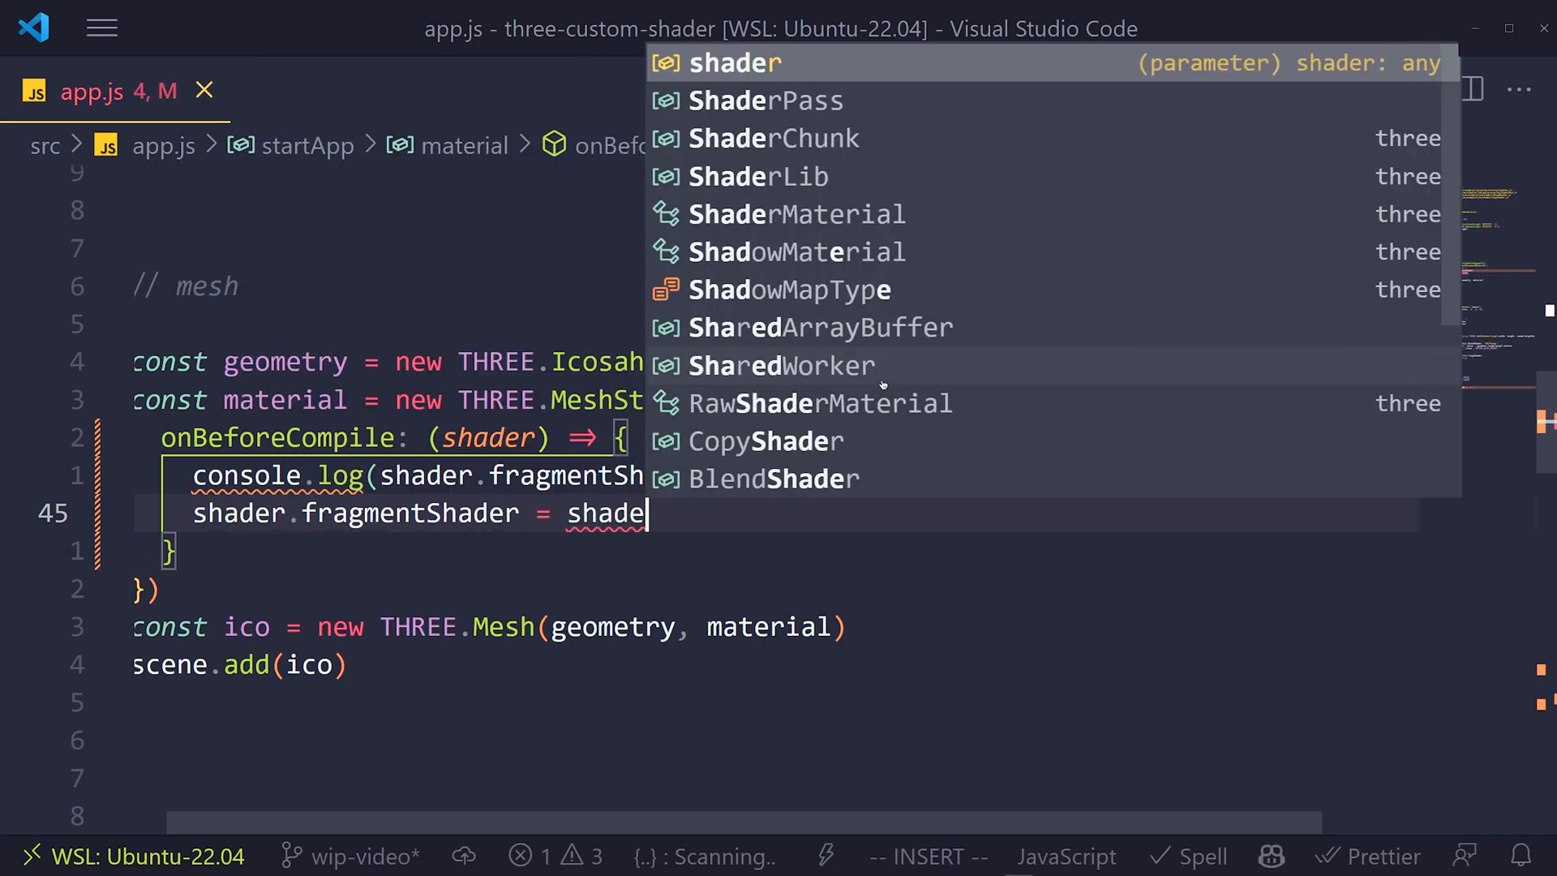
{"action": "type", "text": "r.fragmentShader."}
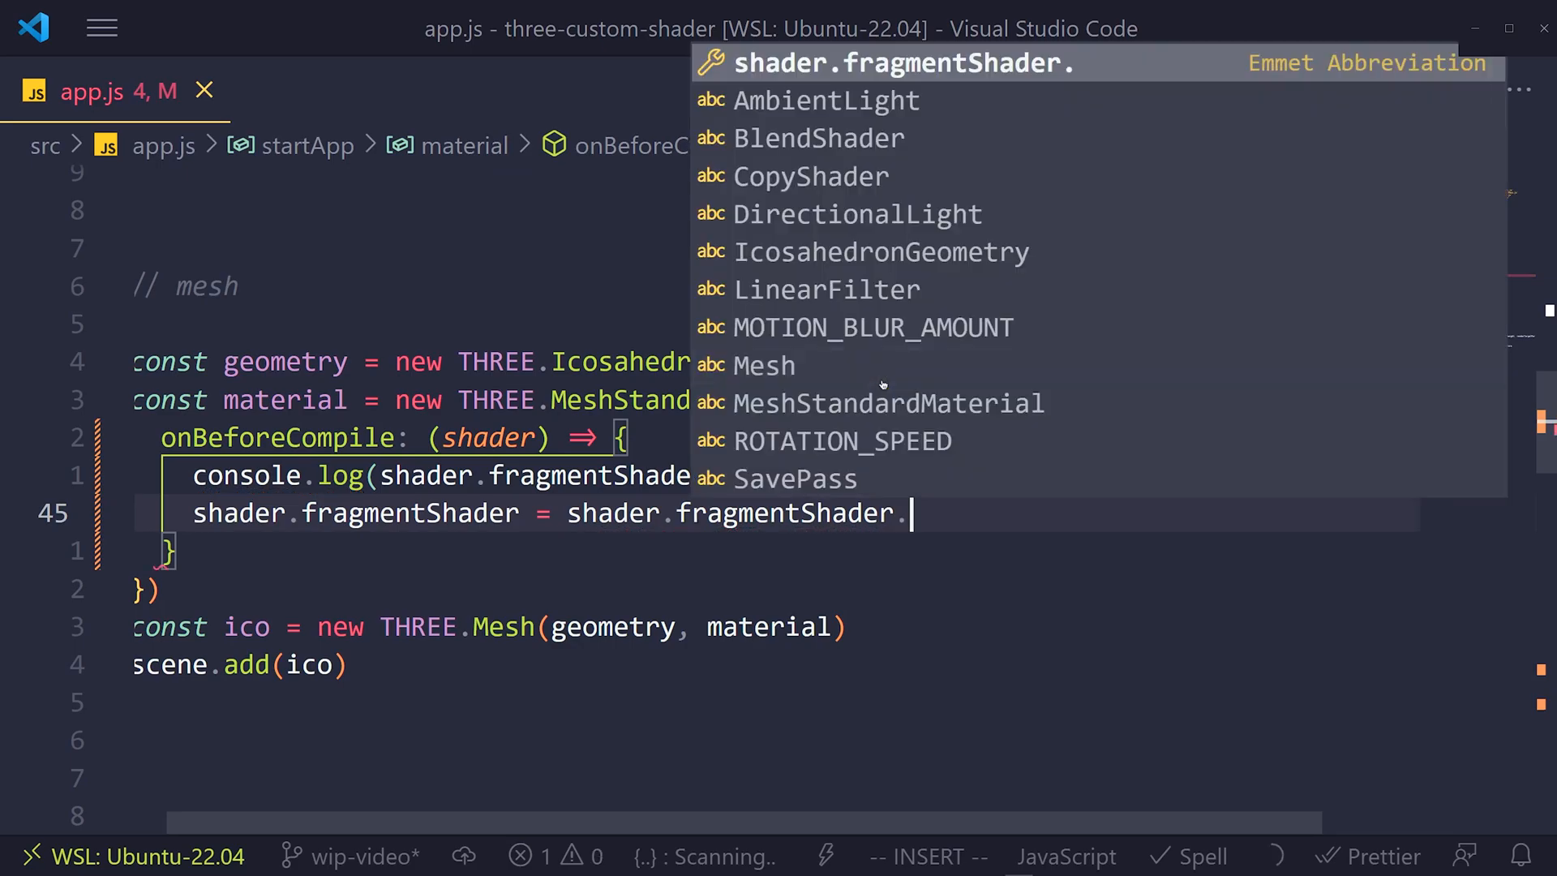
{"action": "type", "text": "replace("}
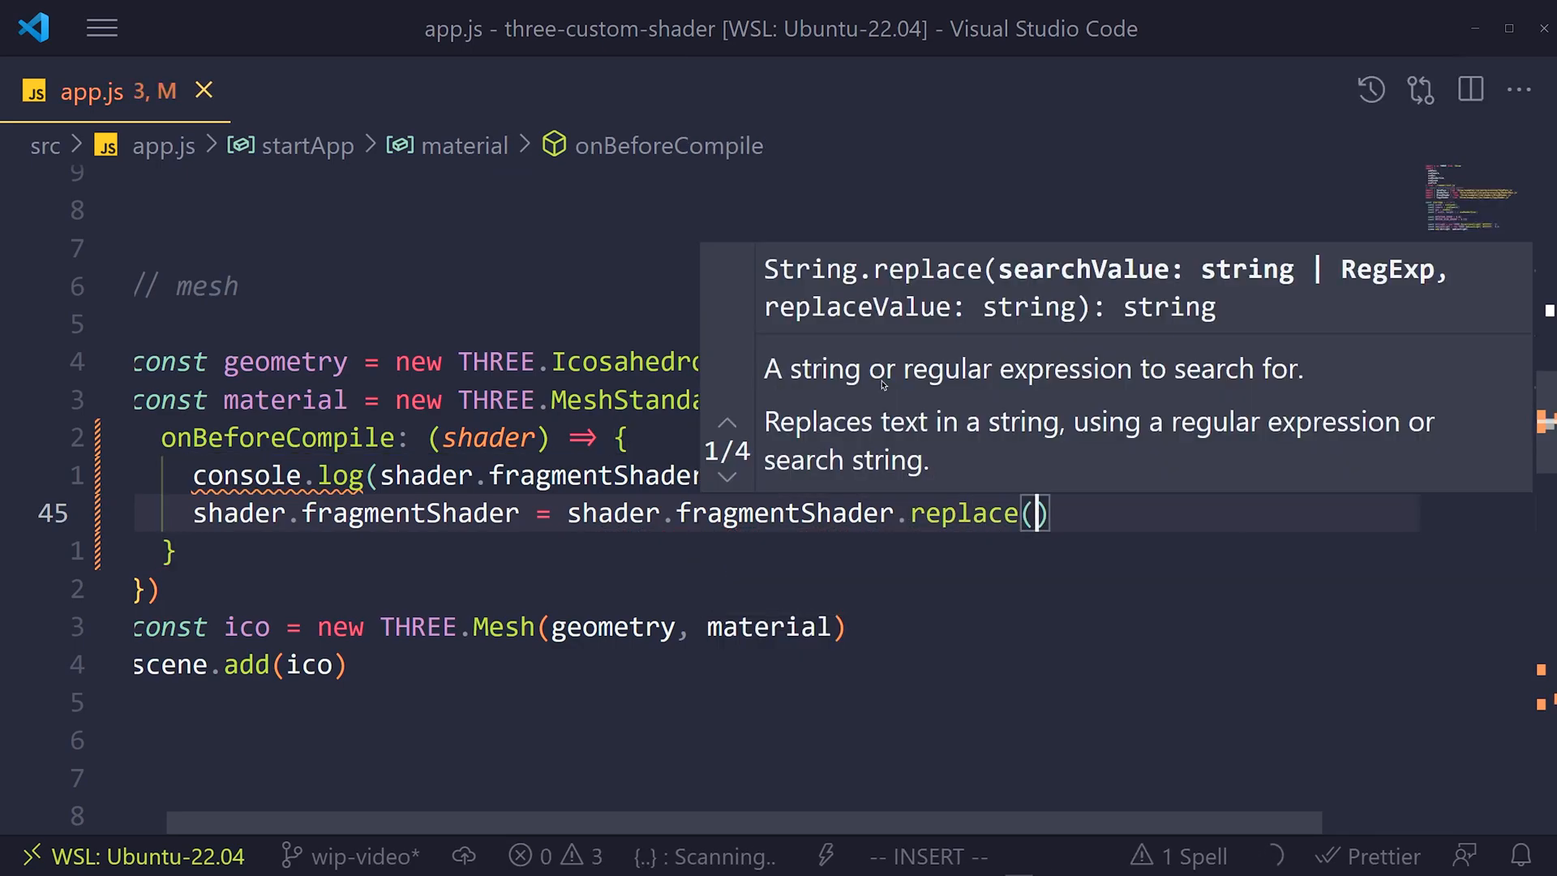
{"action": "type", "text": "`#include <color_fragment>`"}
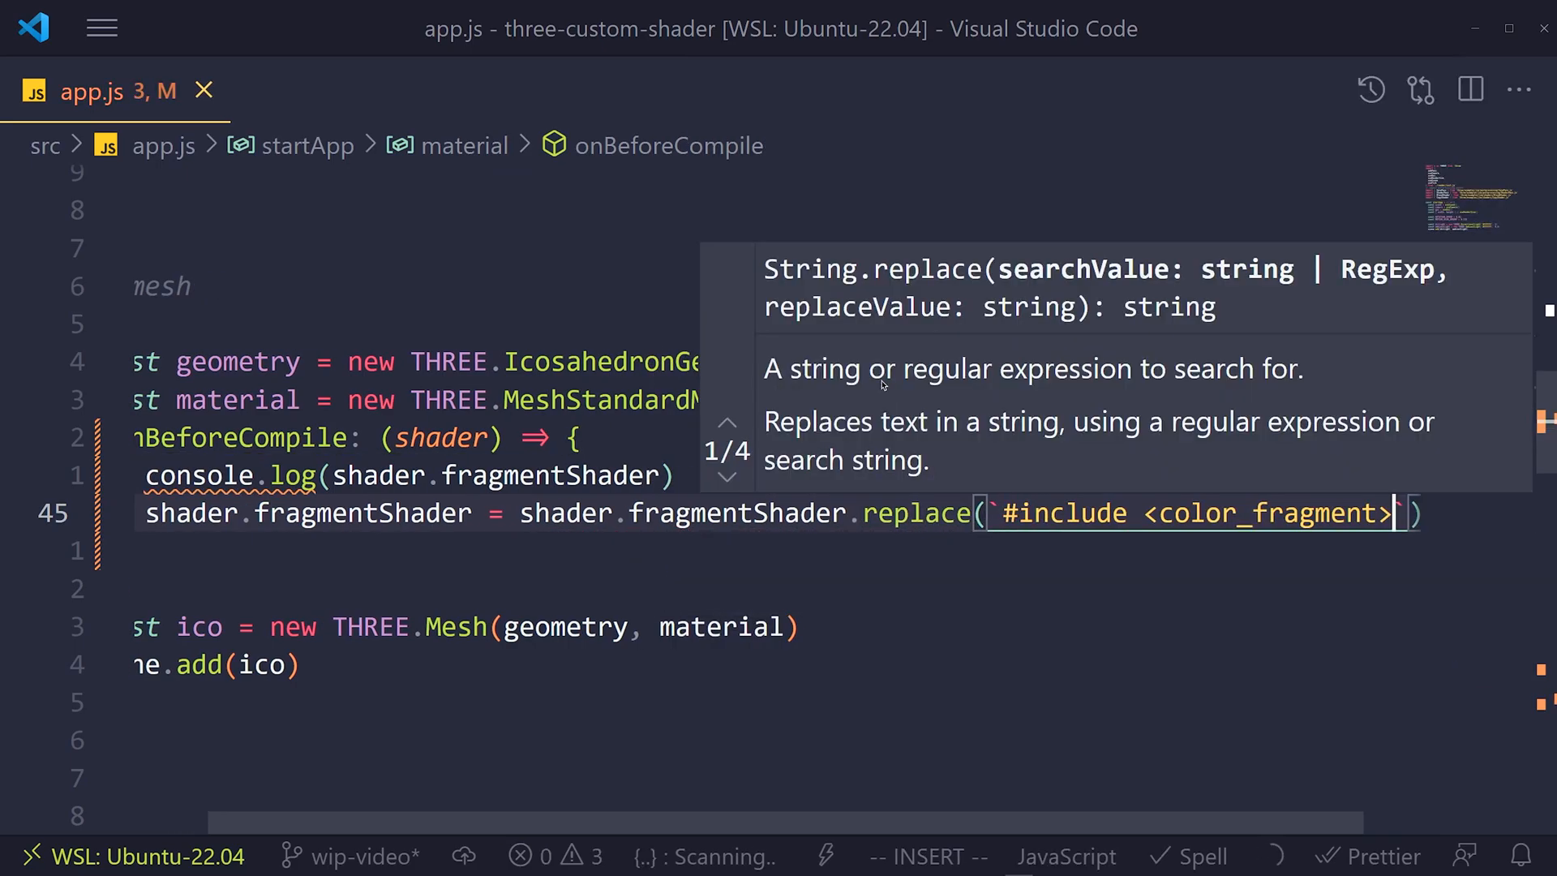
{"action": "key", "text": "Escape"}
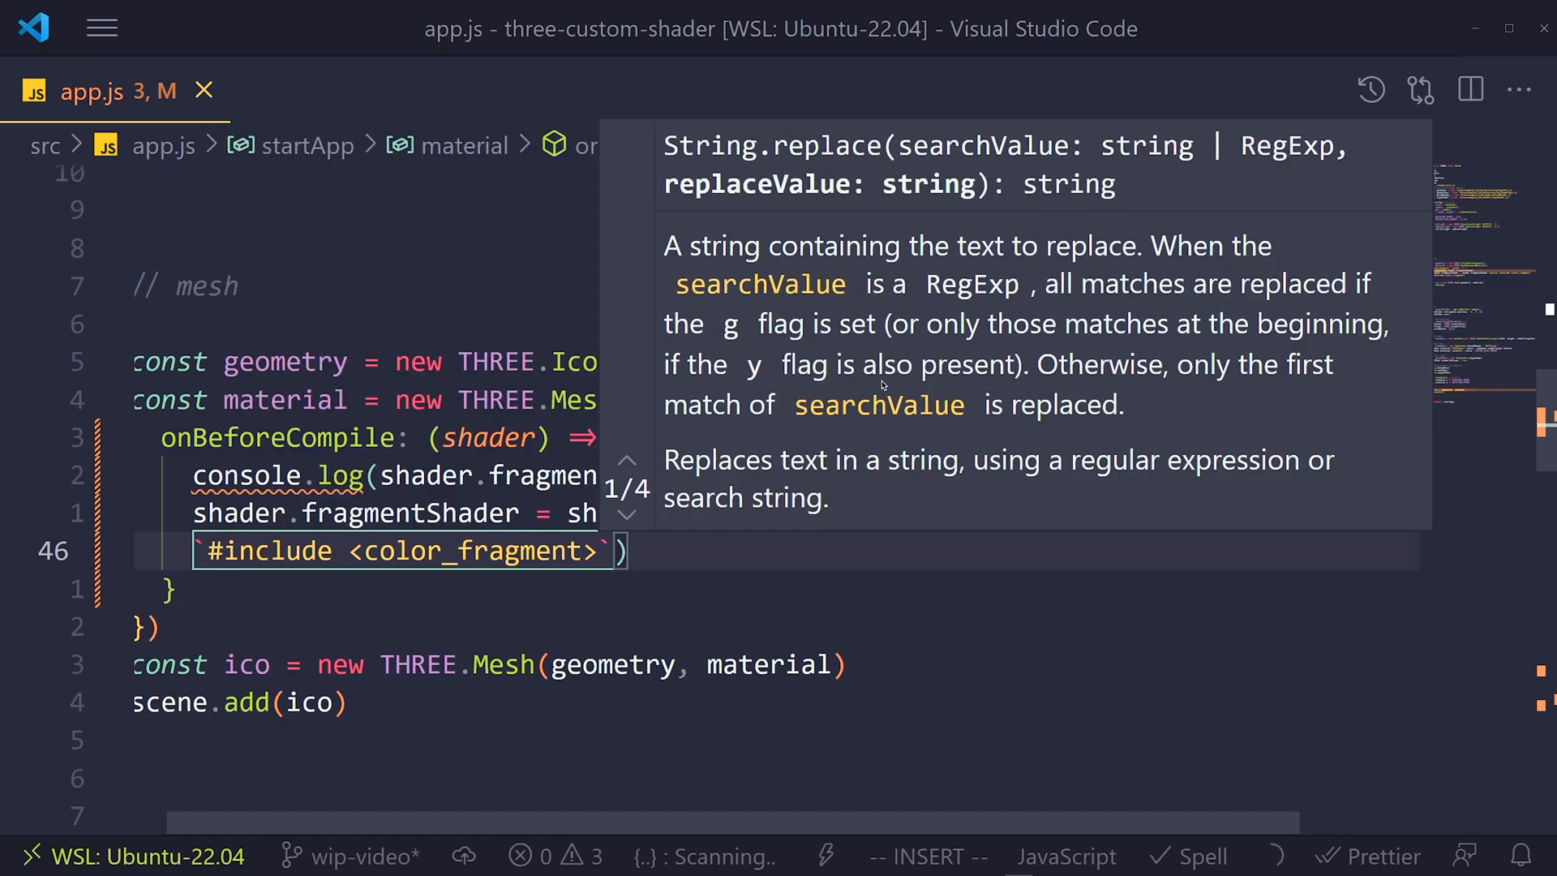
{"action": "key", "text": "Escape"}
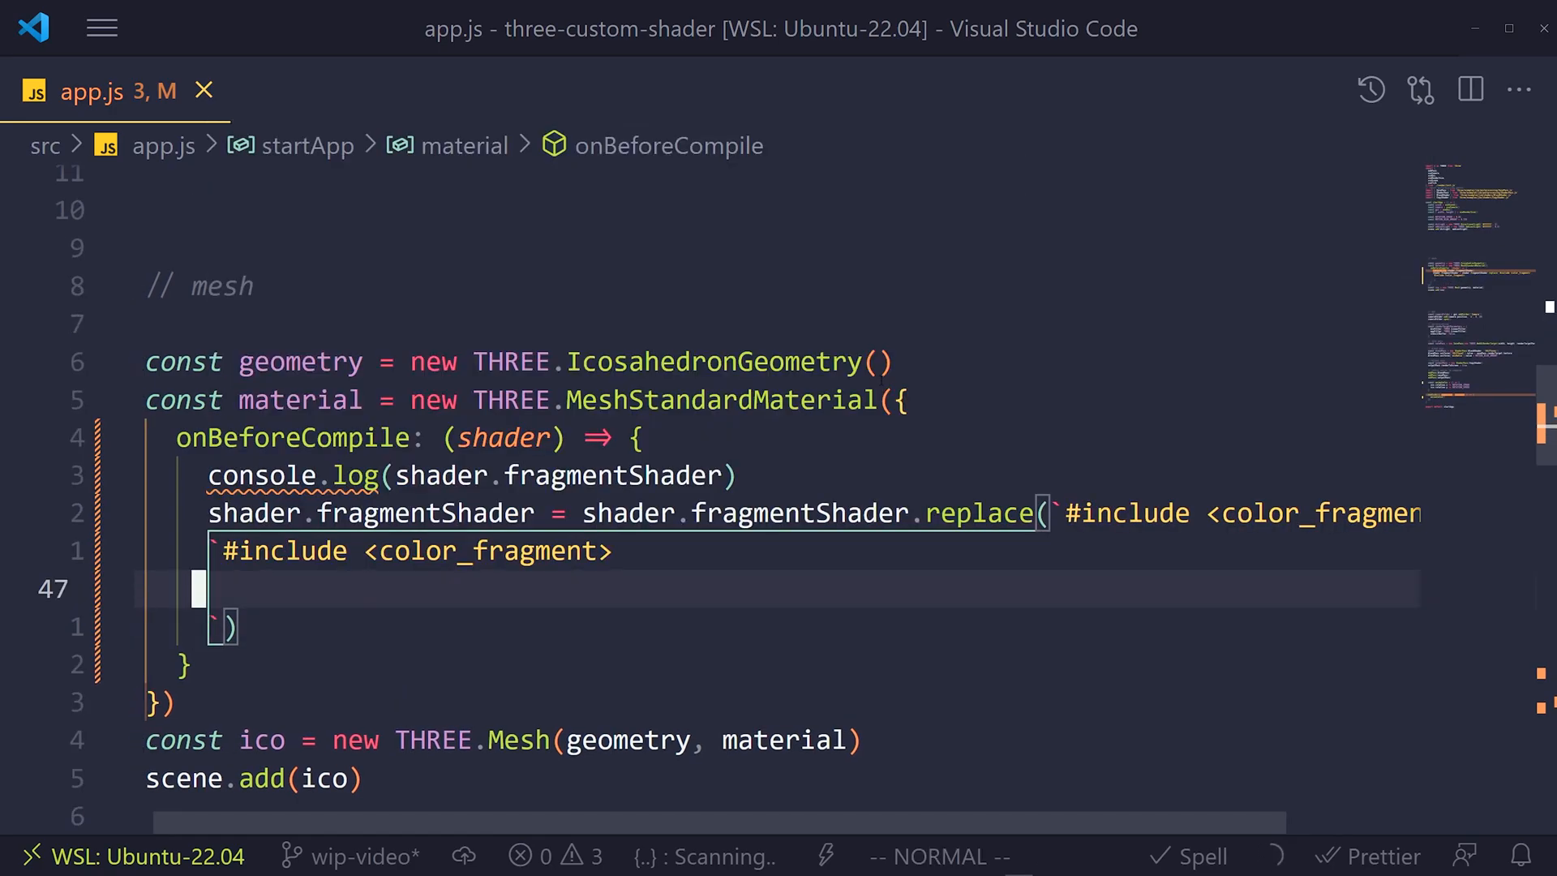
{"action": "key", "text": "i"}
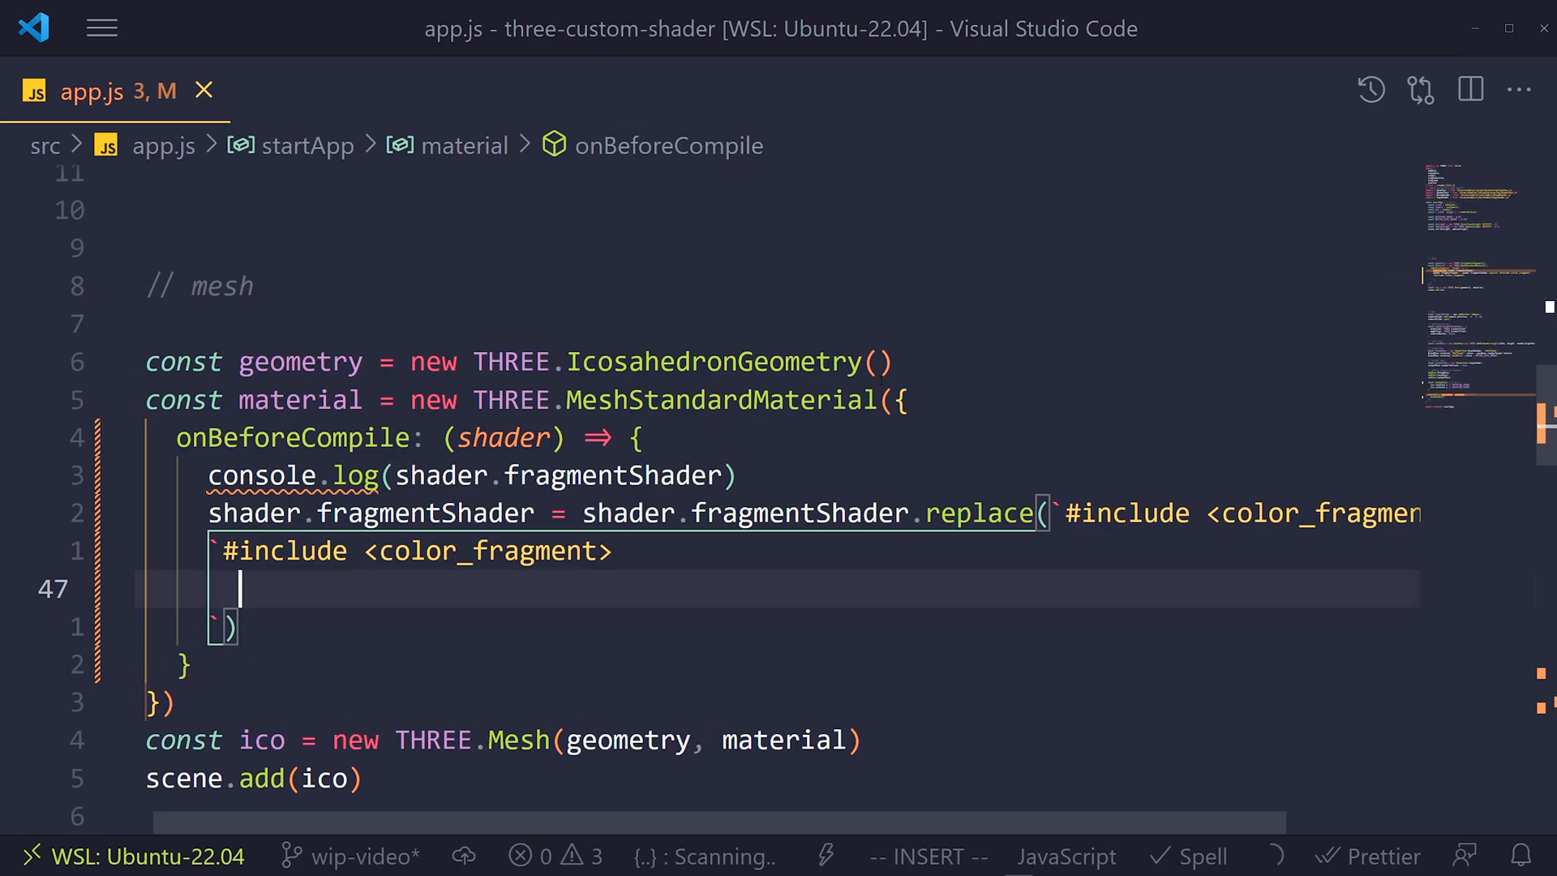
Append diffuseColor = vec4(1, 1, 0, 1); to the replacement, turning the icosahedron yellow.
{"action": "type", "text": "dif"}
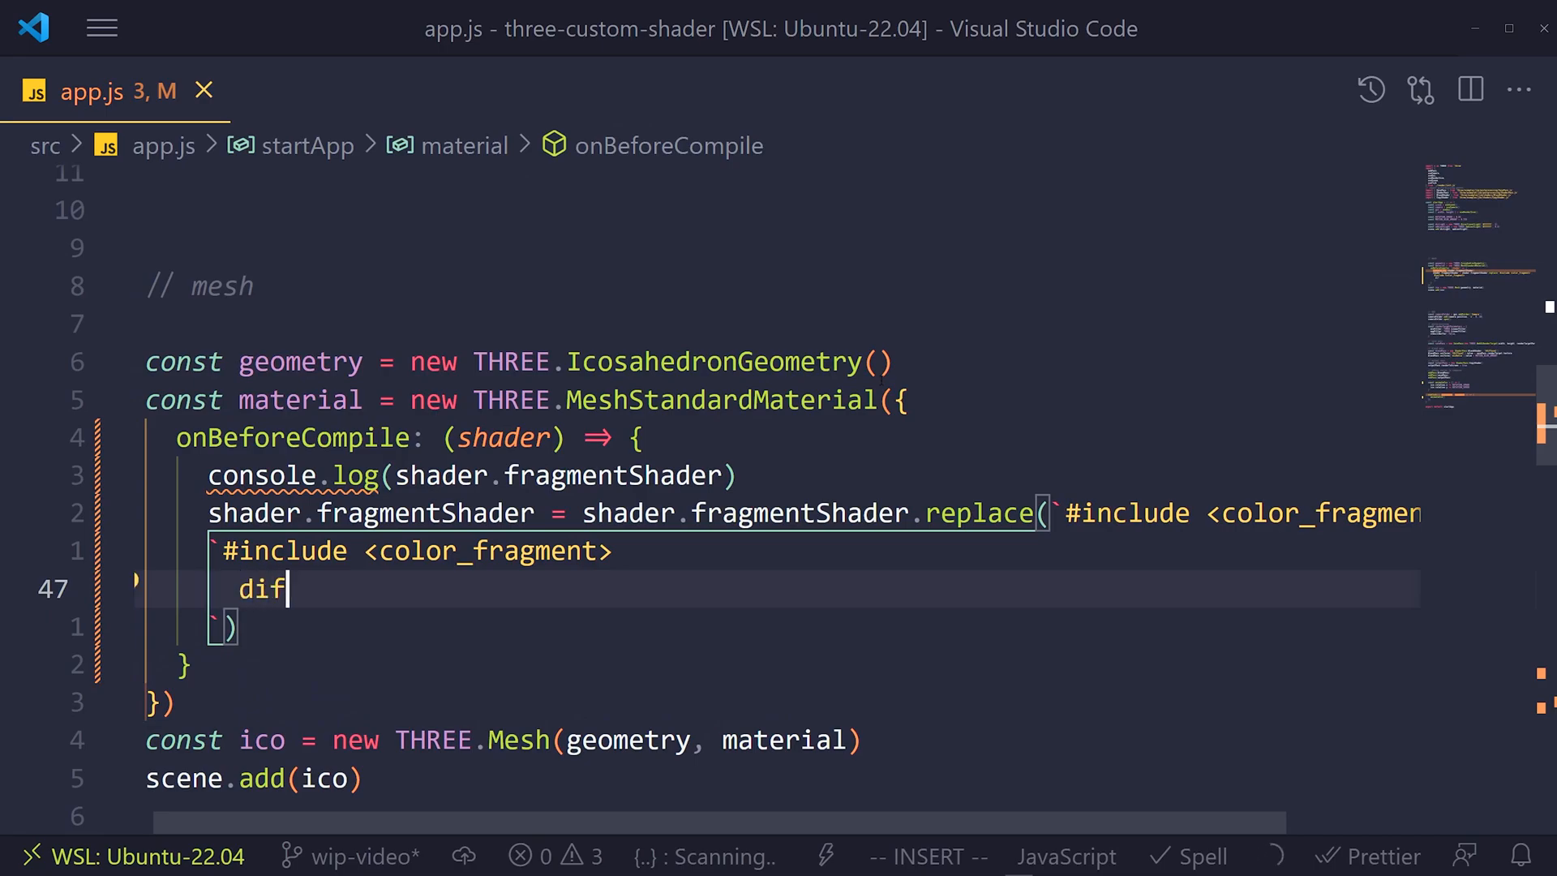
{"action": "type", "text": "fuseColor"}
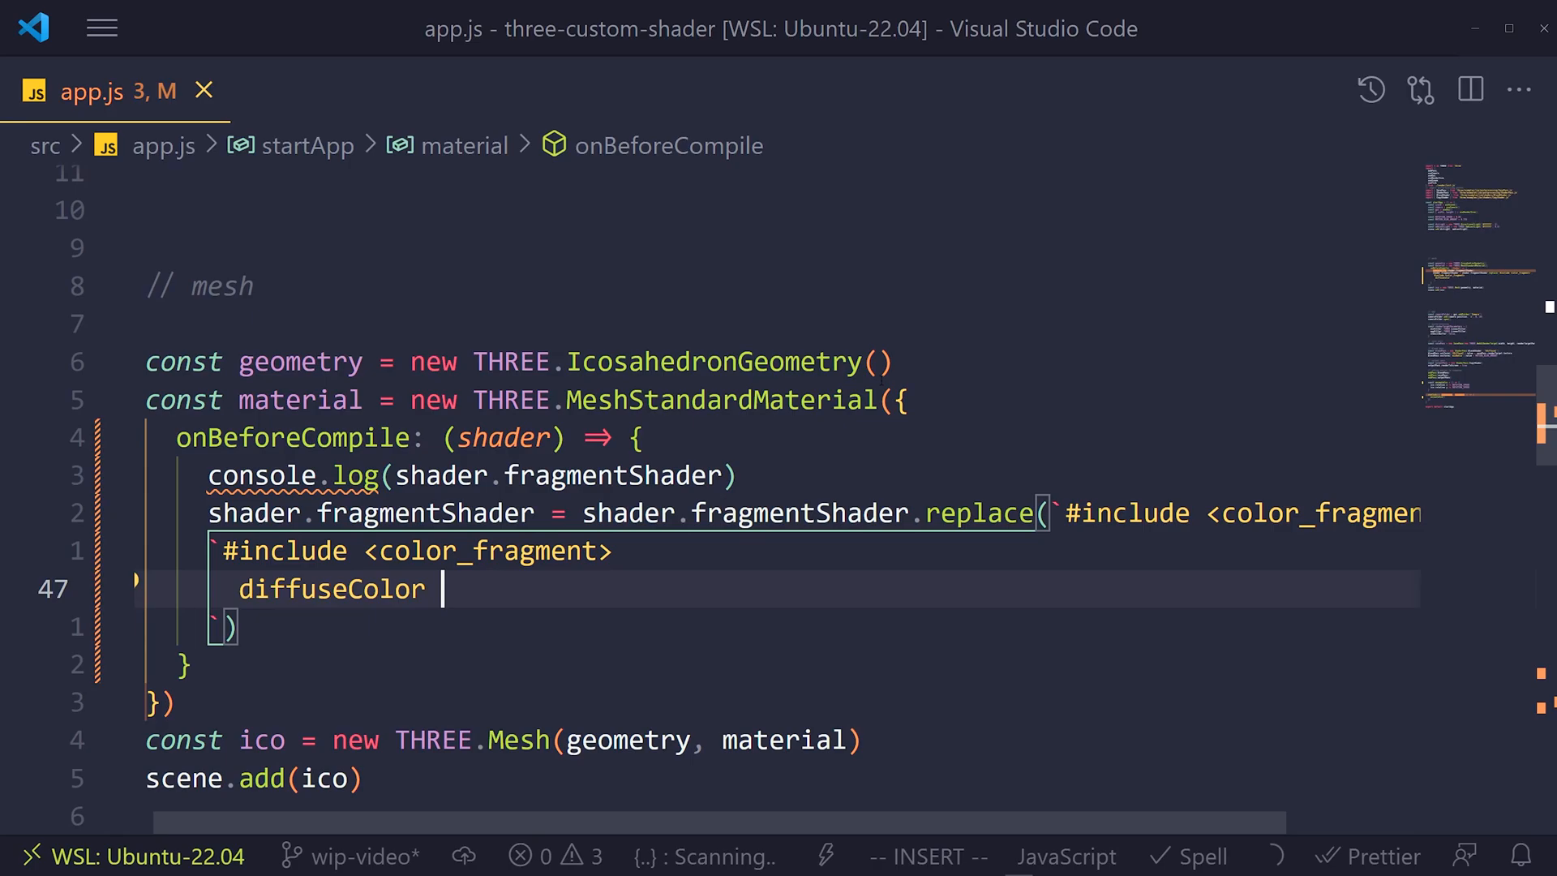
{"action": "type", "text": "= vec"}
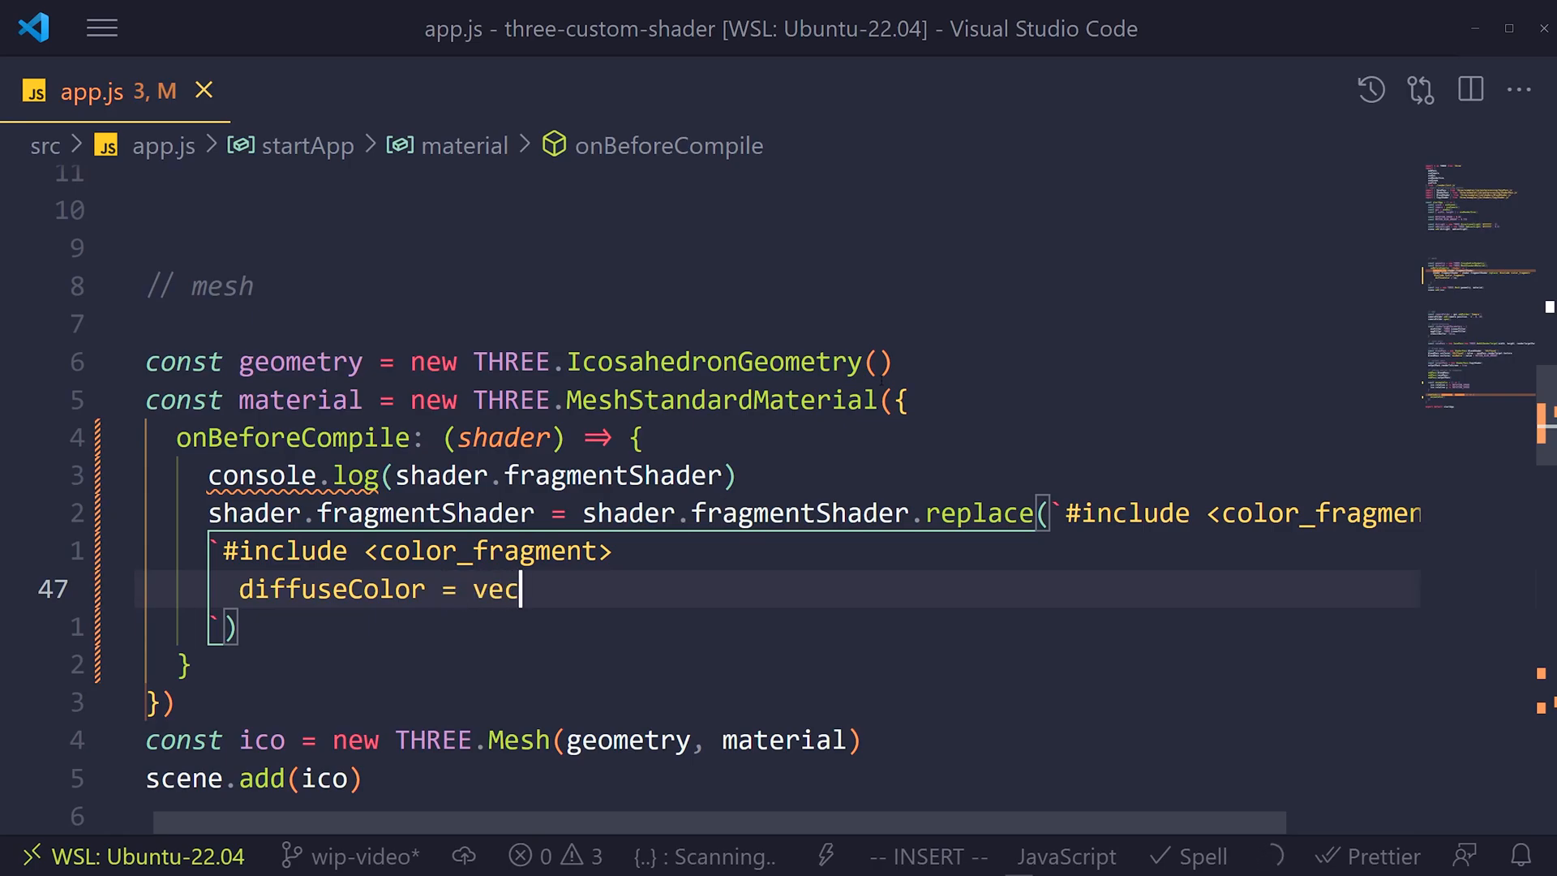
{"action": "type", "text": "4("}
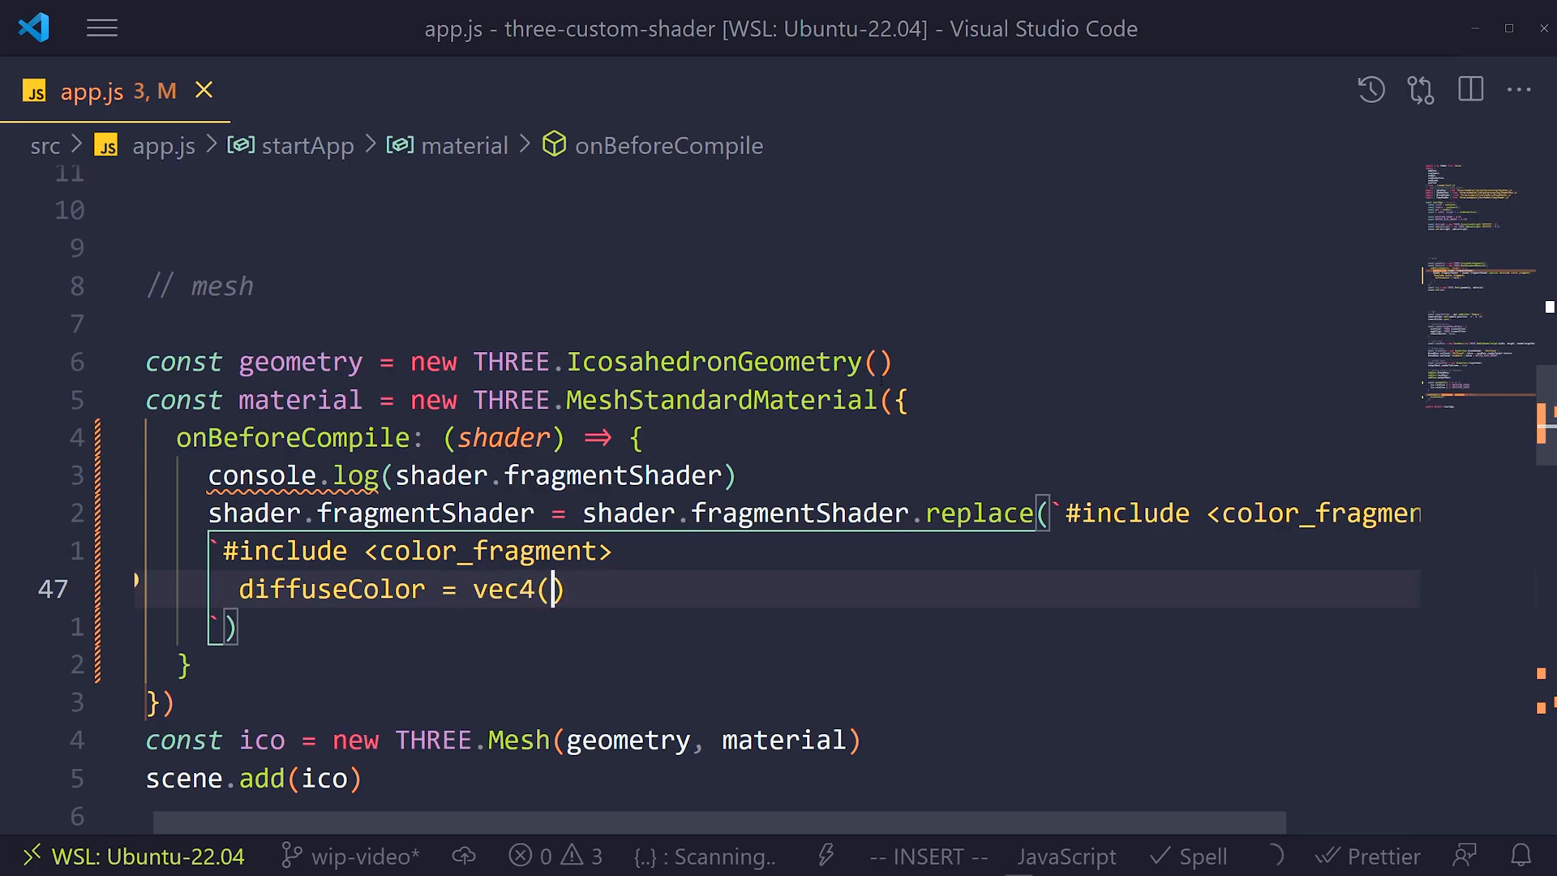
{"action": "key", "text": "Escape"}
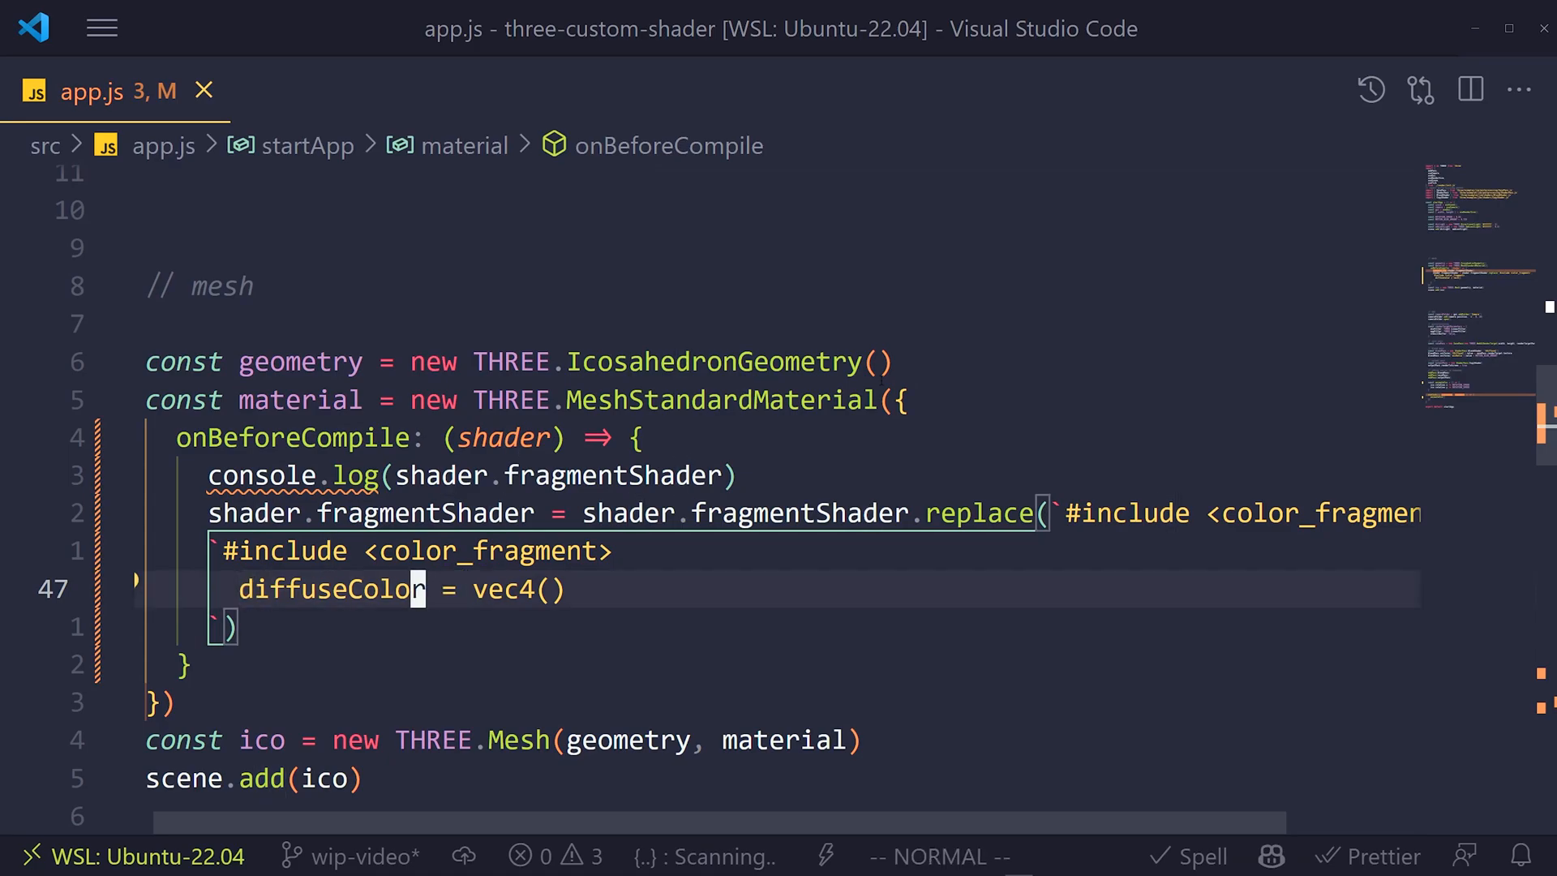
{"action": "type", "text": ";"}
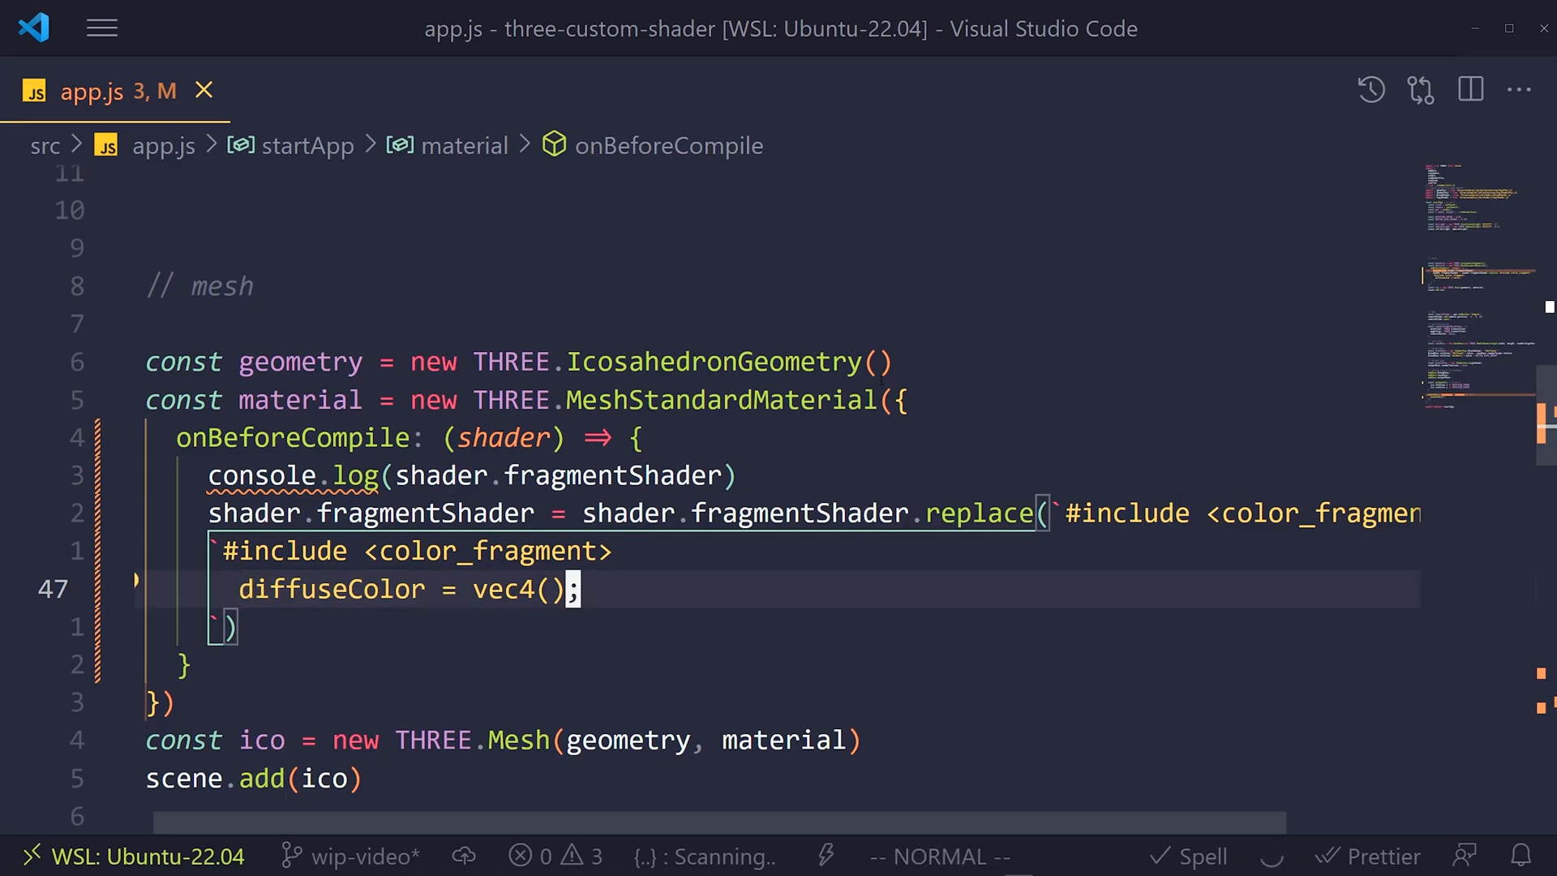
{"action": "type", "text": "1, 1,"}
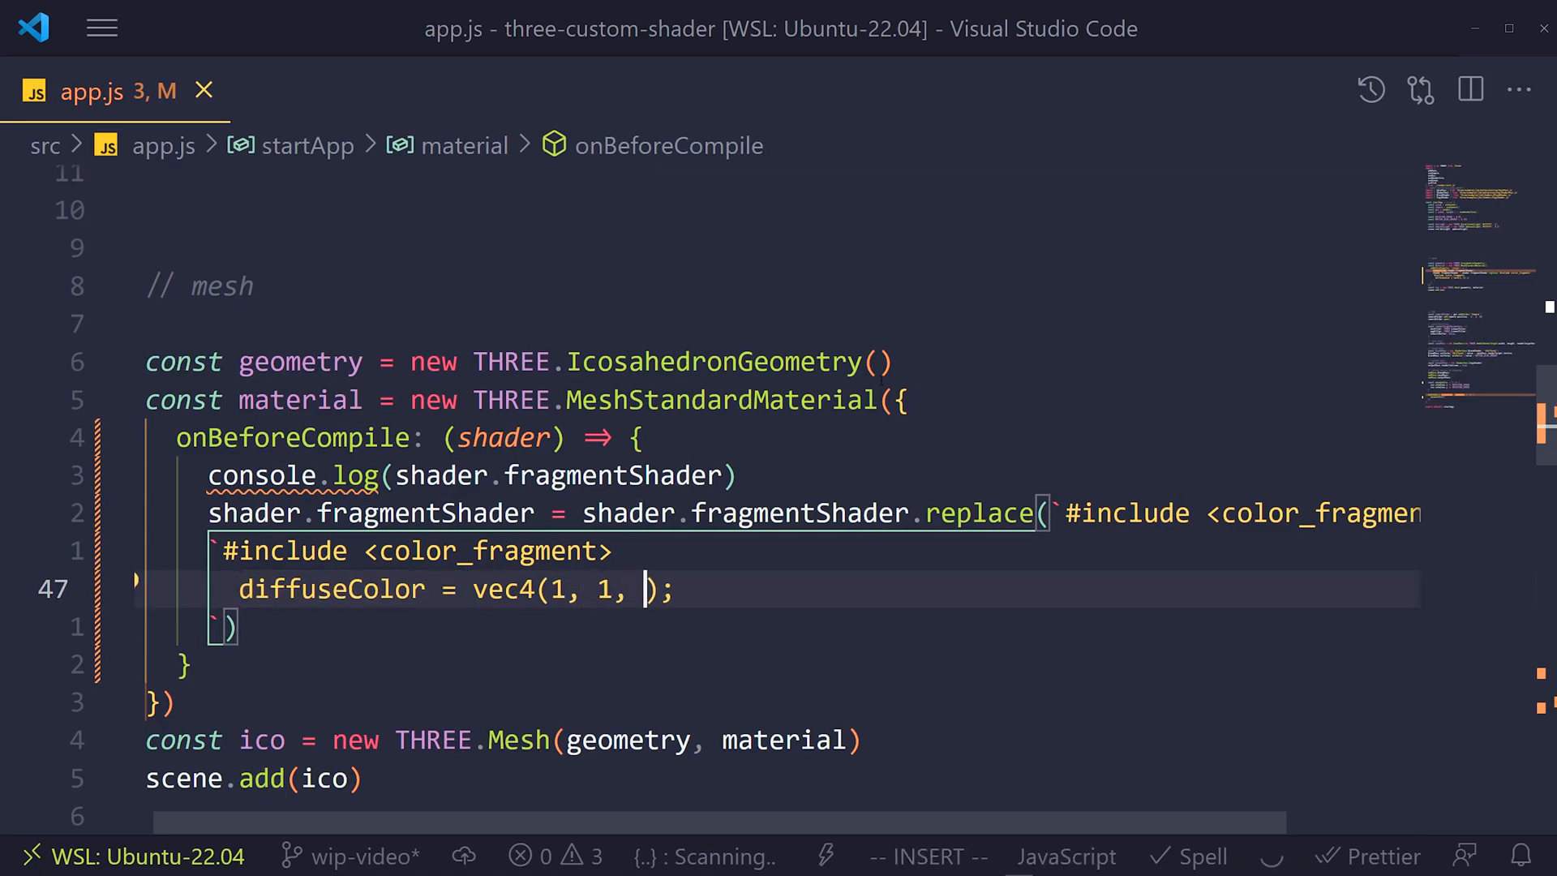
{"action": "type", "text": "0, 1"}
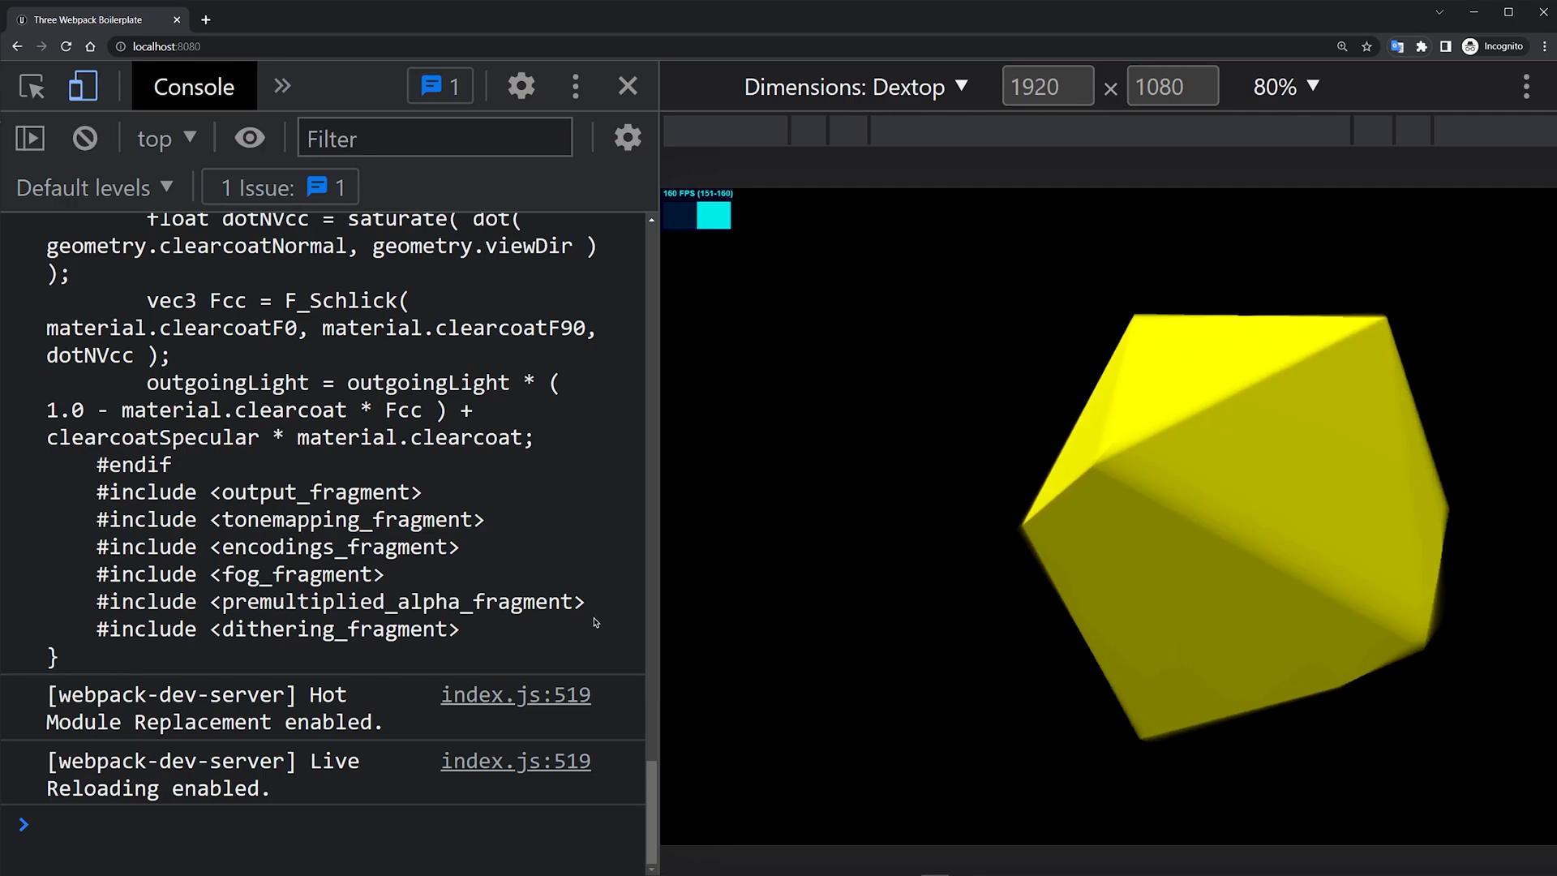
{"action": "scroll", "scroll_direction": "up", "scroll_amount": 3}
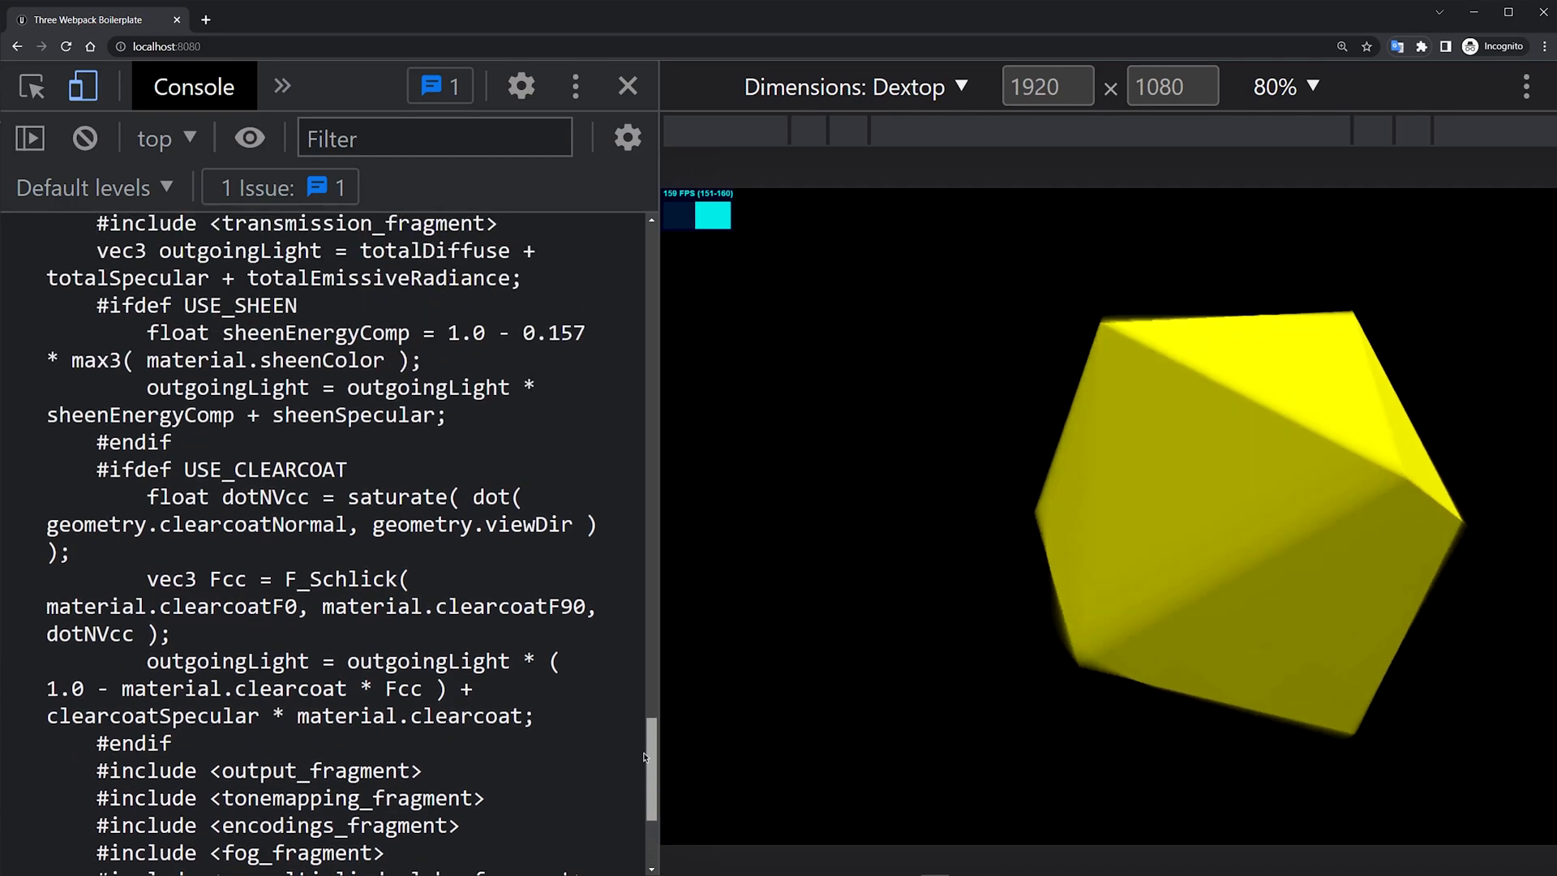
{"action": "scroll", "scroll_direction": "up", "scroll_amount": 3}
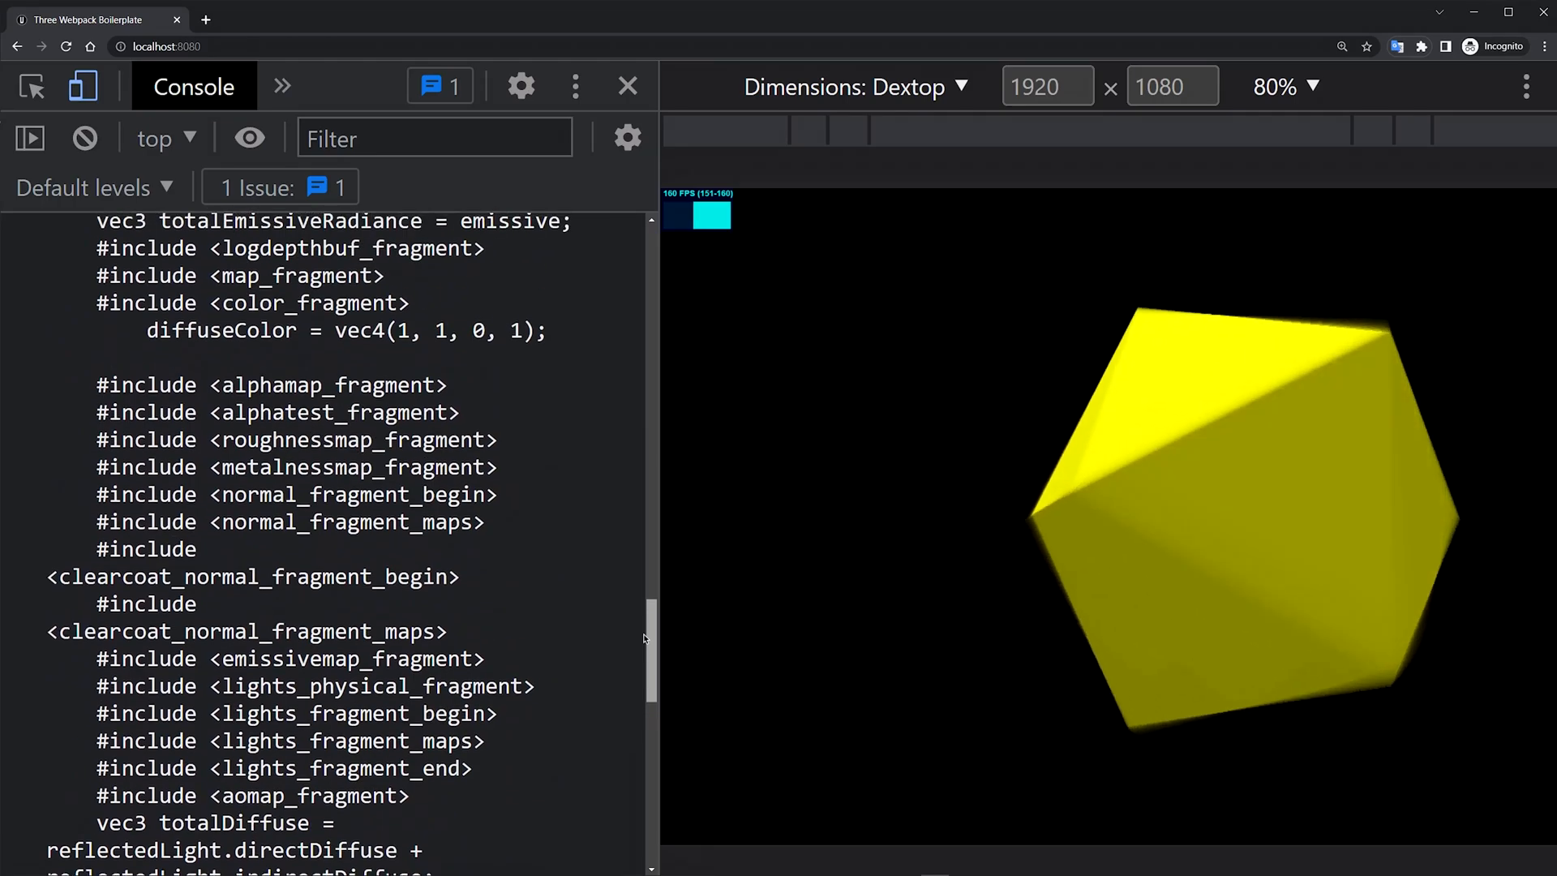
{"action": "scroll", "scroll_direction": "up", "scroll_amount": 3}
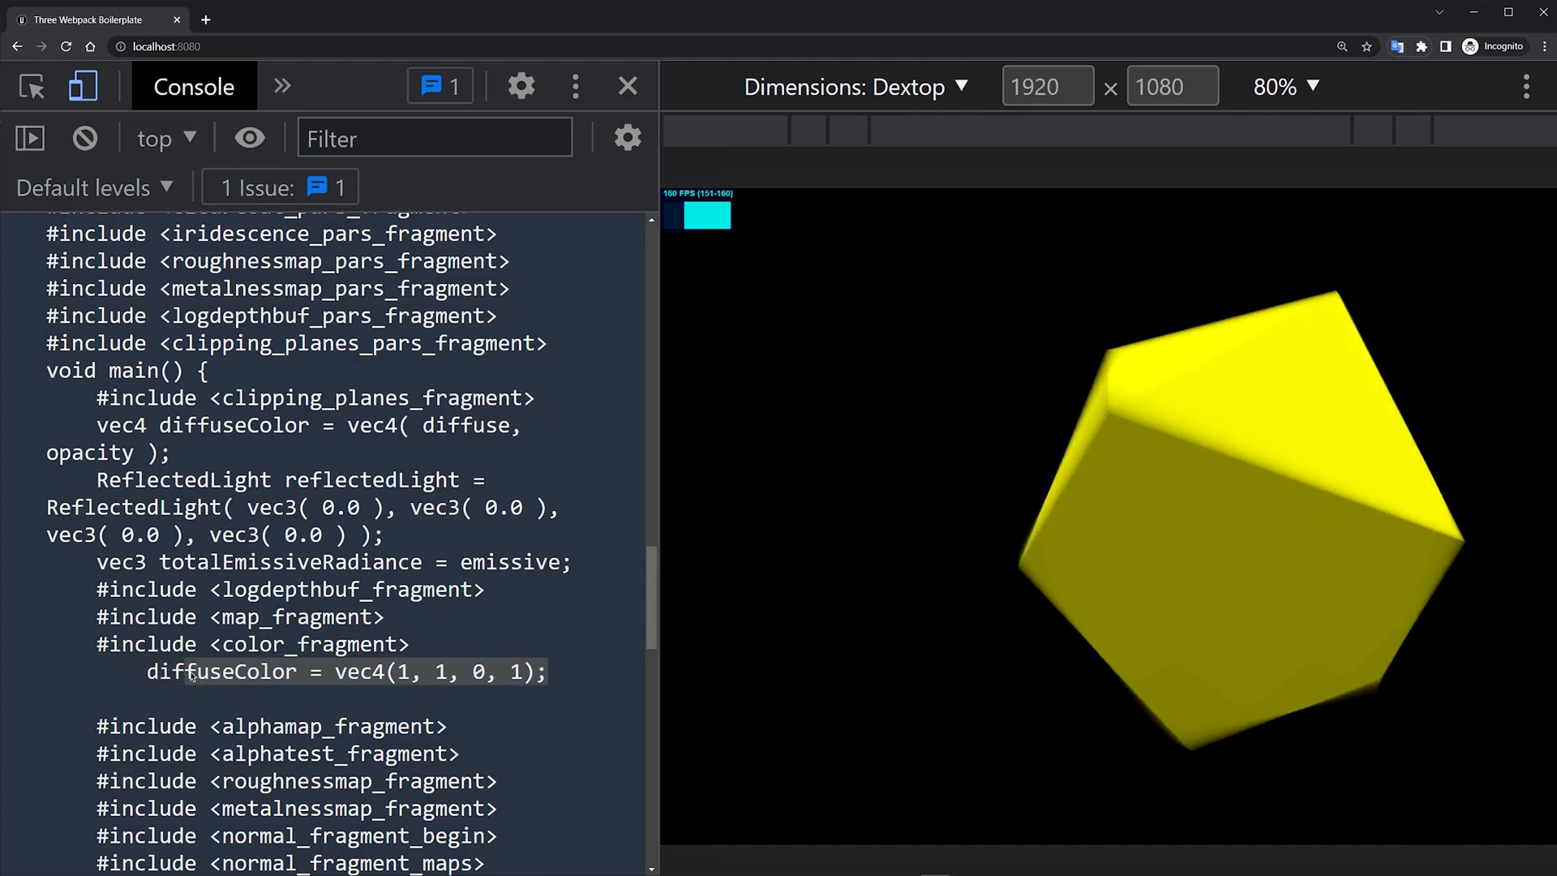
{"action": "scroll", "scroll_direction": "down", "scroll_amount": 3}
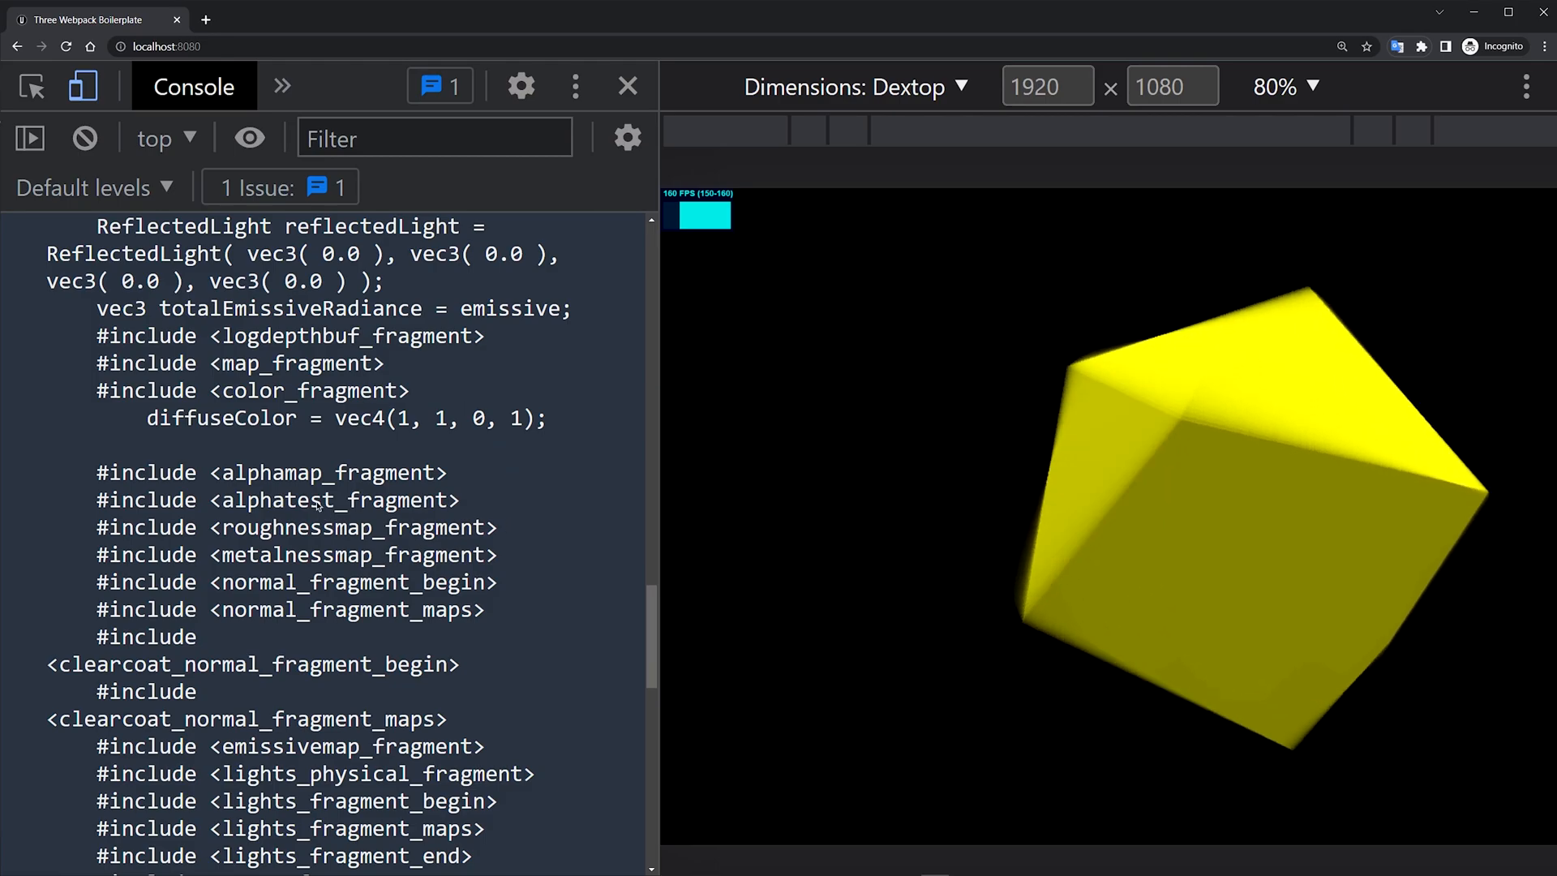
{"action": "key", "text": "alt+tab"}
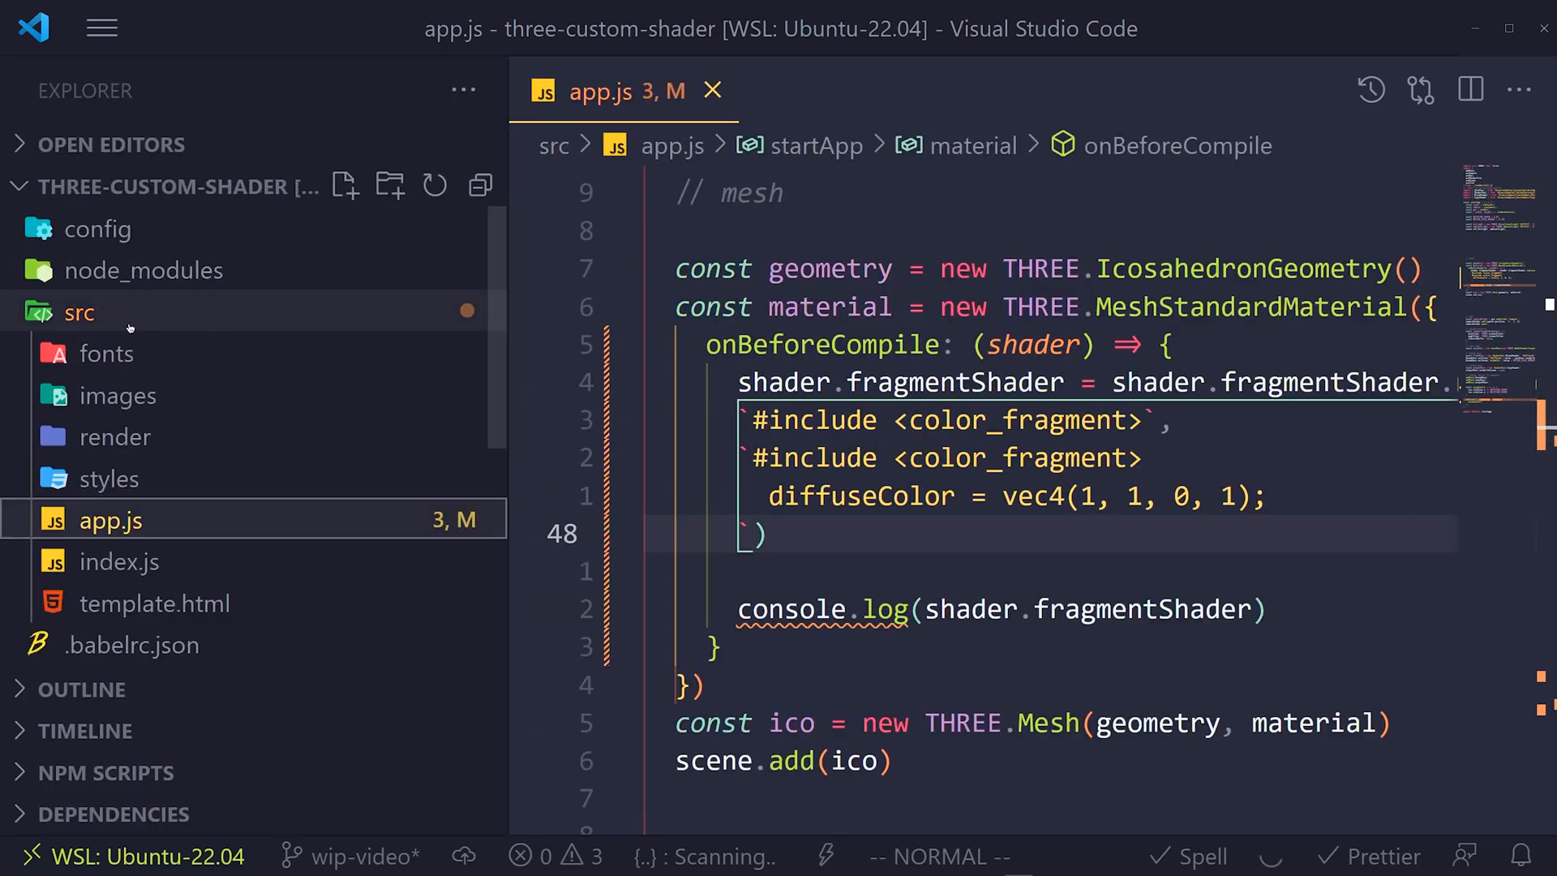
Navigate node_modules/three/src/renderers/shaders to ShaderChunk.js and reach color_fragment.glsl.js.
{"action": "left_click", "coordinate": [144, 270]}
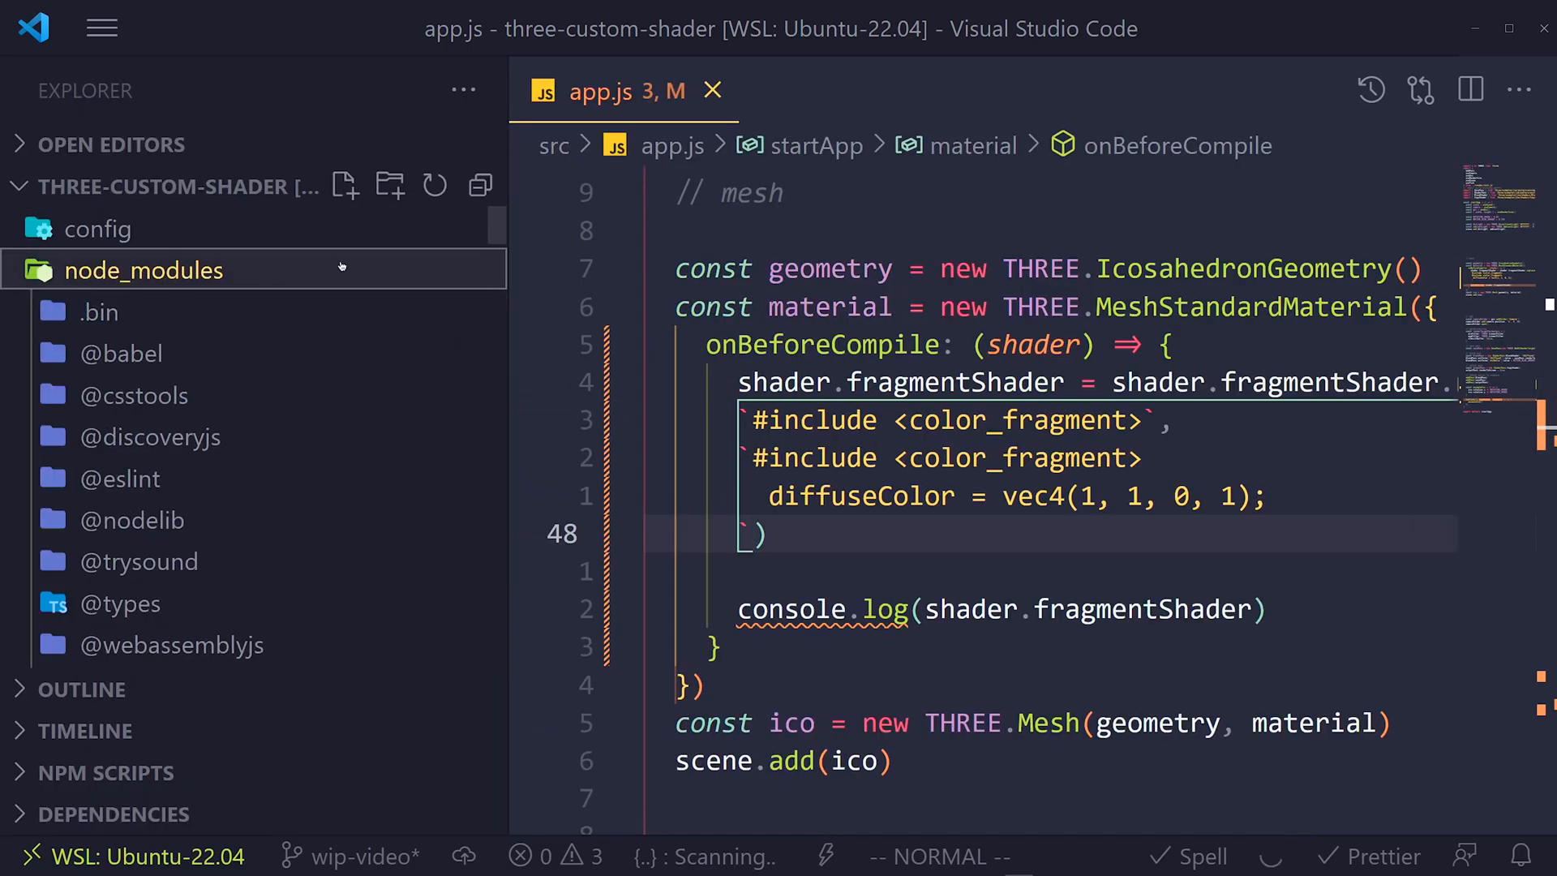
{"action": "scroll", "scroll_direction": "down", "scroll_amount": 3}
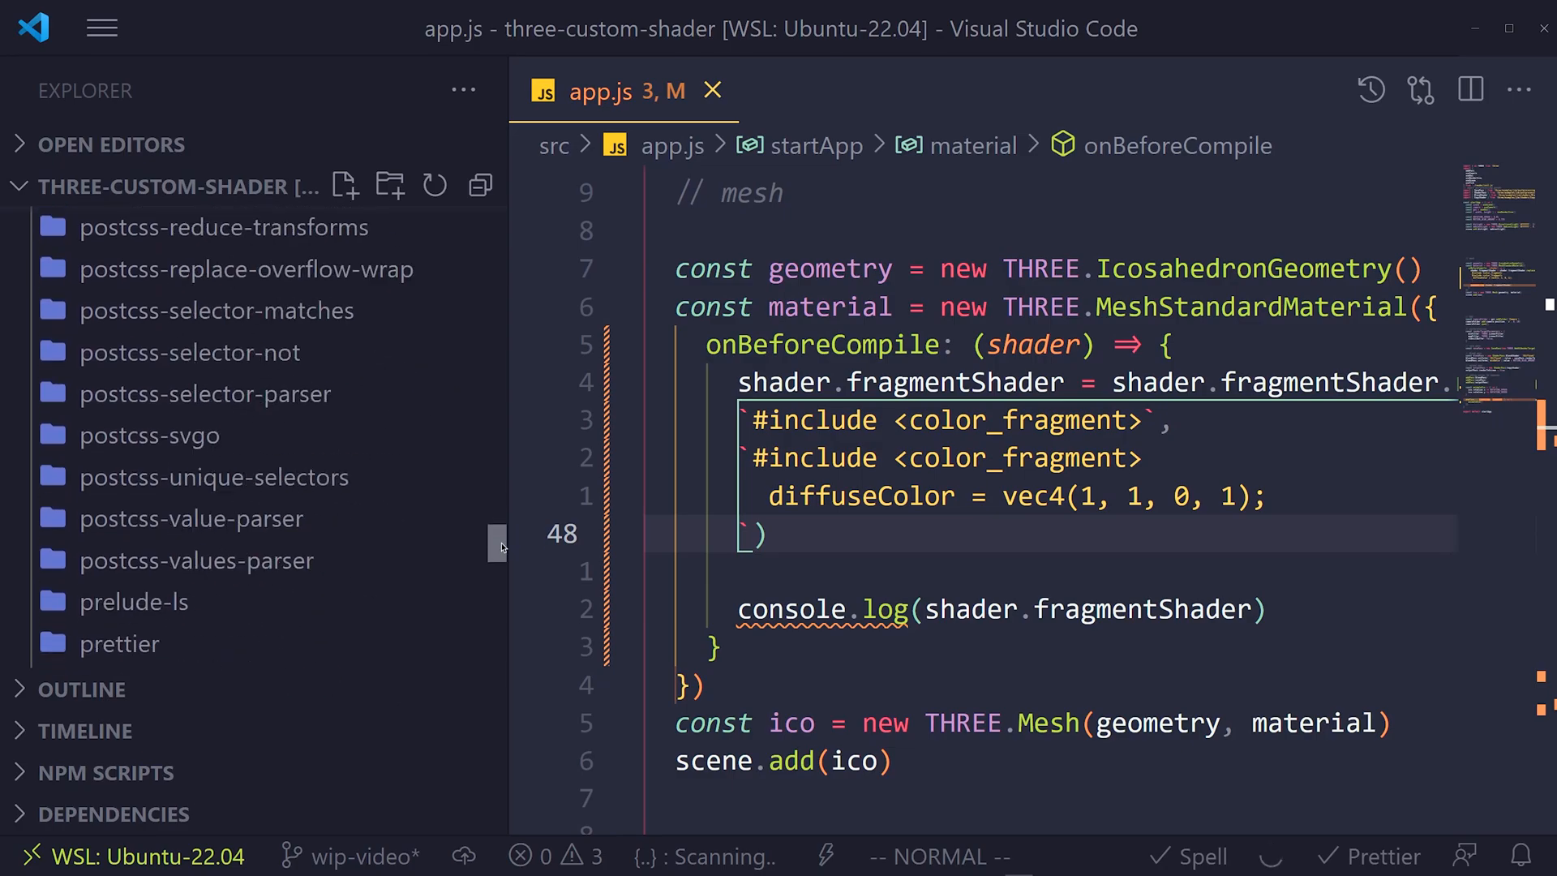
{"action": "scroll", "scroll_direction": "down", "scroll_amount": 3}
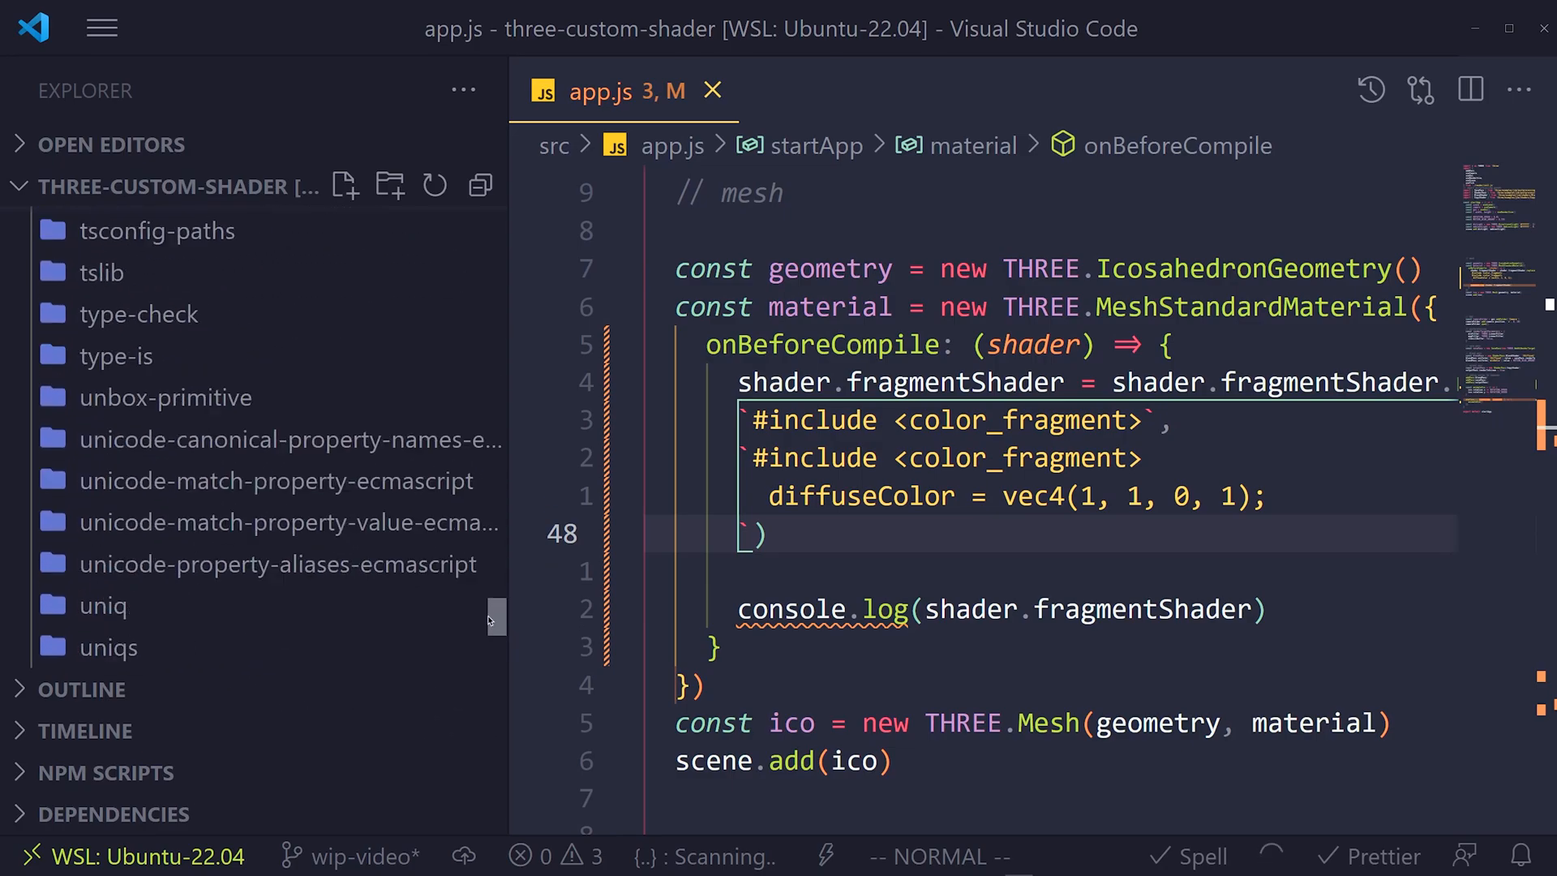
{"action": "left_click", "coordinate": [107, 579]}
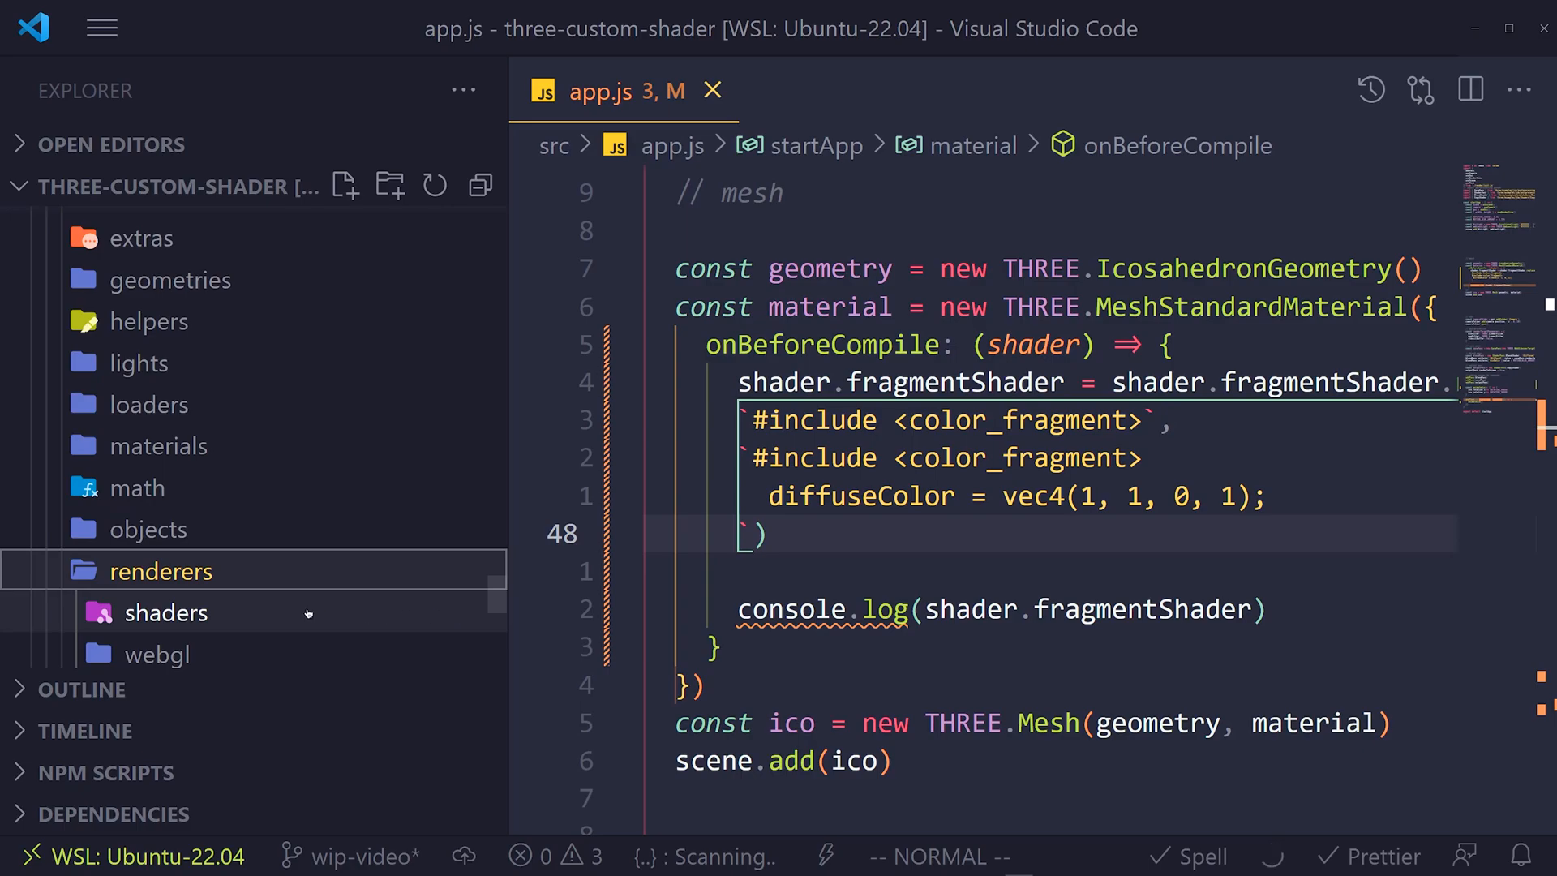
{"action": "left_click", "coordinate": [165, 613]}
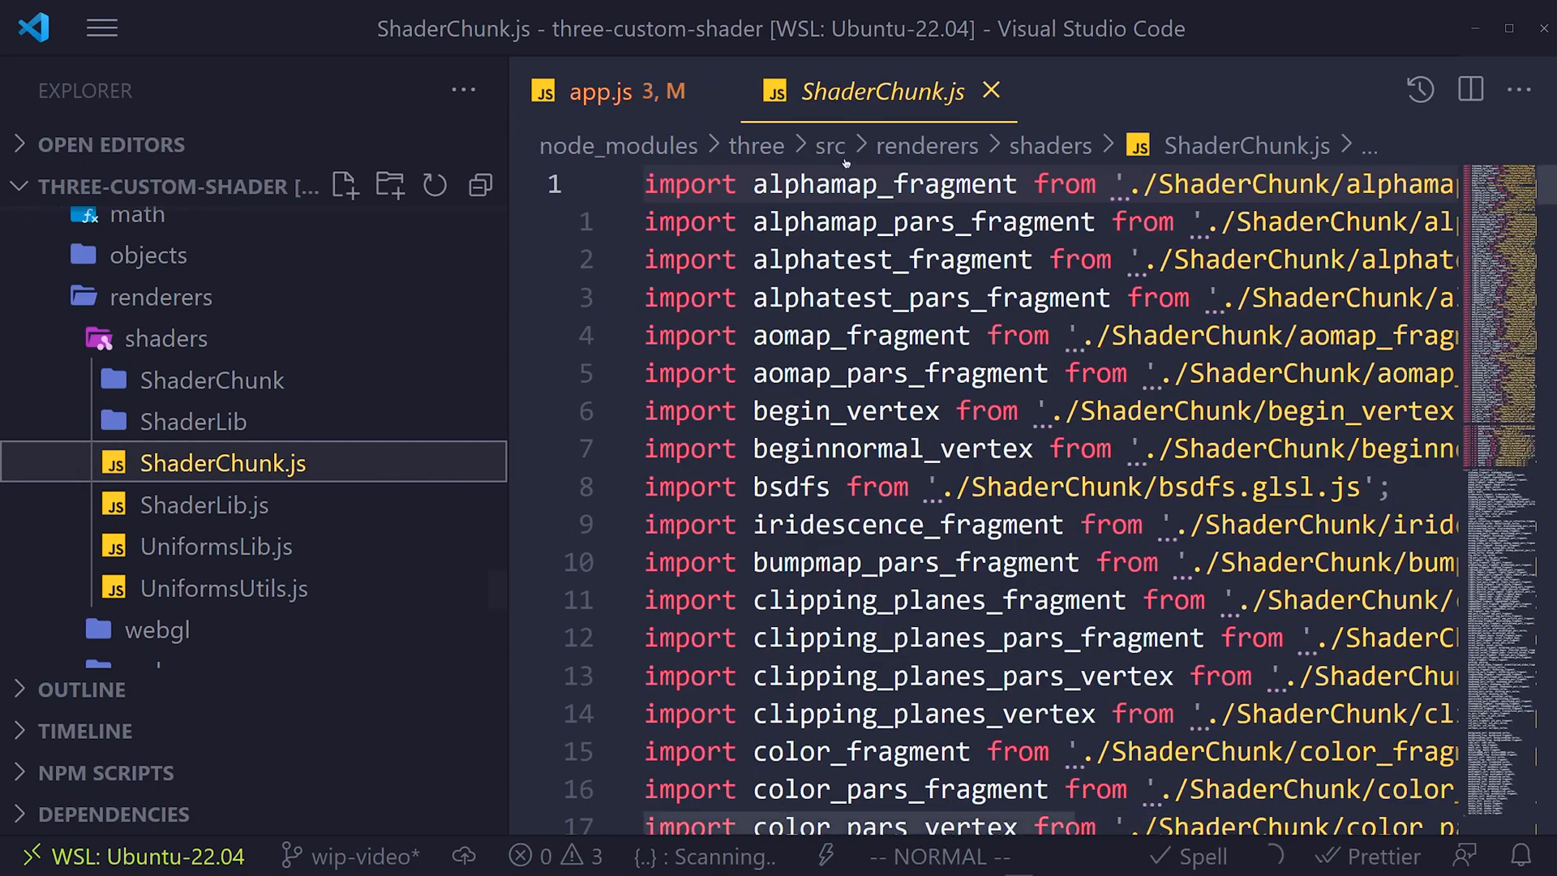
{"action": "scroll", "scroll_direction": "down", "scroll_amount": 3}
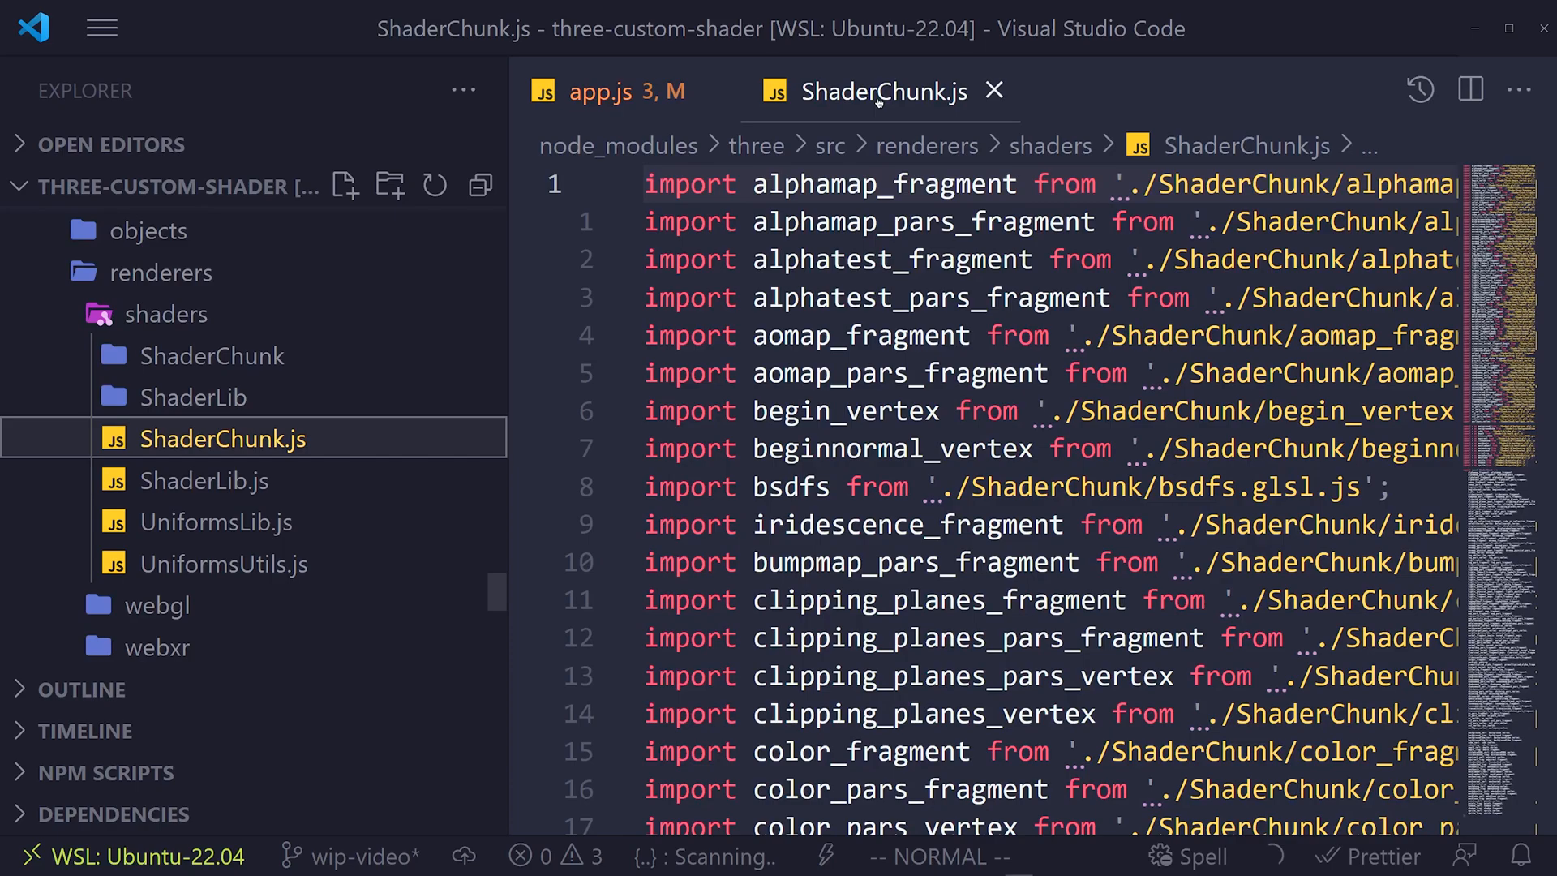
{"action": "left_click", "coordinate": [99, 28]}
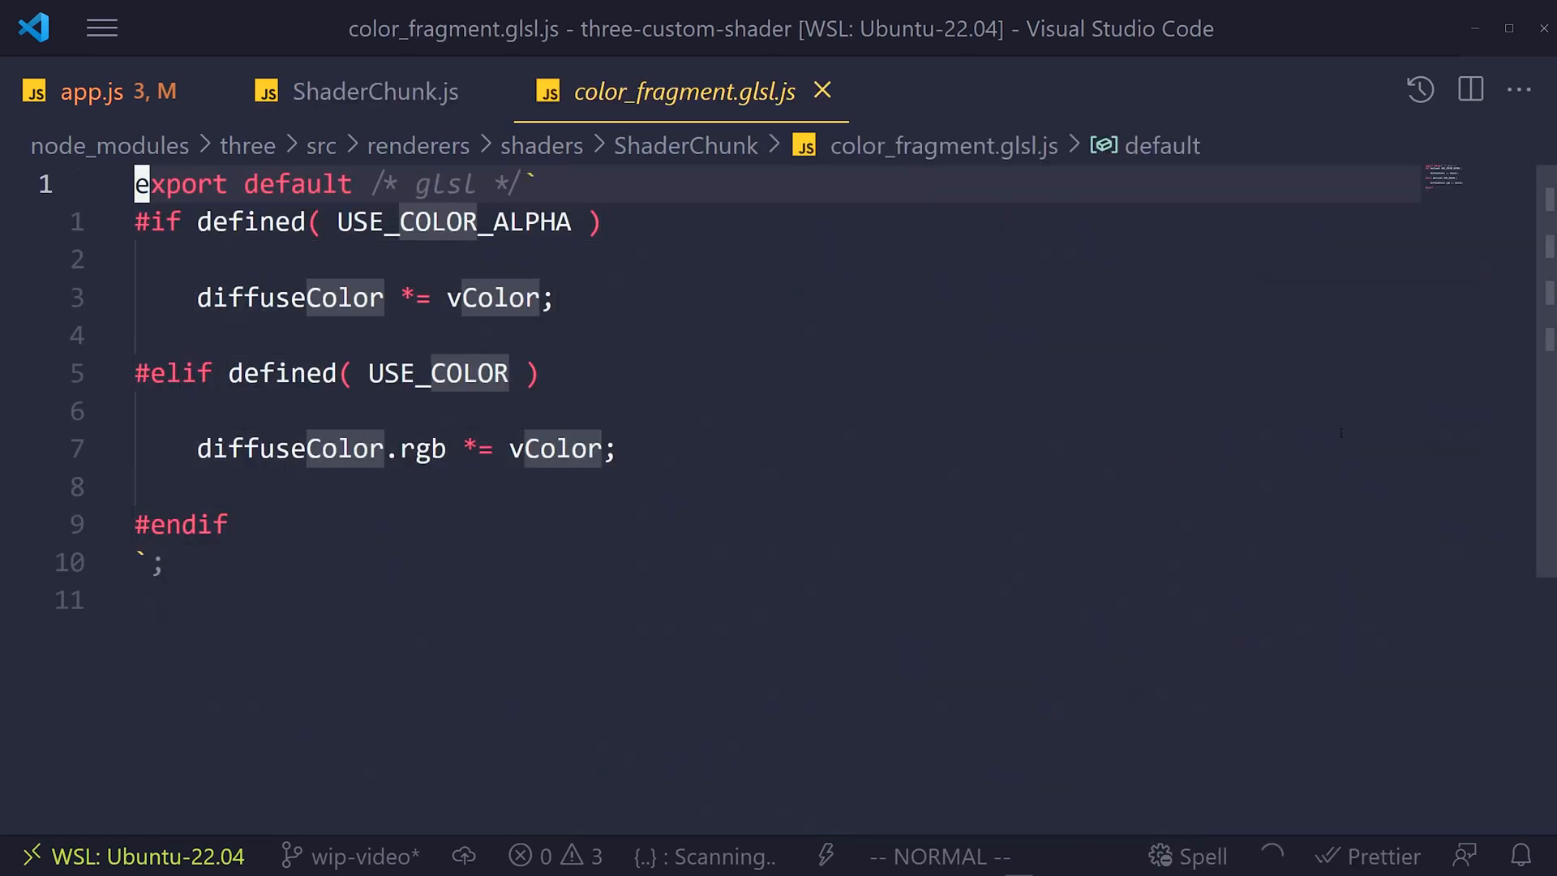
Select the whole color_fragment chunk code in visual line mode before closing it.
{"action": "key", "text": "V"}
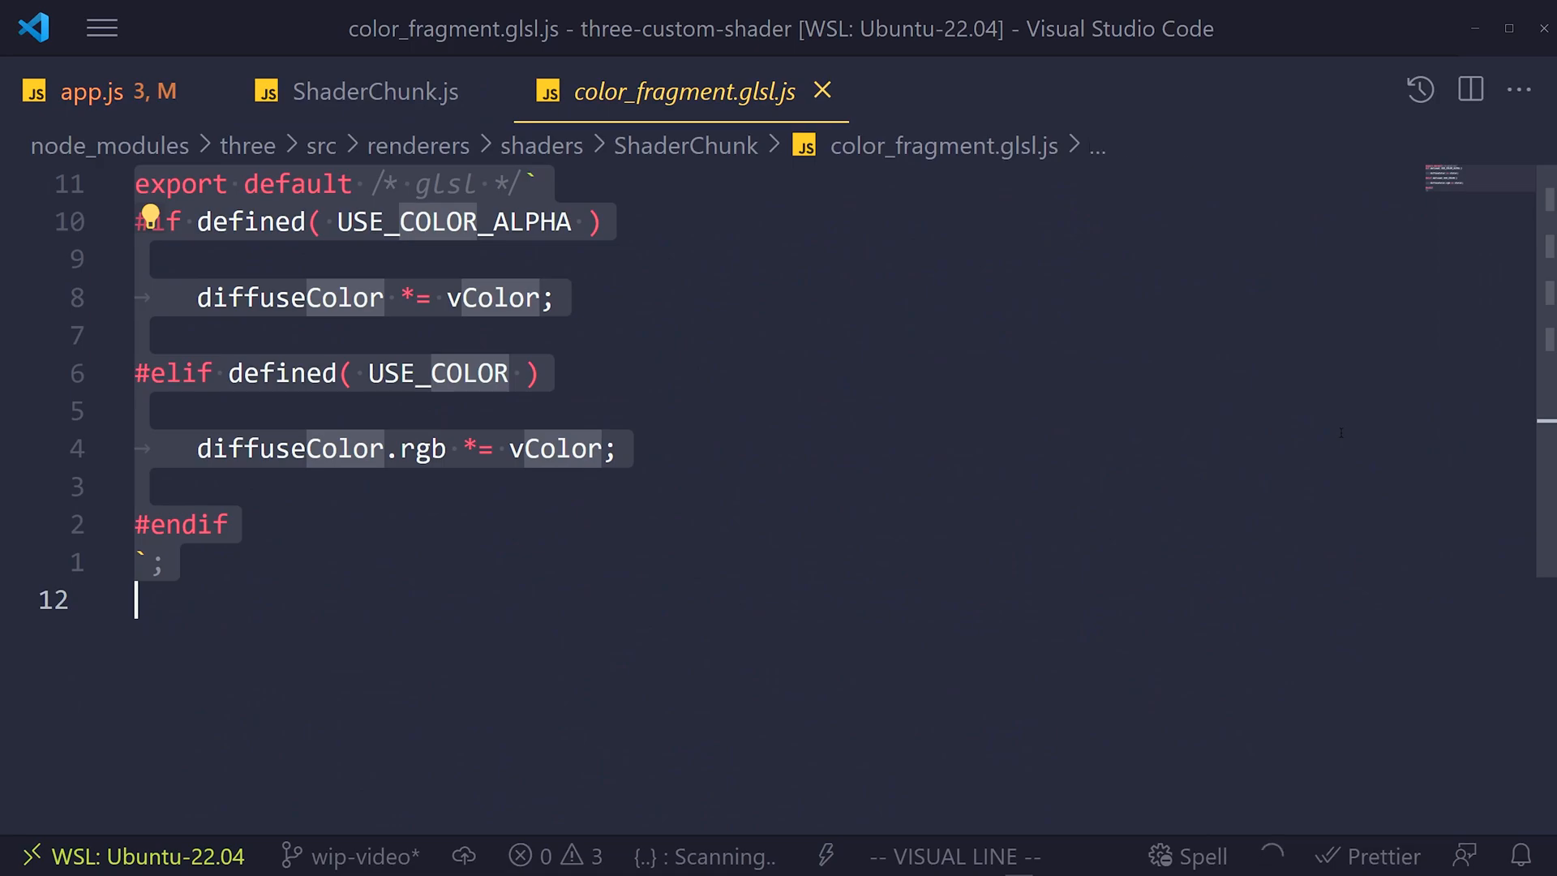
{"action": "key", "text": "Escape"}
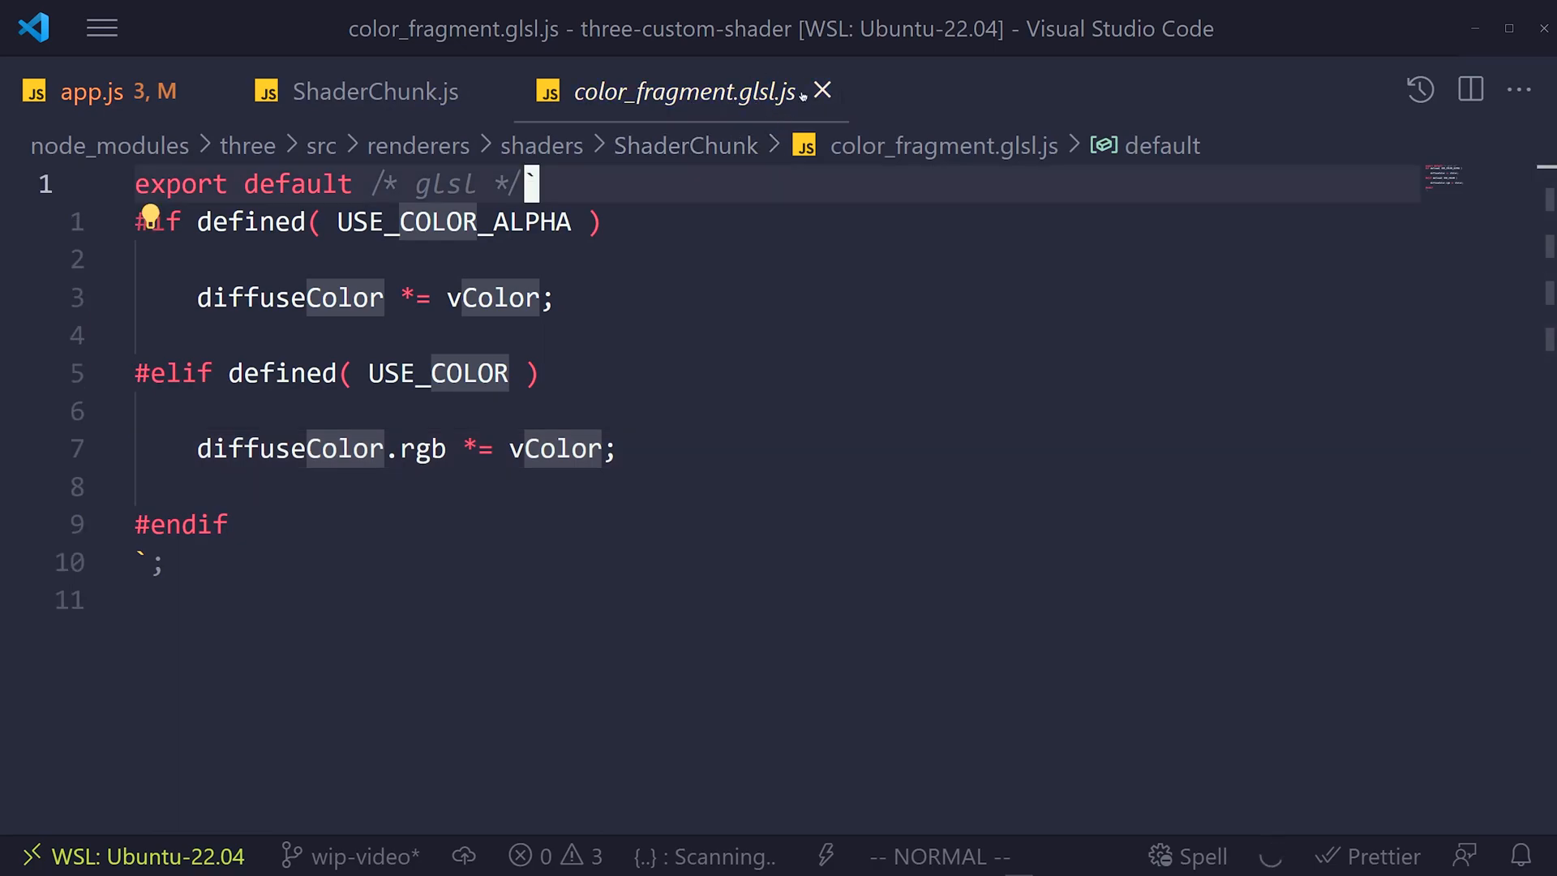
{"action": "key", "text": "V"}
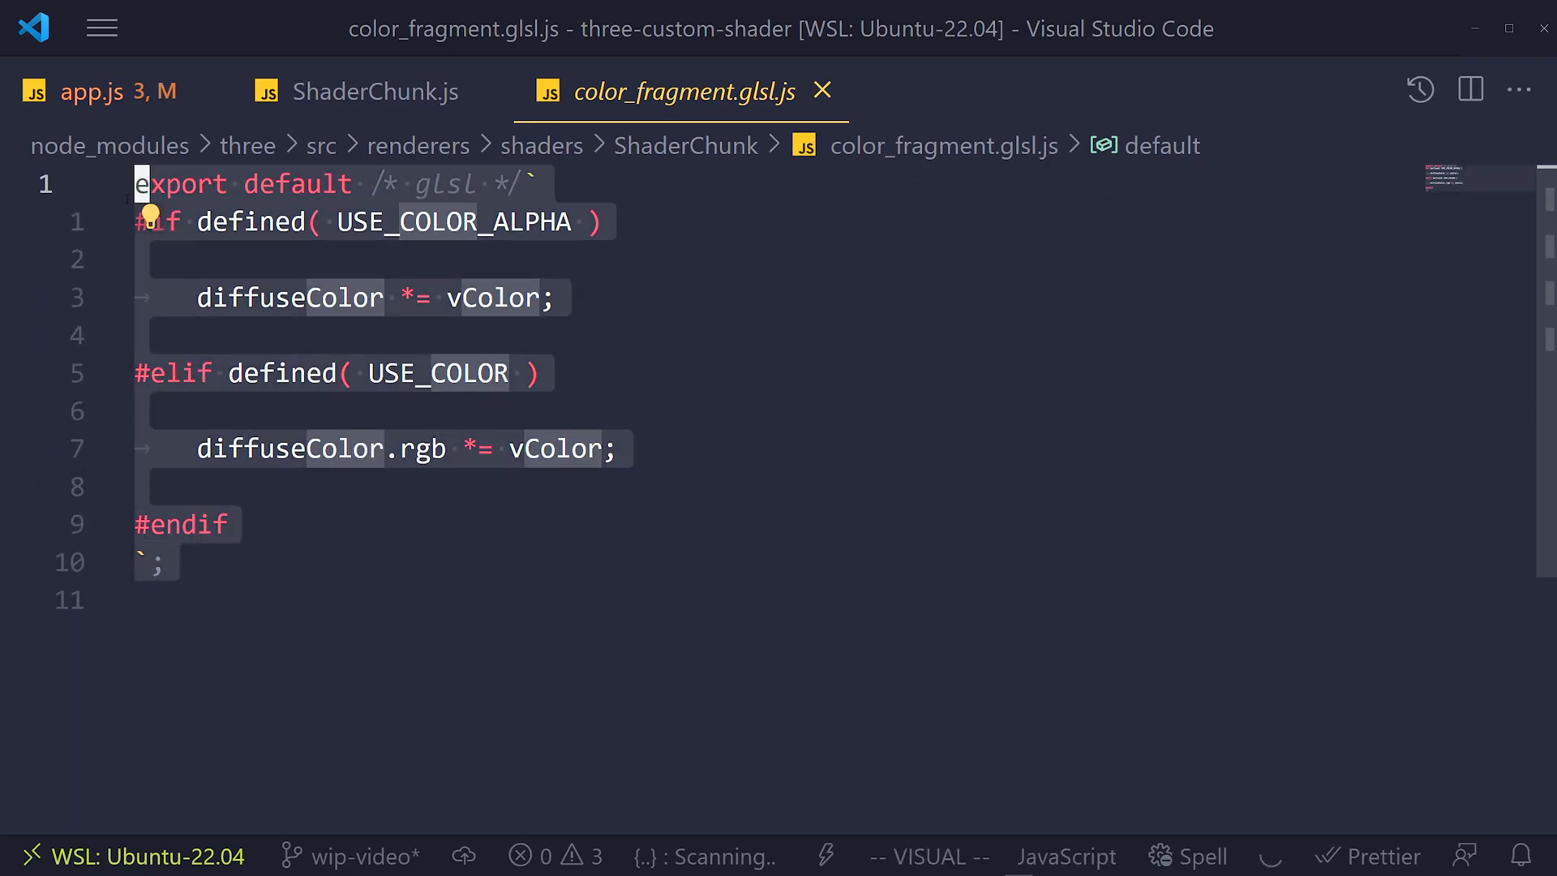
{"action": "key", "text": "Escape"}
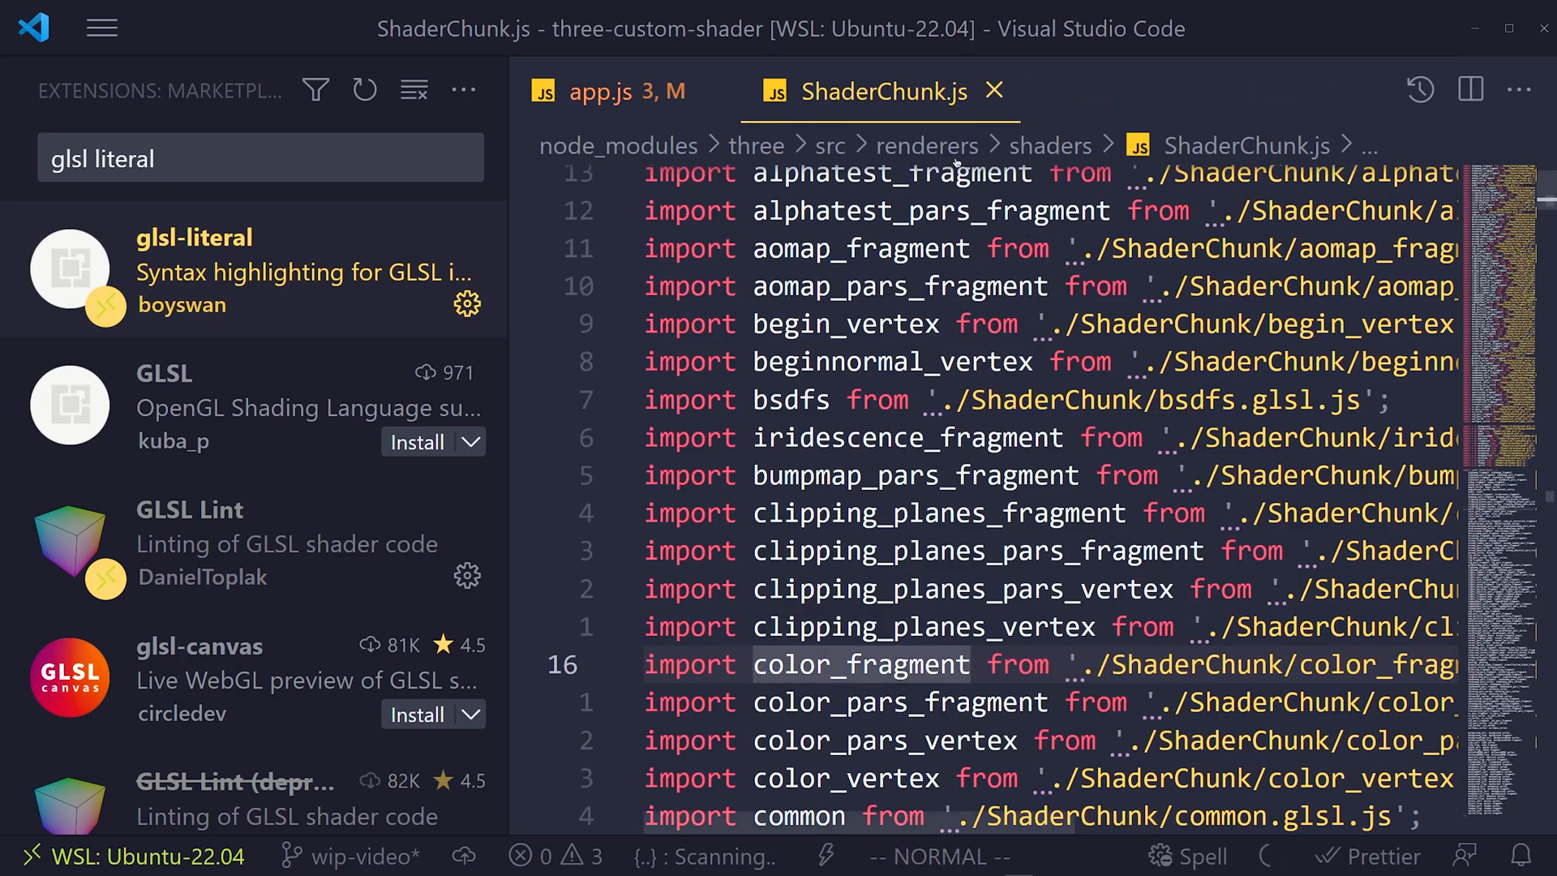
Reopen color_fragment.glsl.js, return to app.js and prefix the shader template strings with /* glsl */.
{"action": "left_click", "coordinate": [859, 663]}
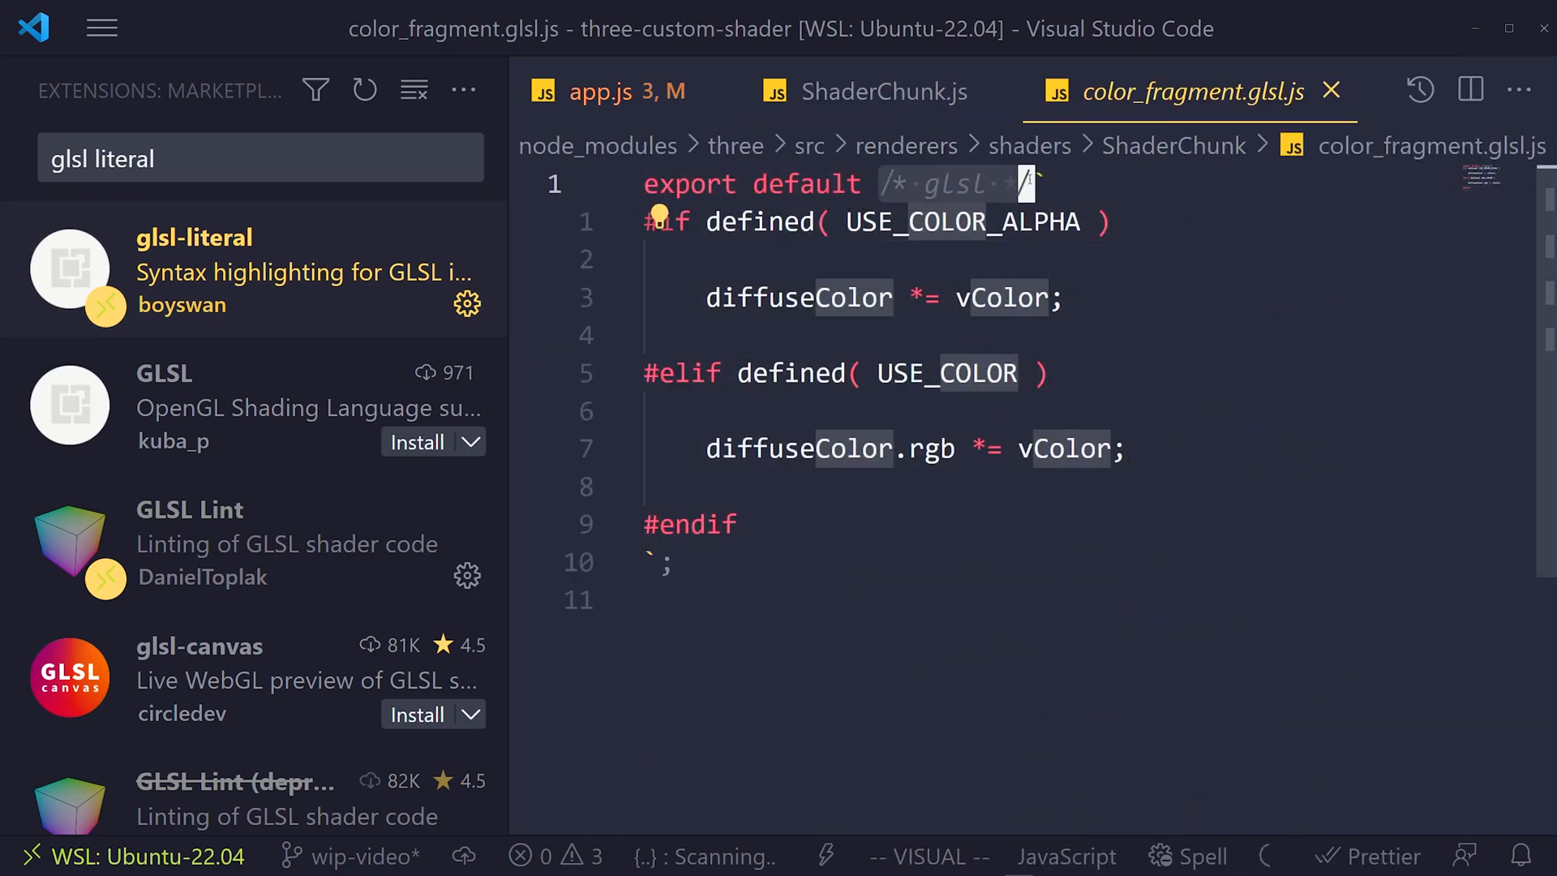
{"action": "left_click", "coordinate": [600, 91]}
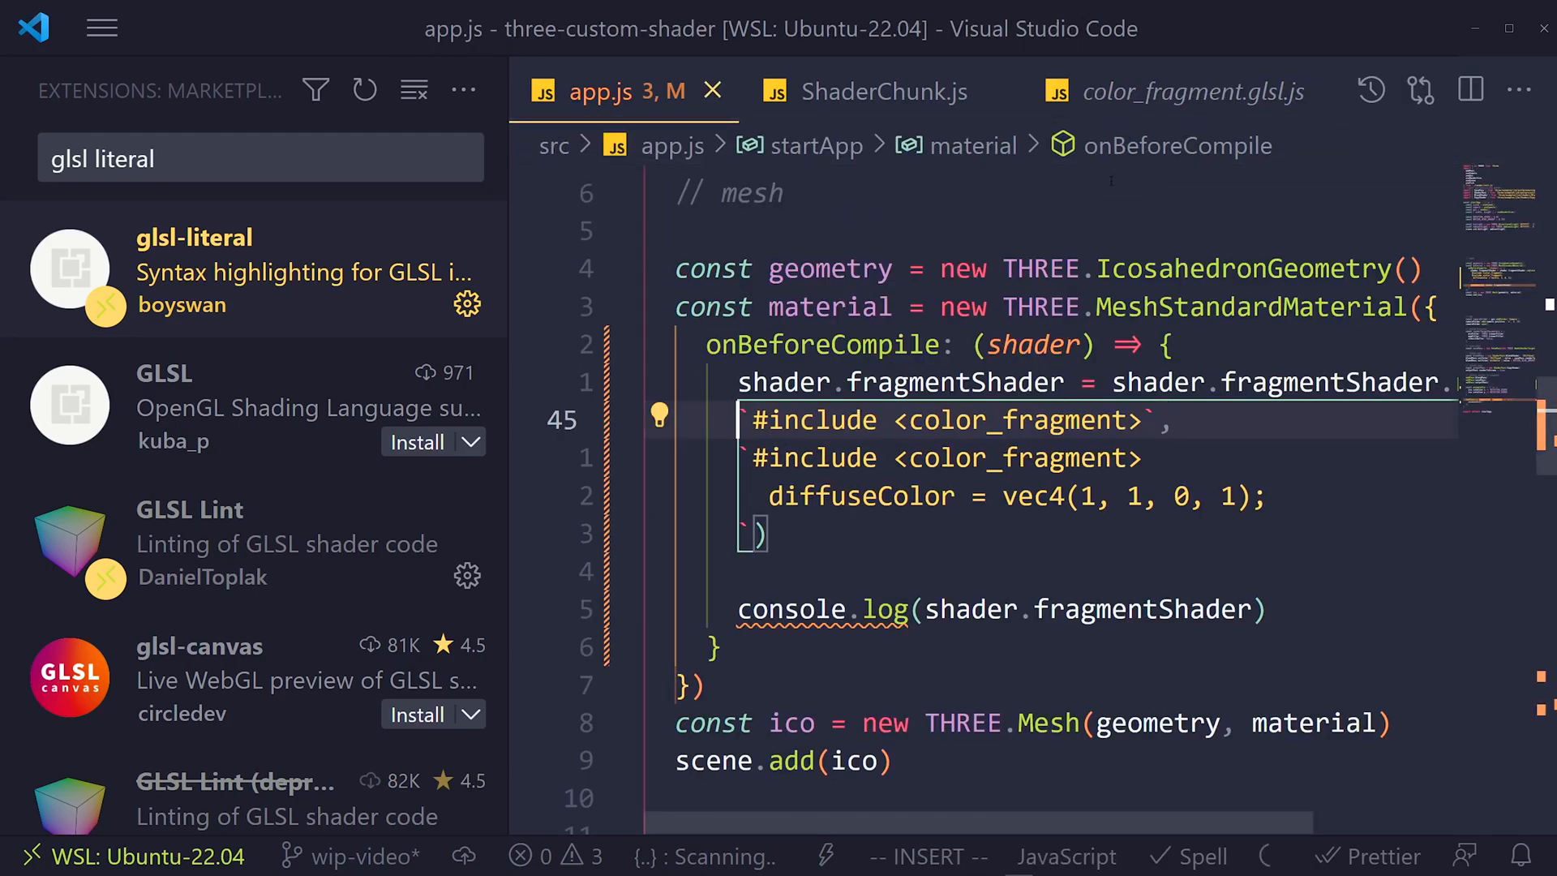
{"action": "type", "text": "glsl"}
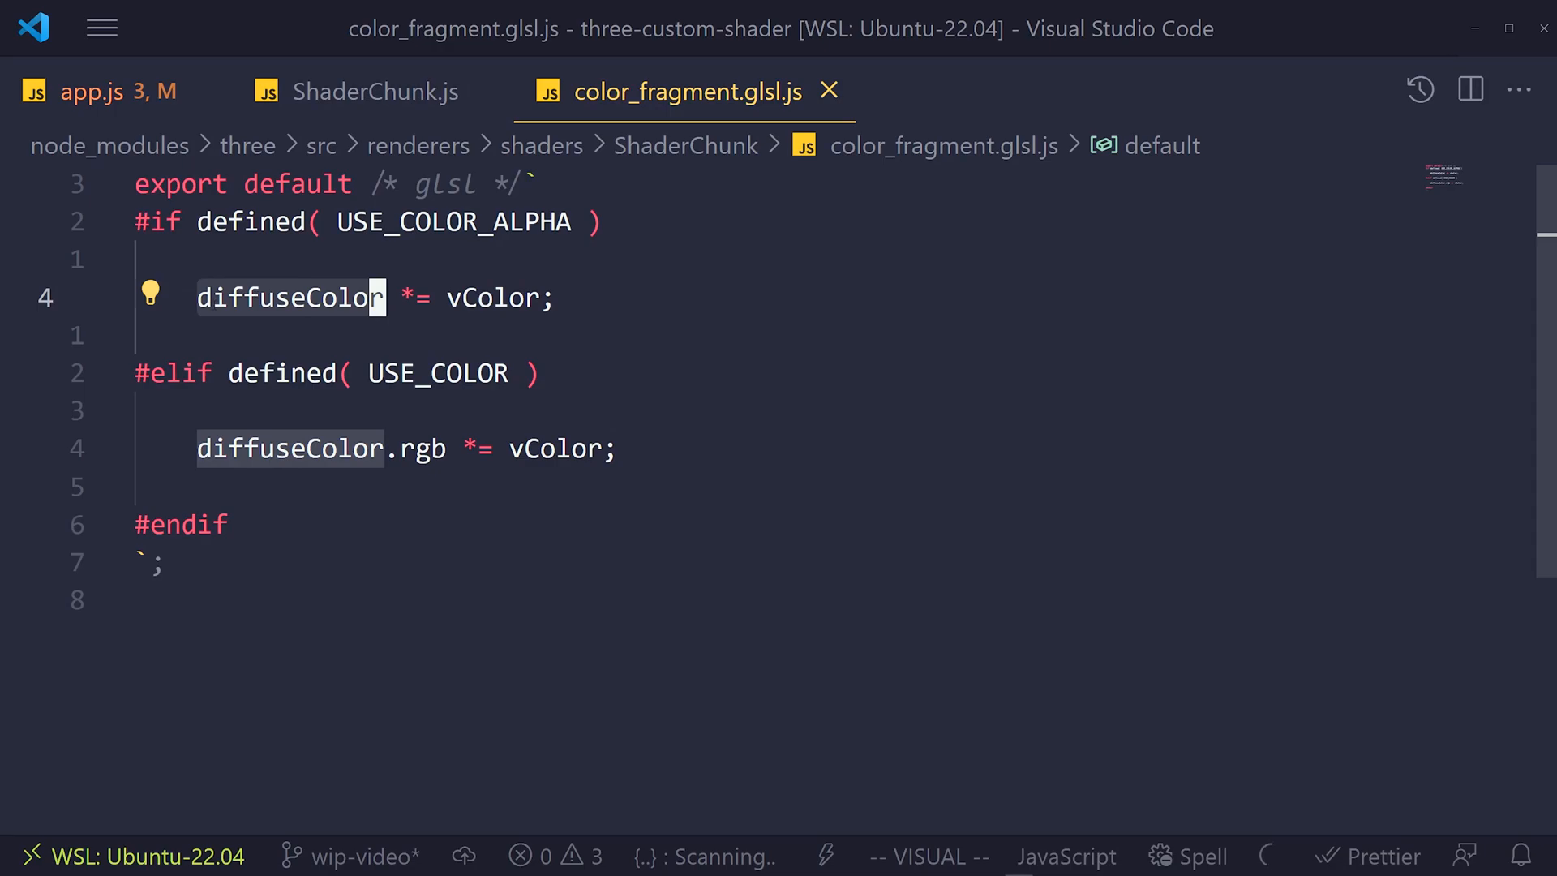
Return to ShaderChunk.js and go to the displacementmap_vertex chunk definition.
{"action": "left_click", "coordinate": [374, 91]}
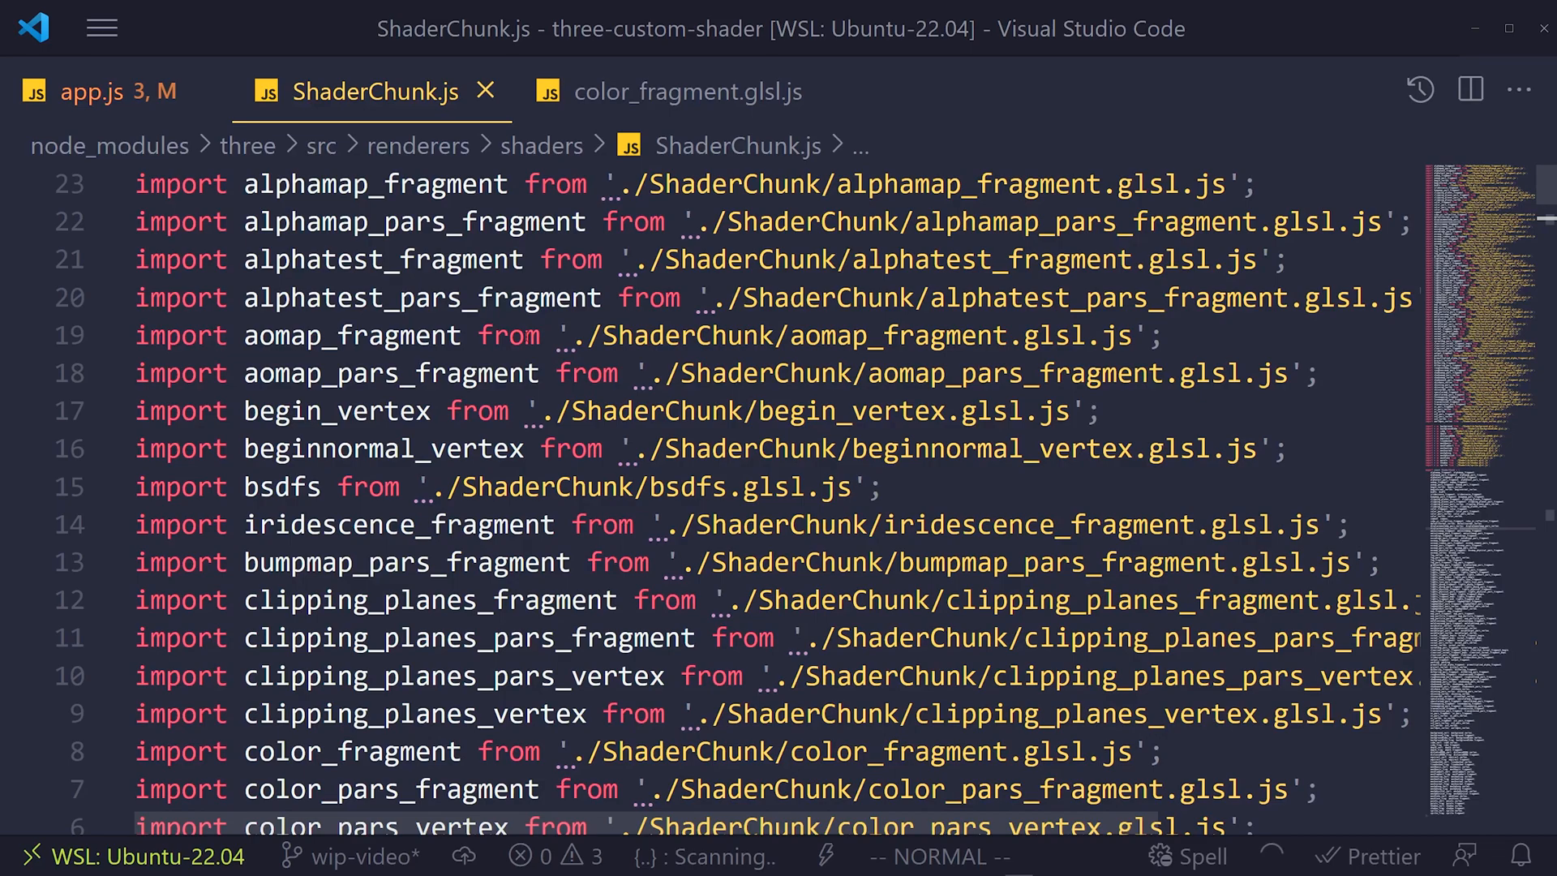
{"action": "mouse_move", "coordinate": [485, 91]}
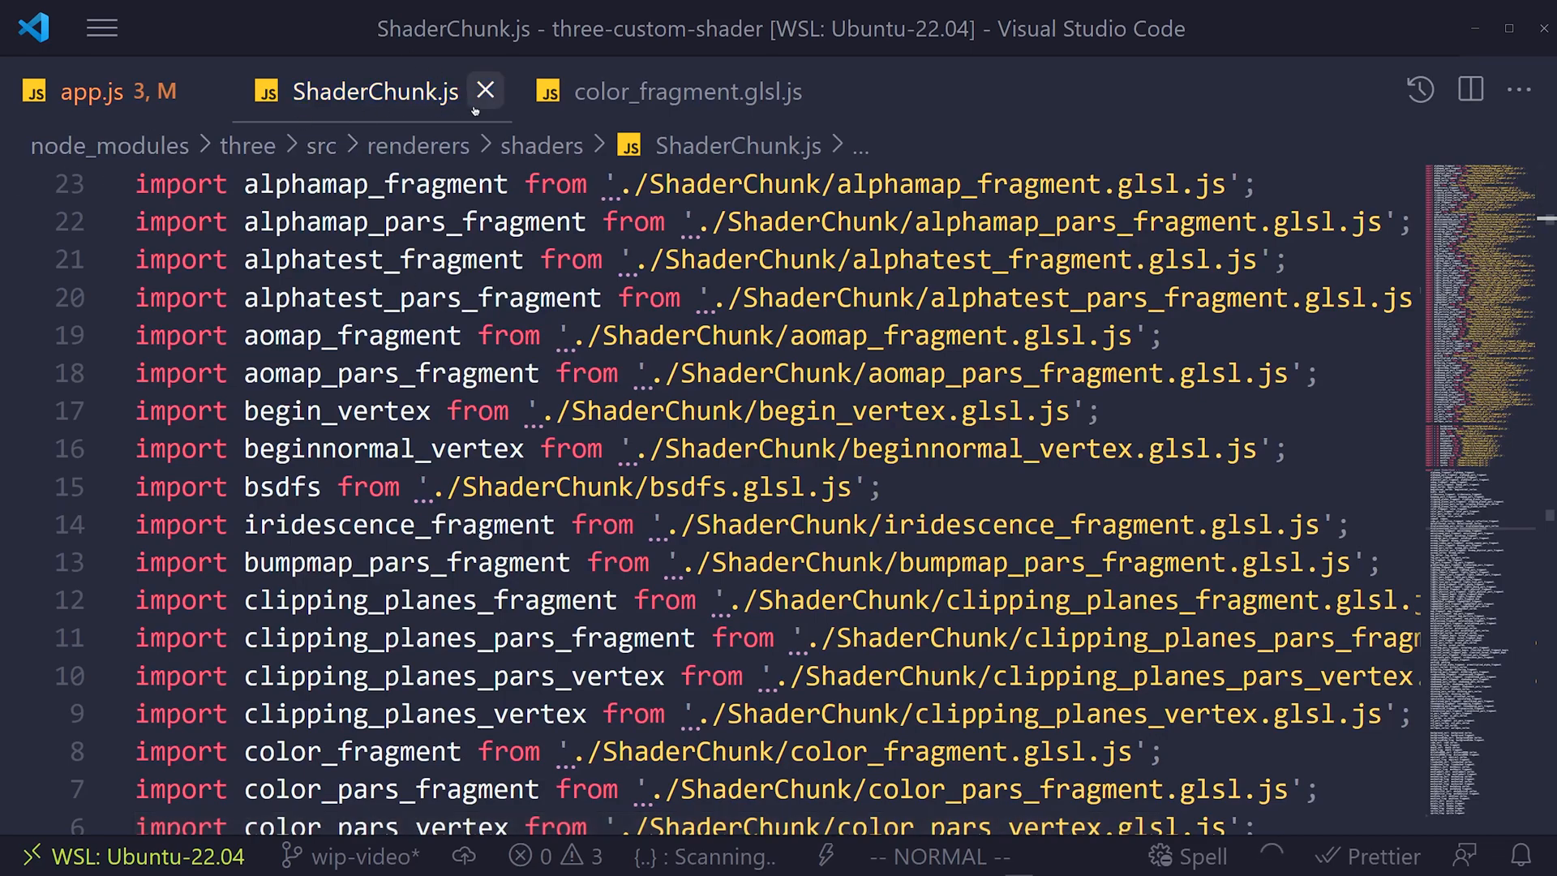
{"action": "mouse_move", "coordinate": [485, 90]}
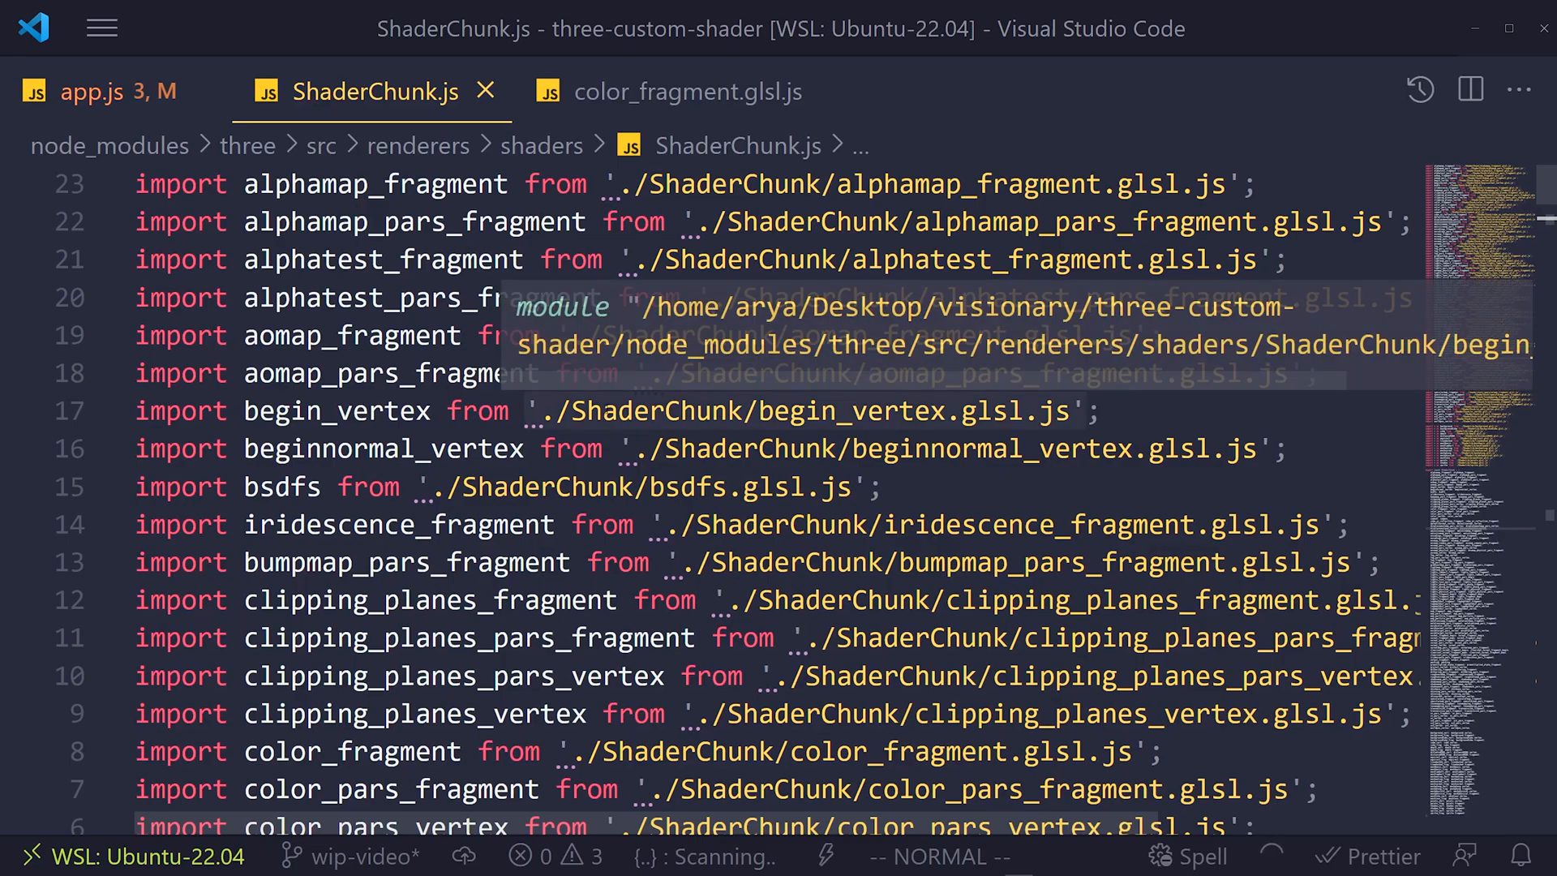
{"action": "scroll", "scroll_direction": "down", "scroll_amount": 3}
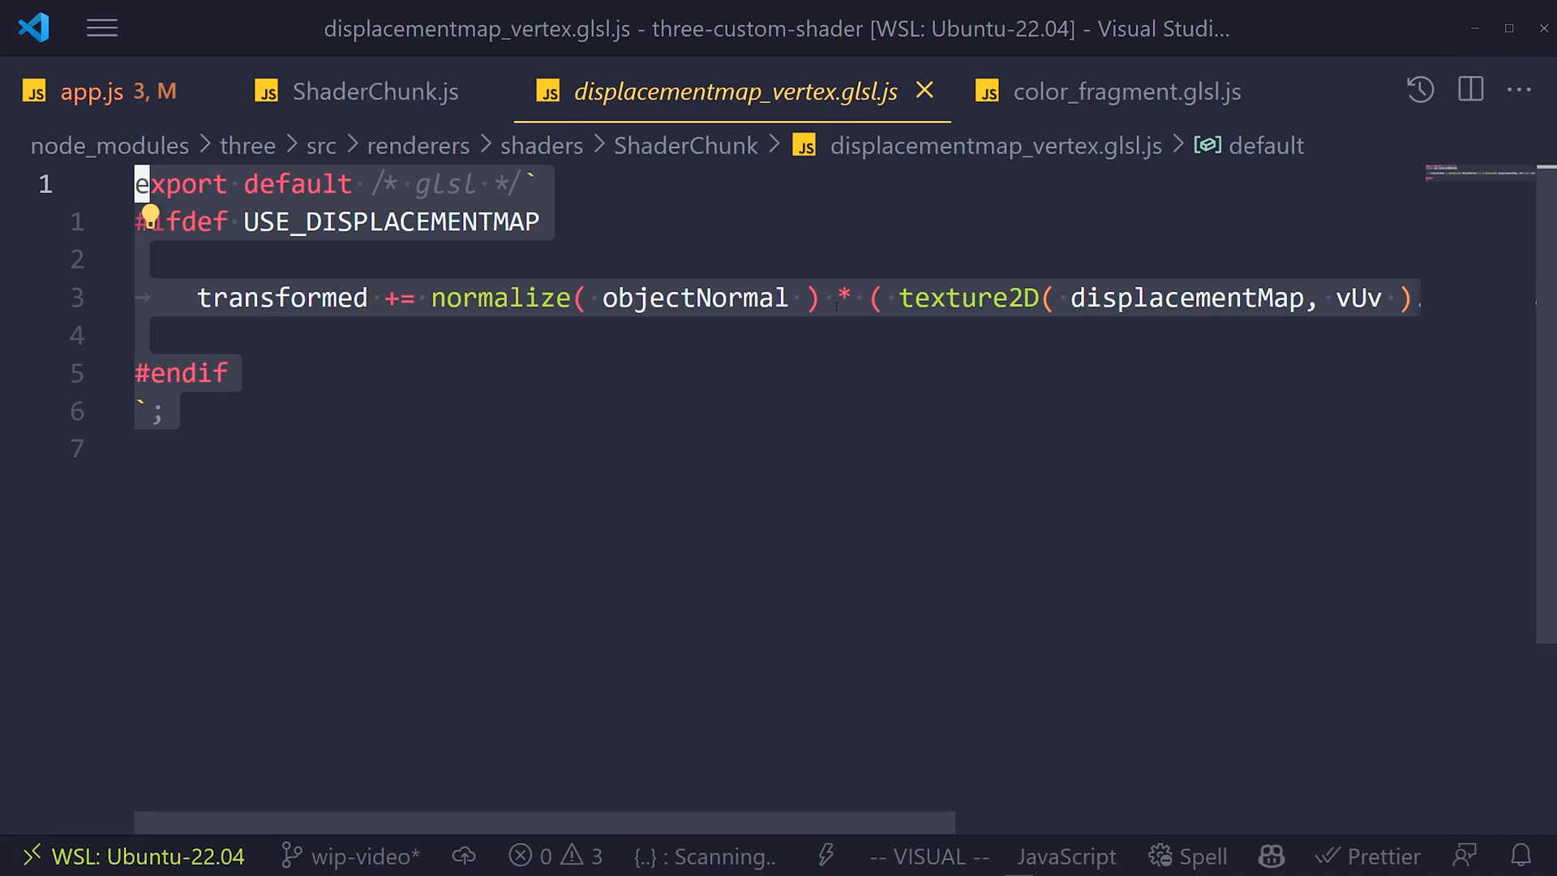
{"action": "left_click", "coordinate": [91, 91]}
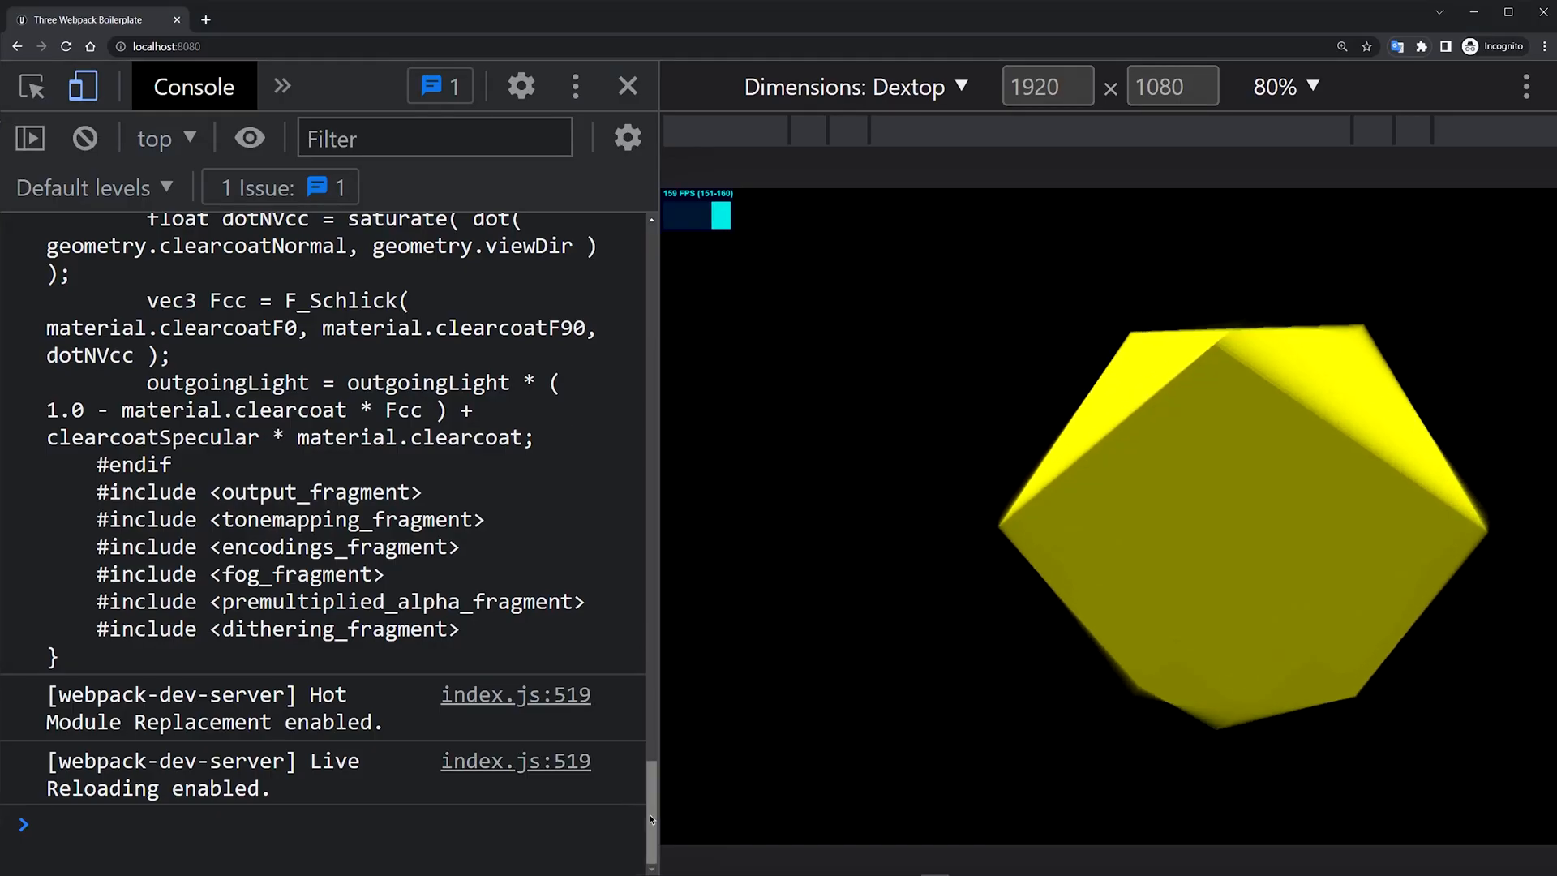
{"action": "scroll", "scroll_direction": "up", "scroll_amount": 3}
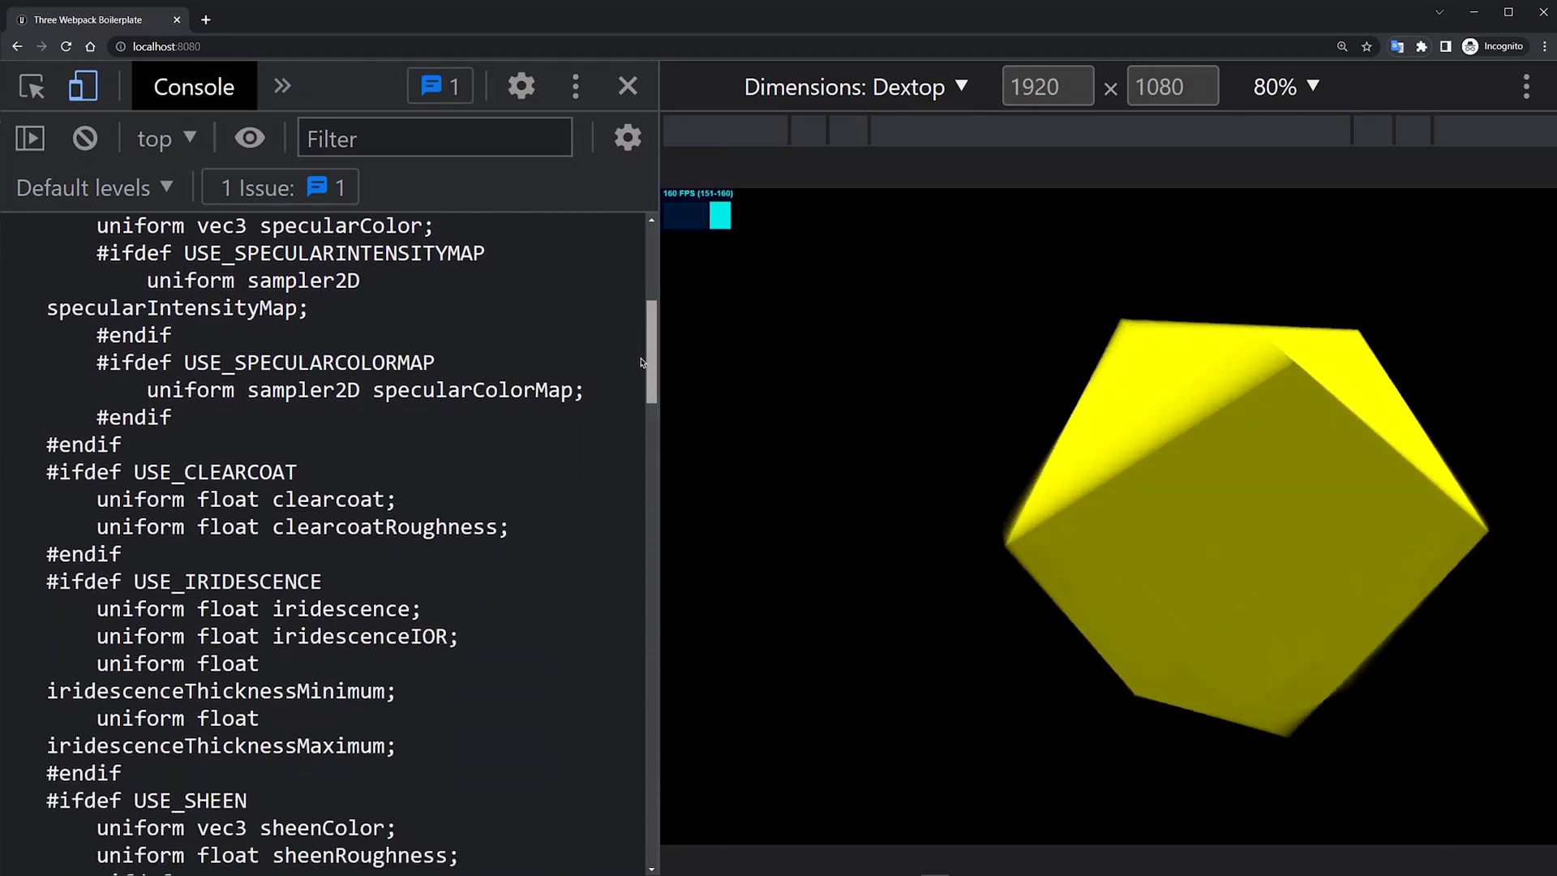
{"action": "scroll", "scroll_direction": "down", "scroll_amount": 3}
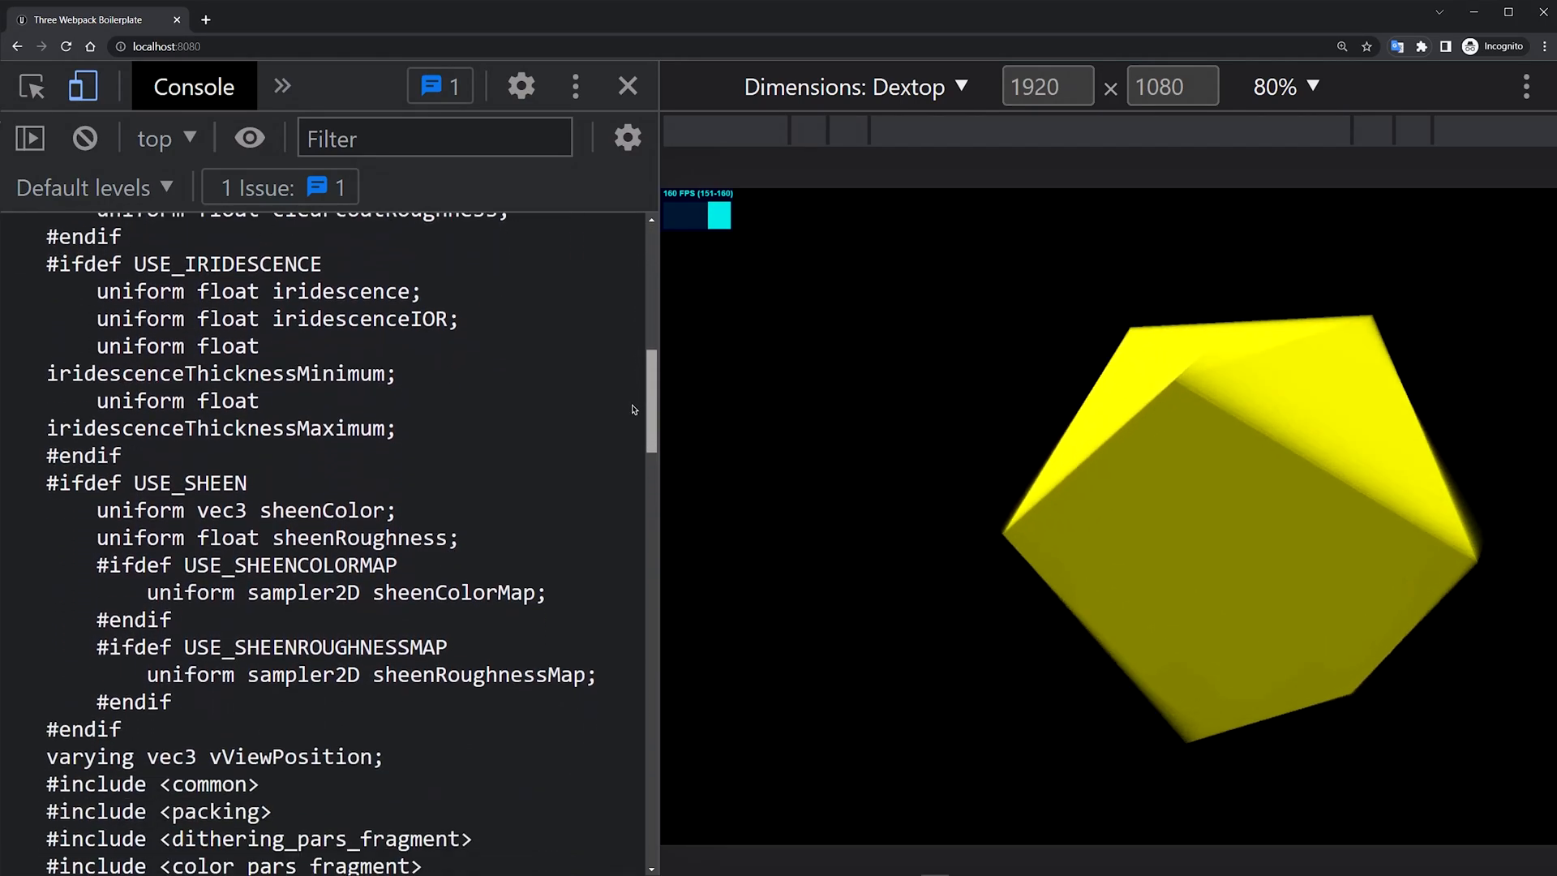
{"action": "scroll", "scroll_direction": "down", "scroll_amount": 3}
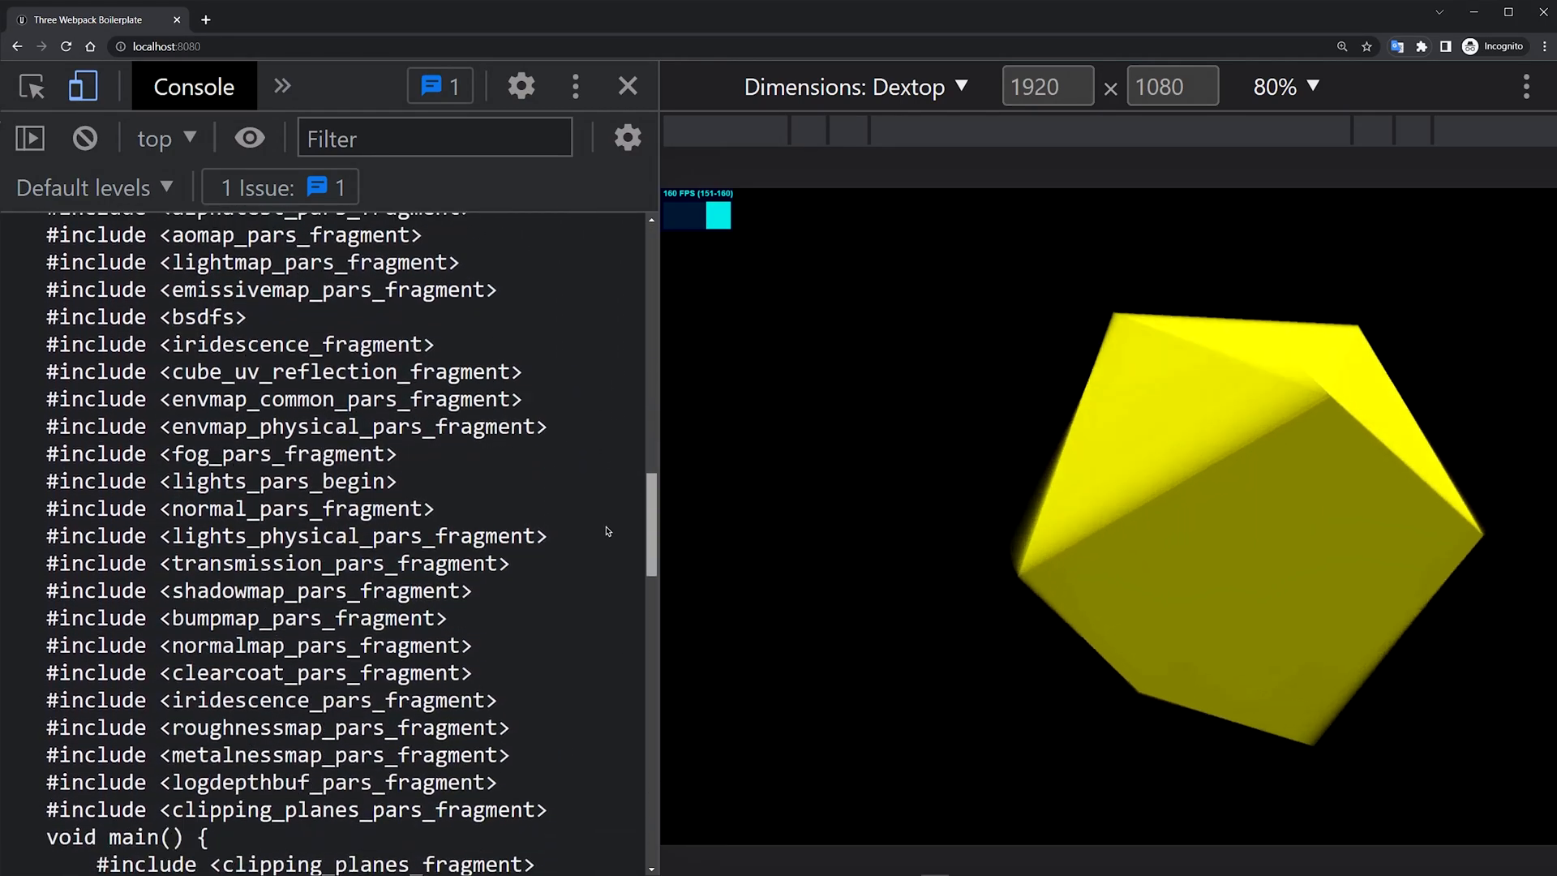
{"action": "scroll", "scroll_direction": "up", "scroll_amount": 3}
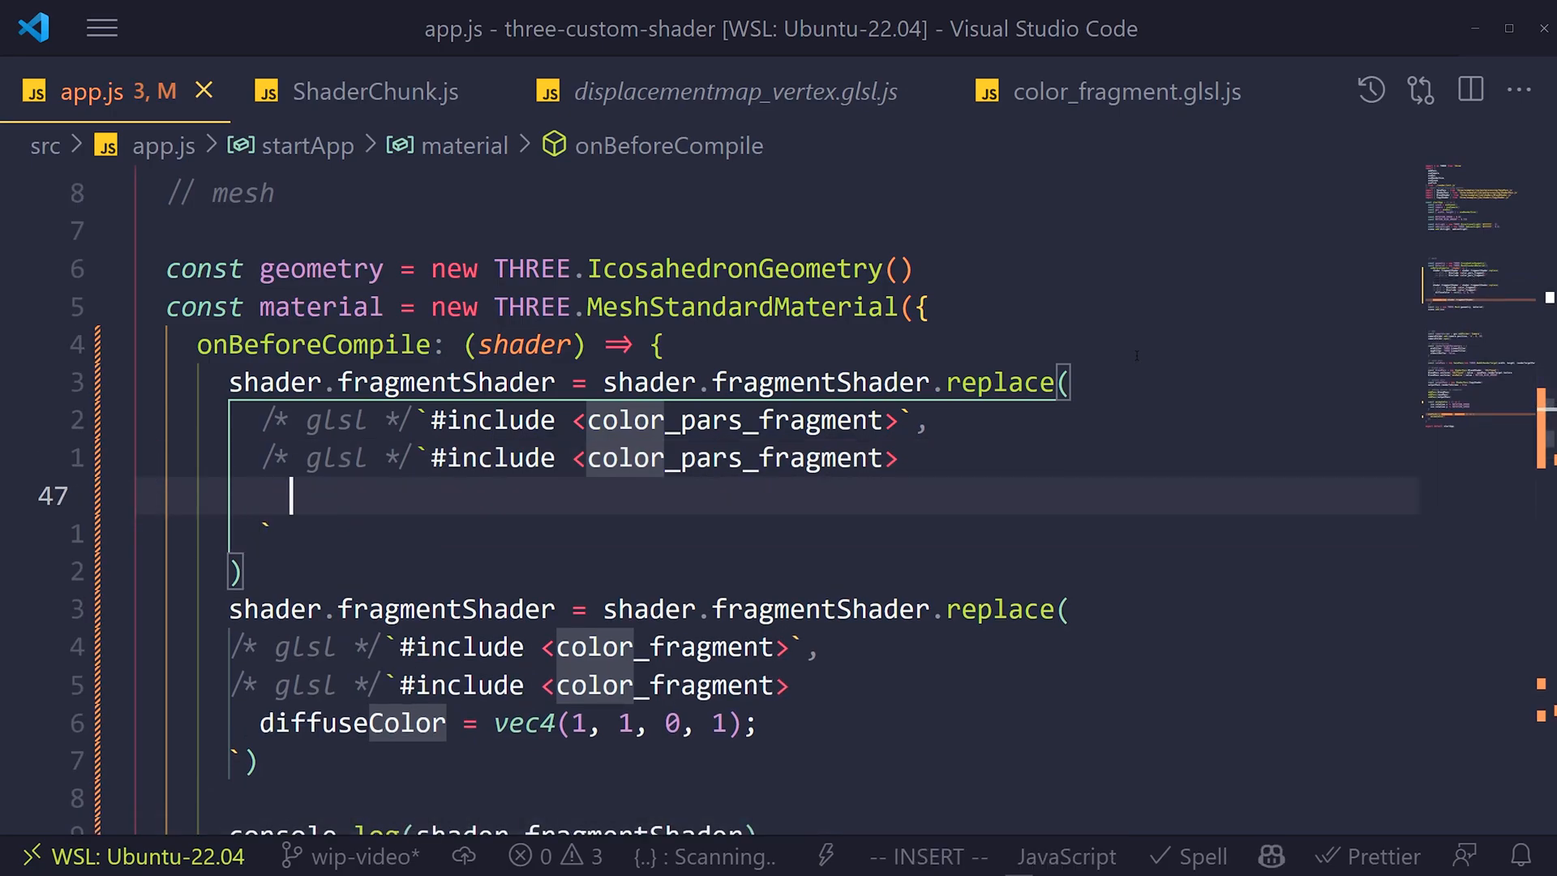
Declare uniform float uTime and drive diffuseColor's green channel with sin(uTime).
{"action": "type", "text": "uniform"}
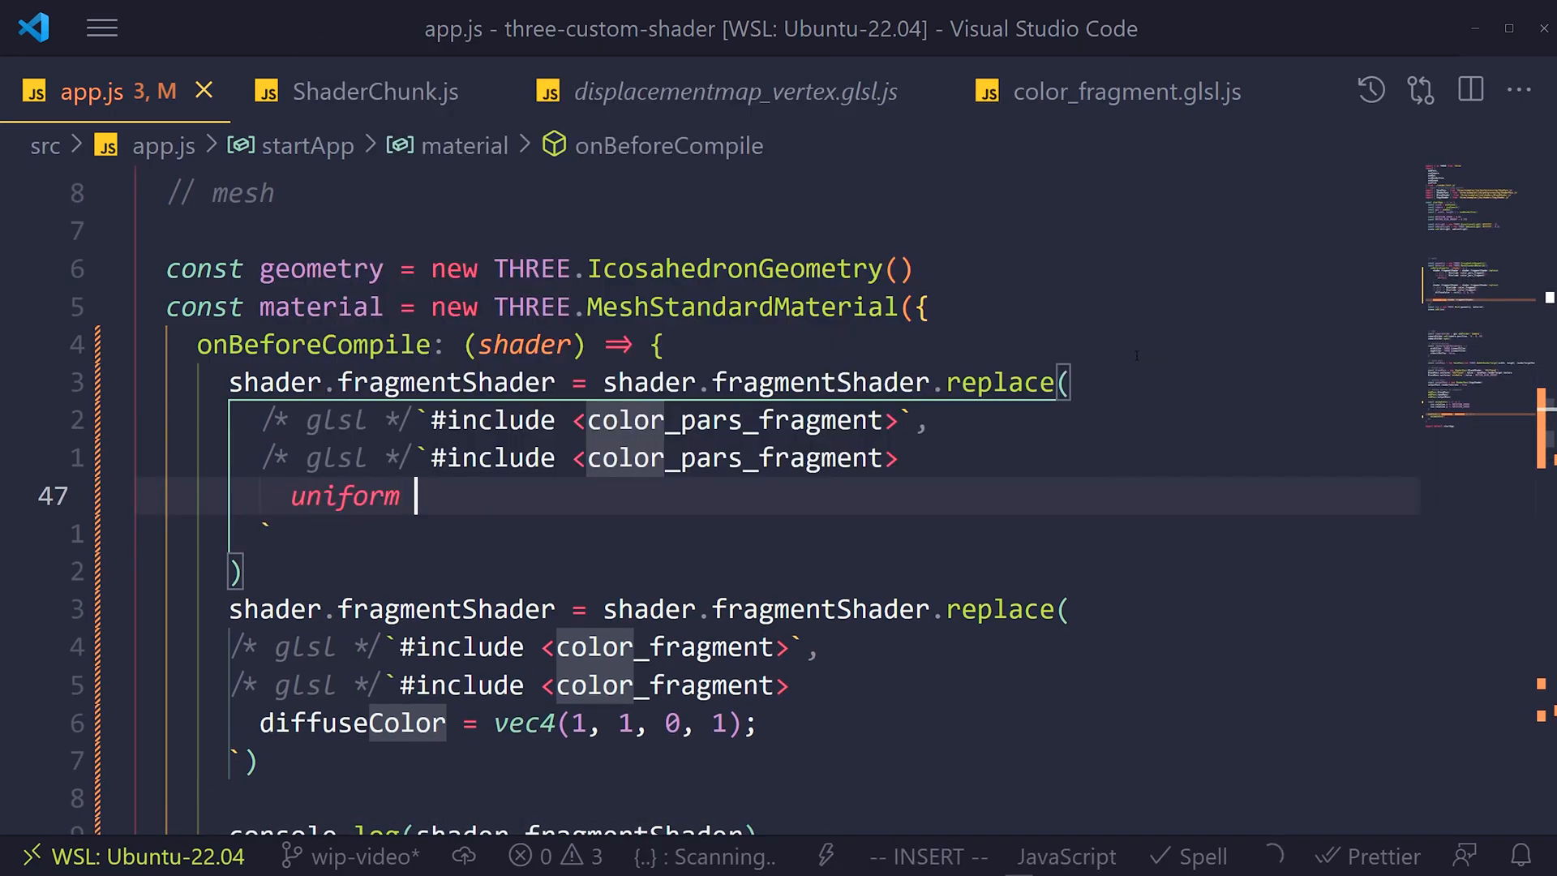
{"action": "type", "text": "float u"}
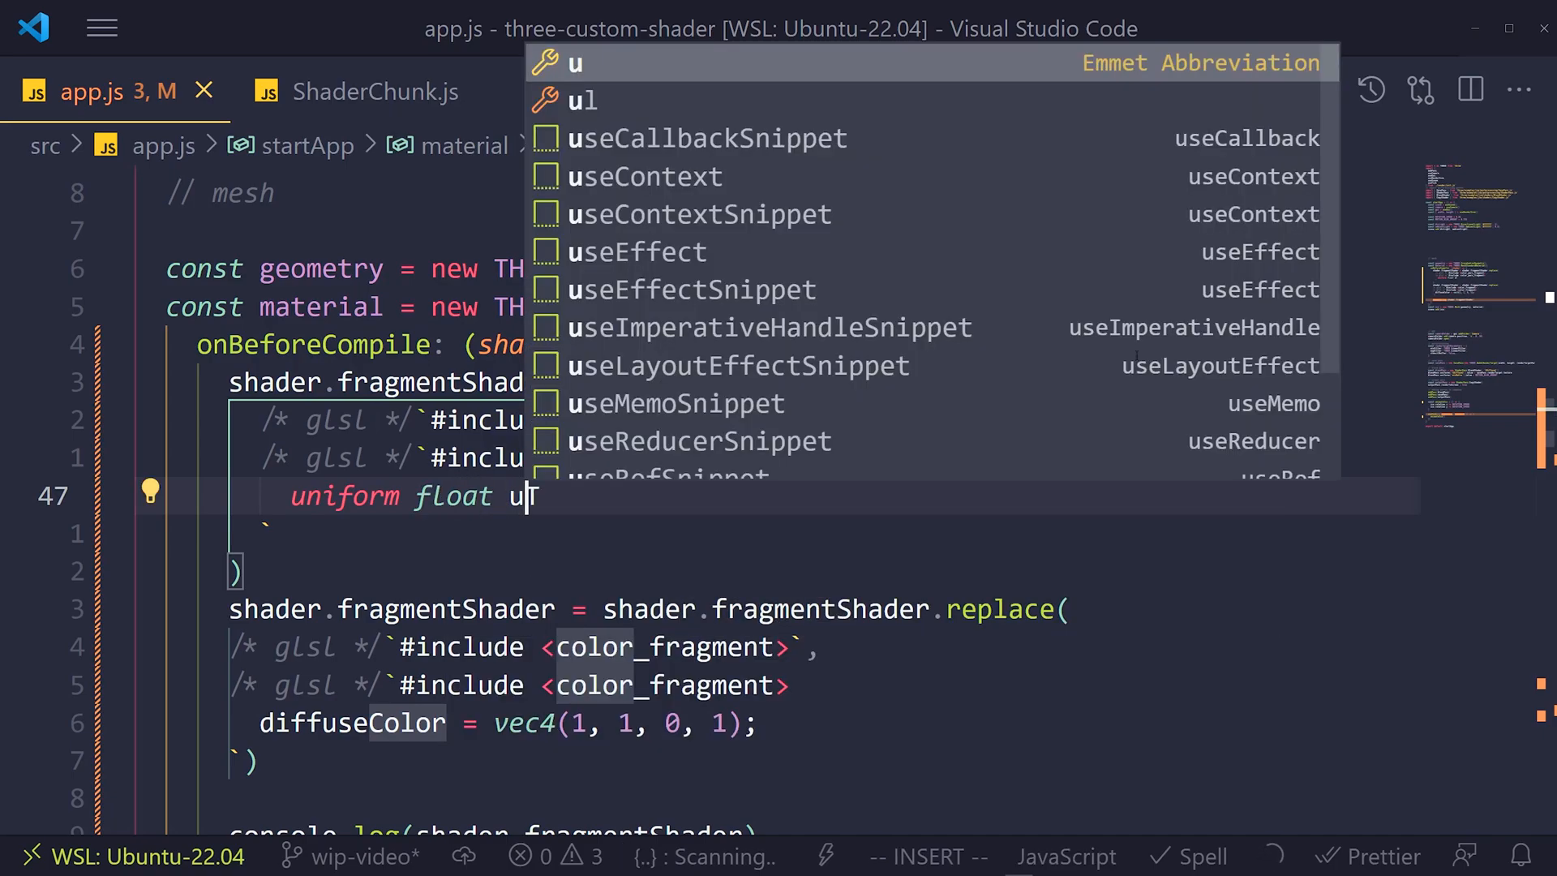
{"action": "key", "text": "Escape"}
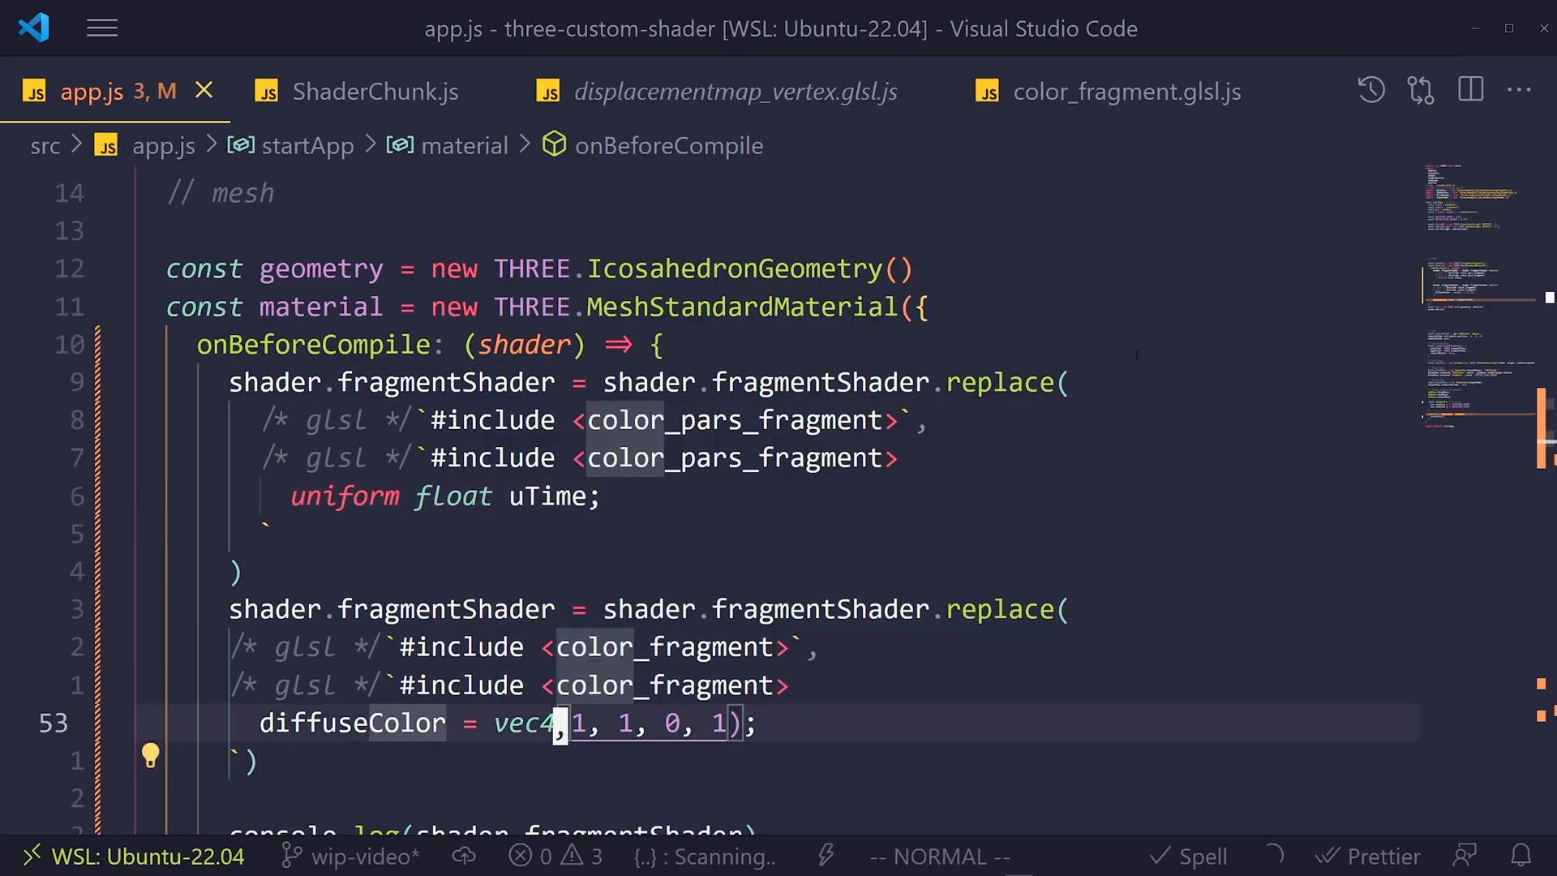
{"action": "type", "text": "sin"}
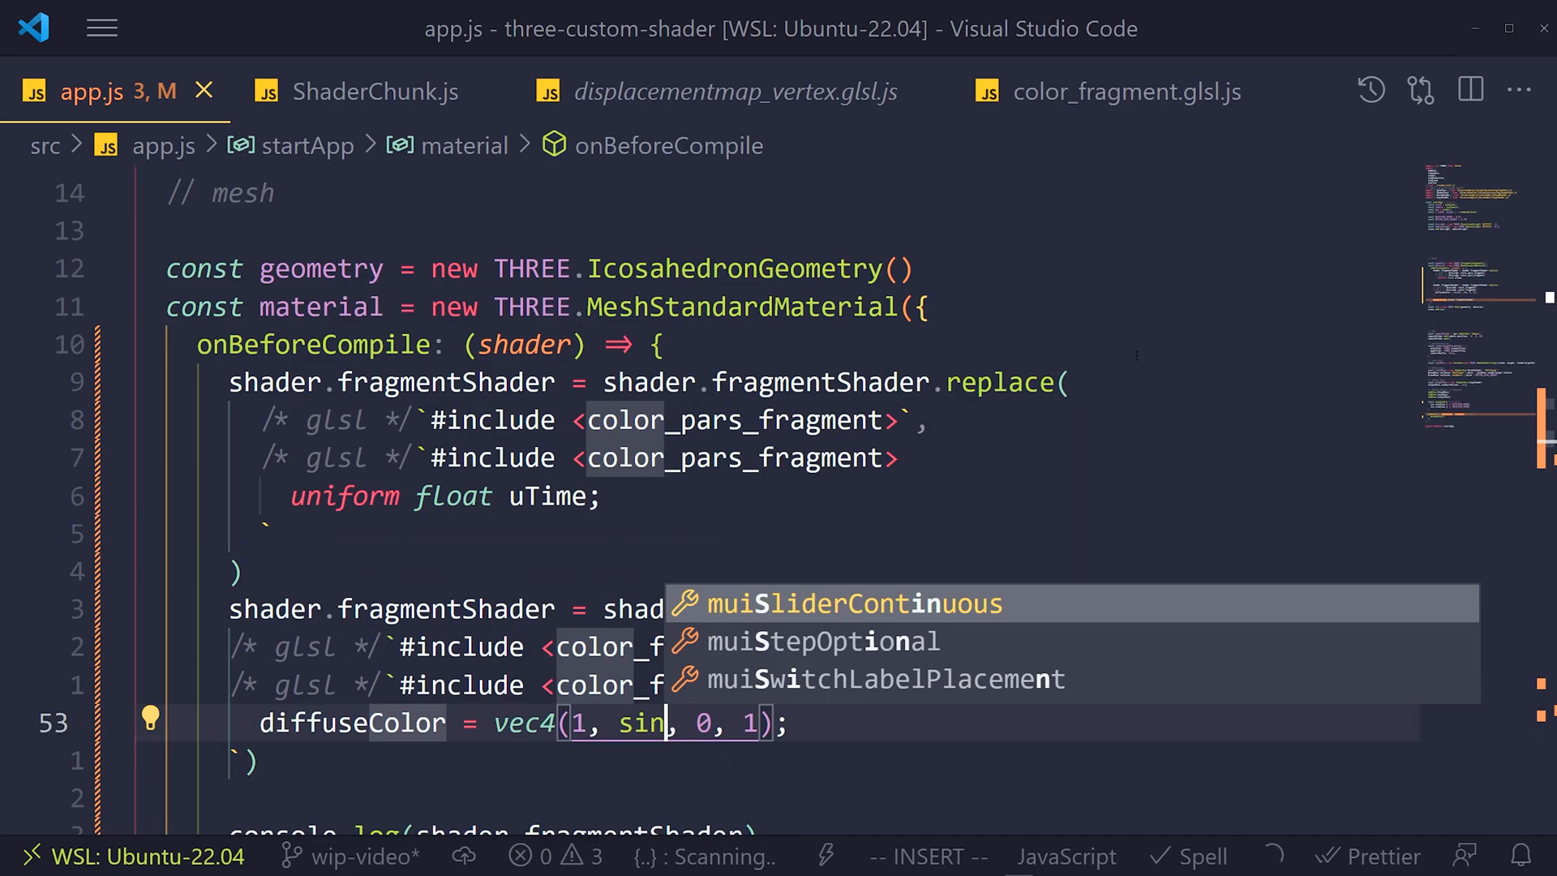
{"action": "type", "text": "uTime)"}
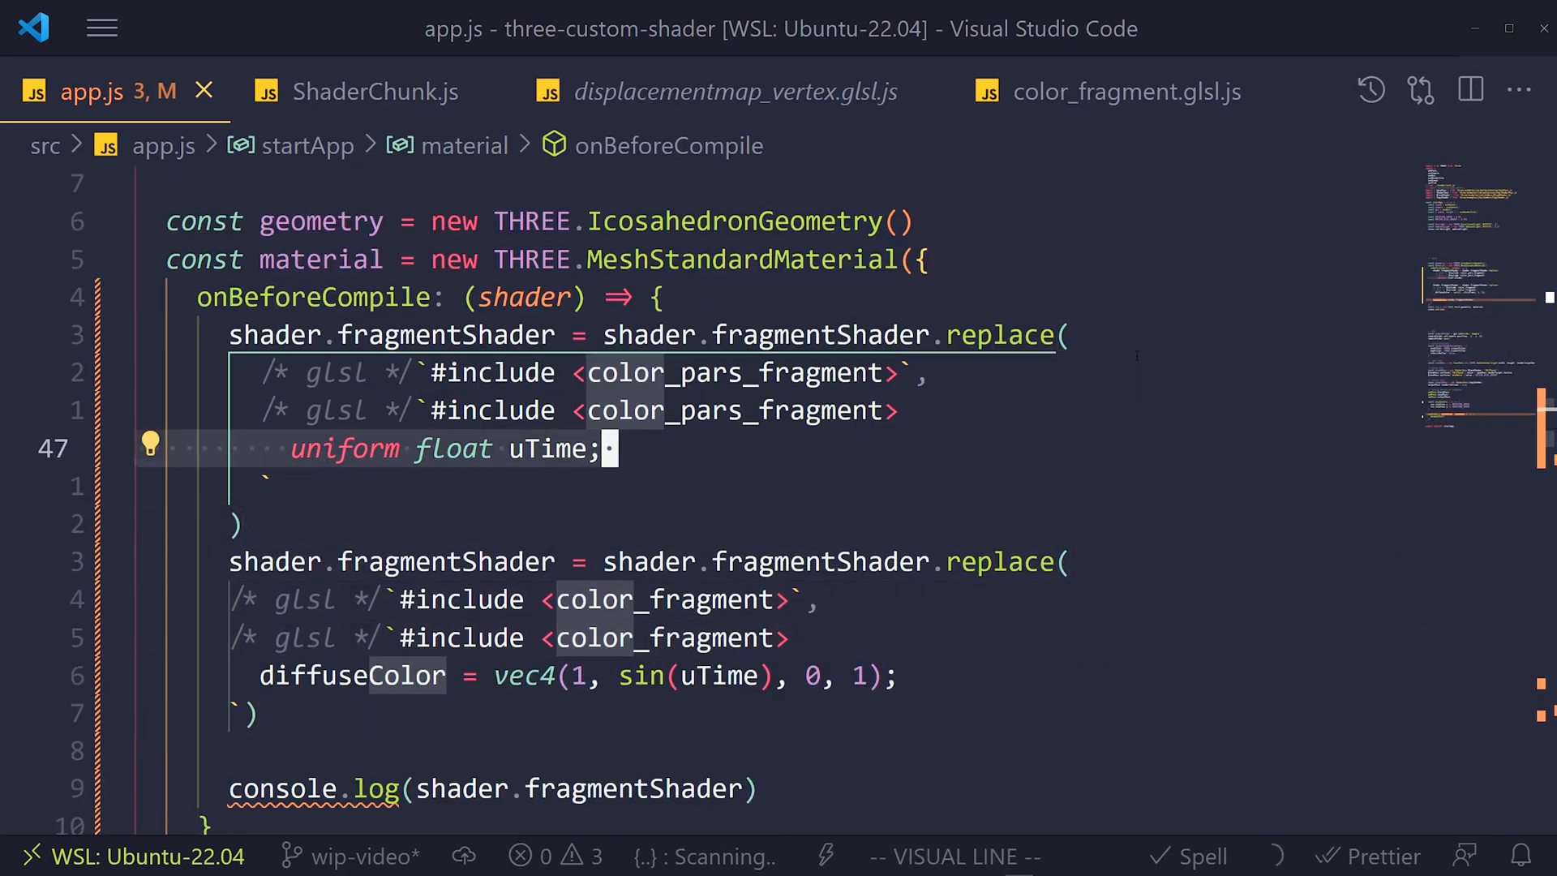
{"action": "key", "text": "Escape"}
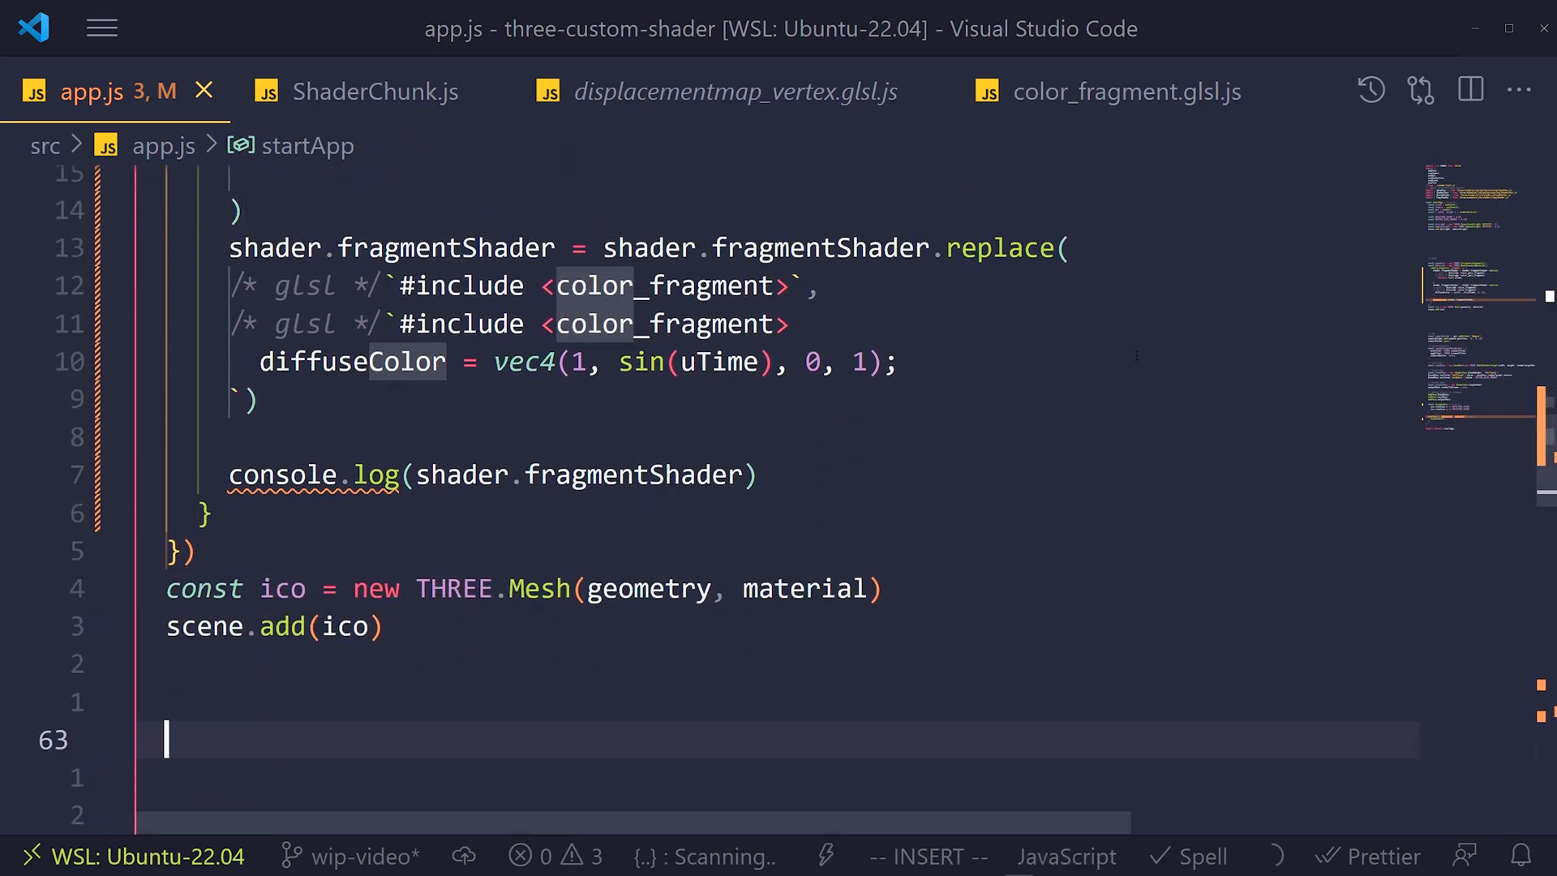
Add console.log(material.uniforms) below scene.add(ico) and save to reload the page.
{"action": "type", "text": "console.log("}
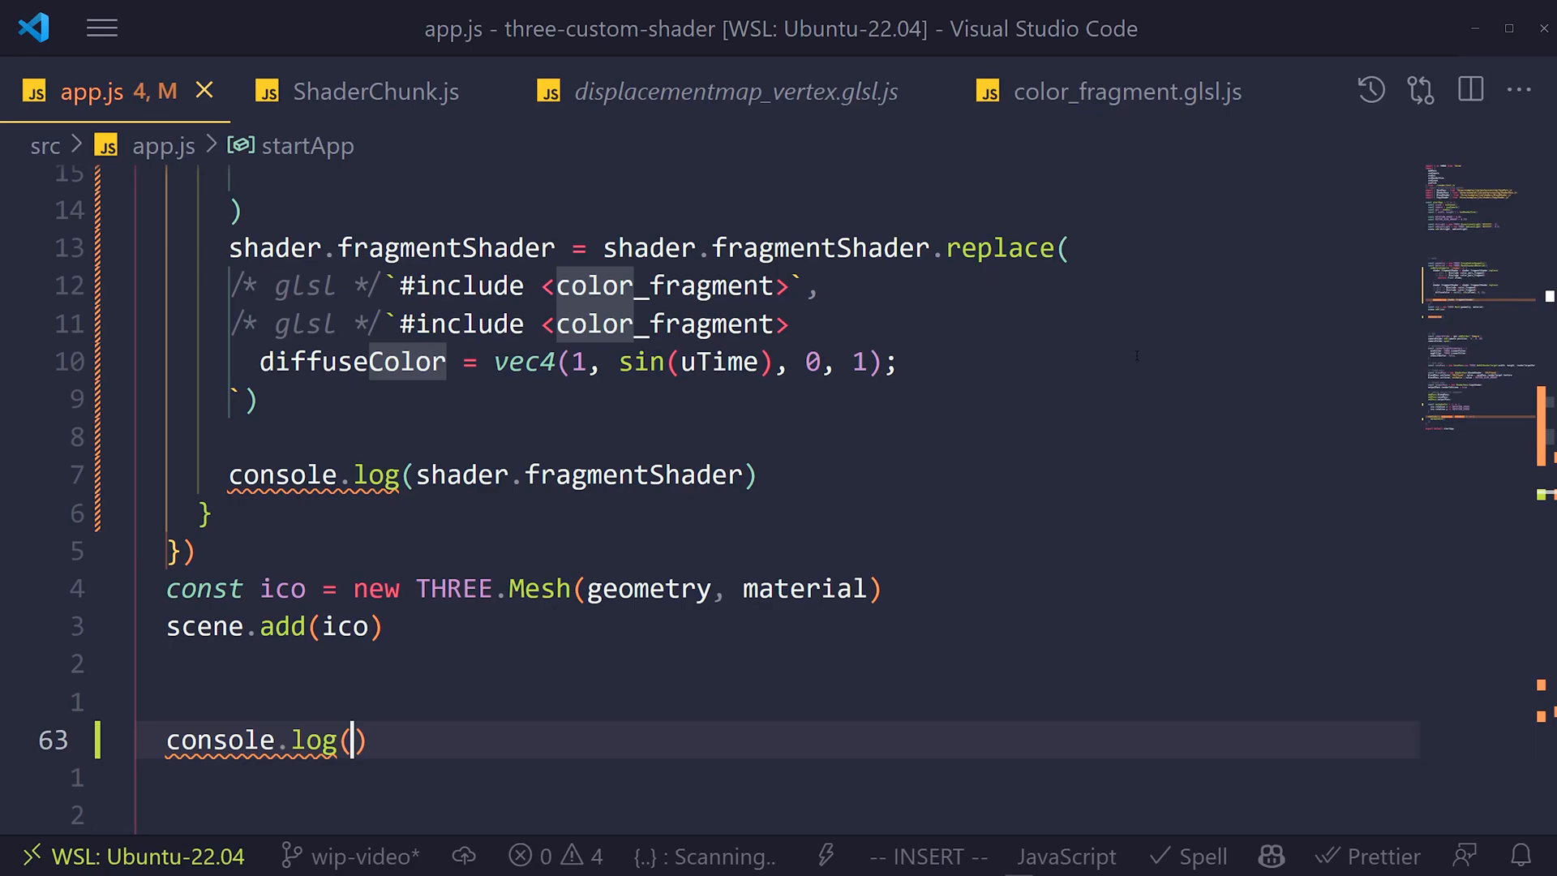
{"action": "type", "text": "material.uniforms"}
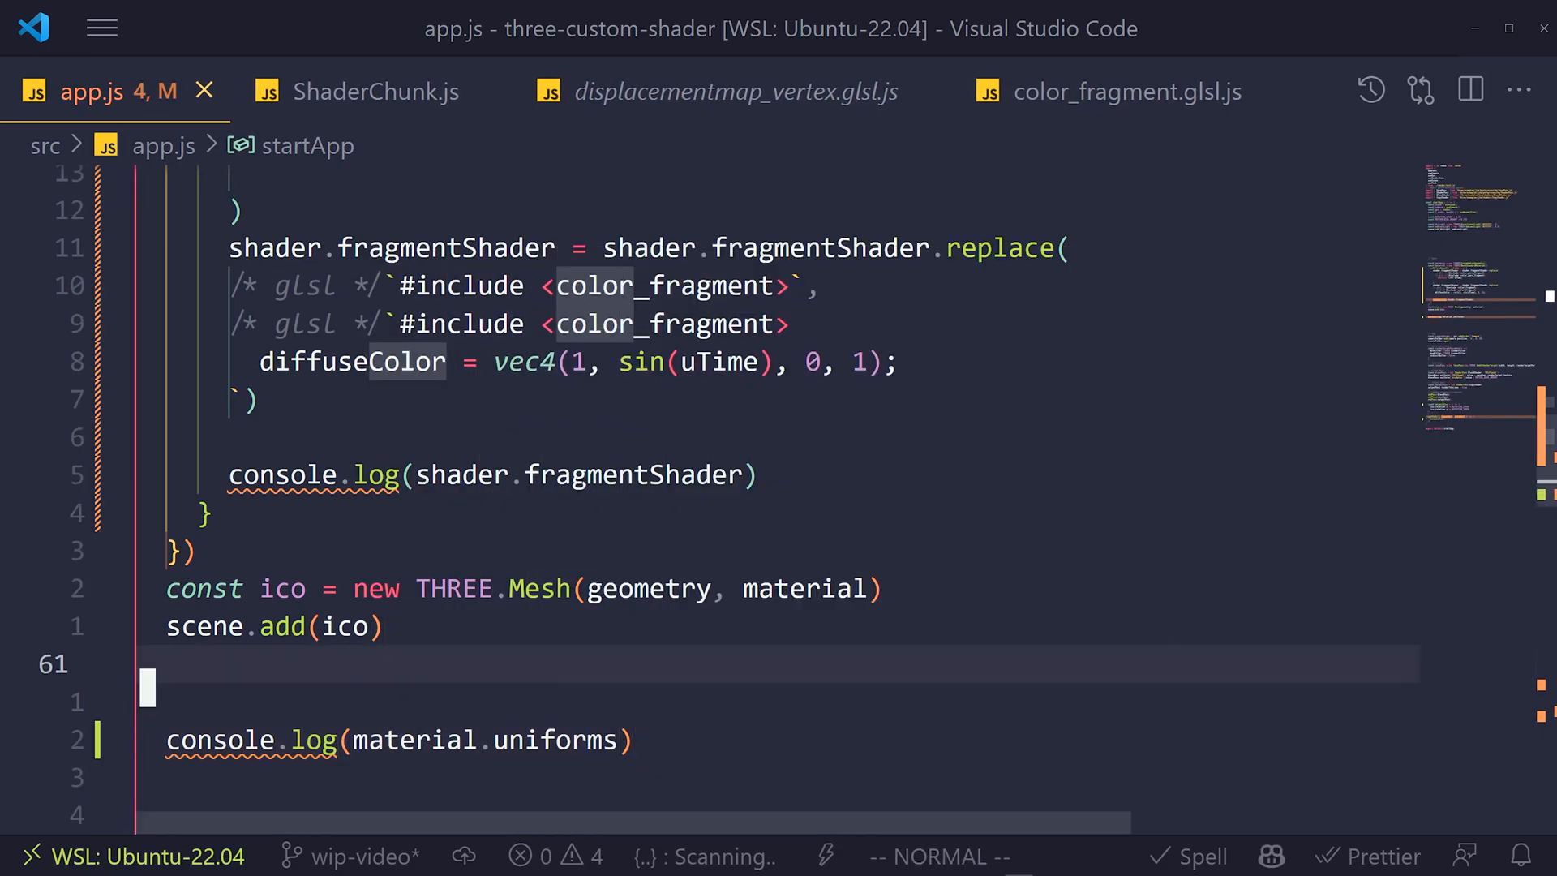
{"action": "key", "text": "dd"}
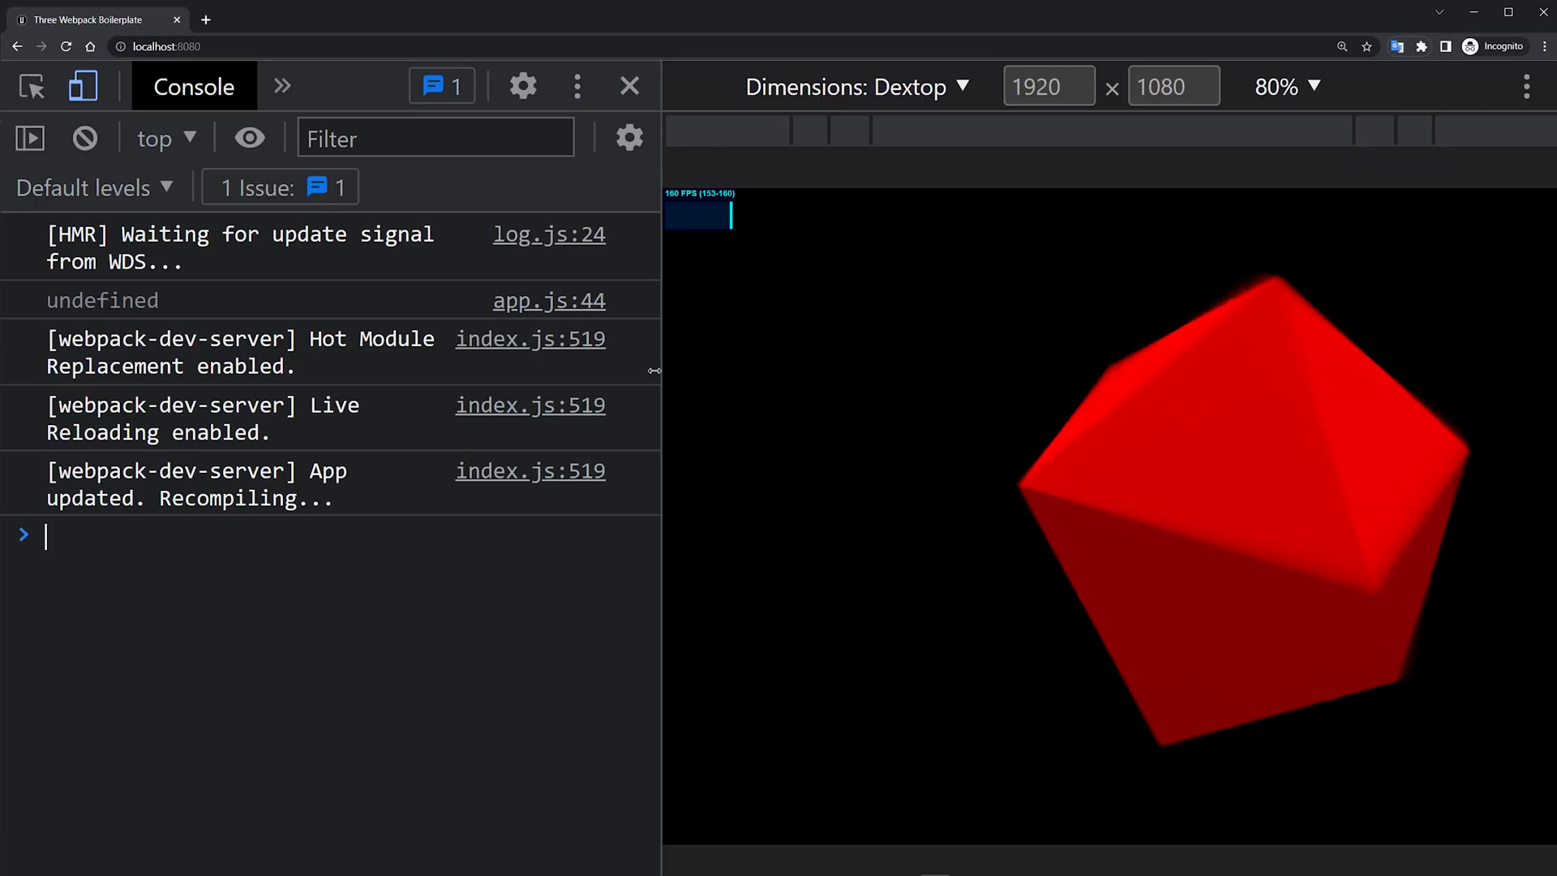
Switch from Chrome's console back to the VS Code editor window.
{"action": "key", "text": "alt+tab"}
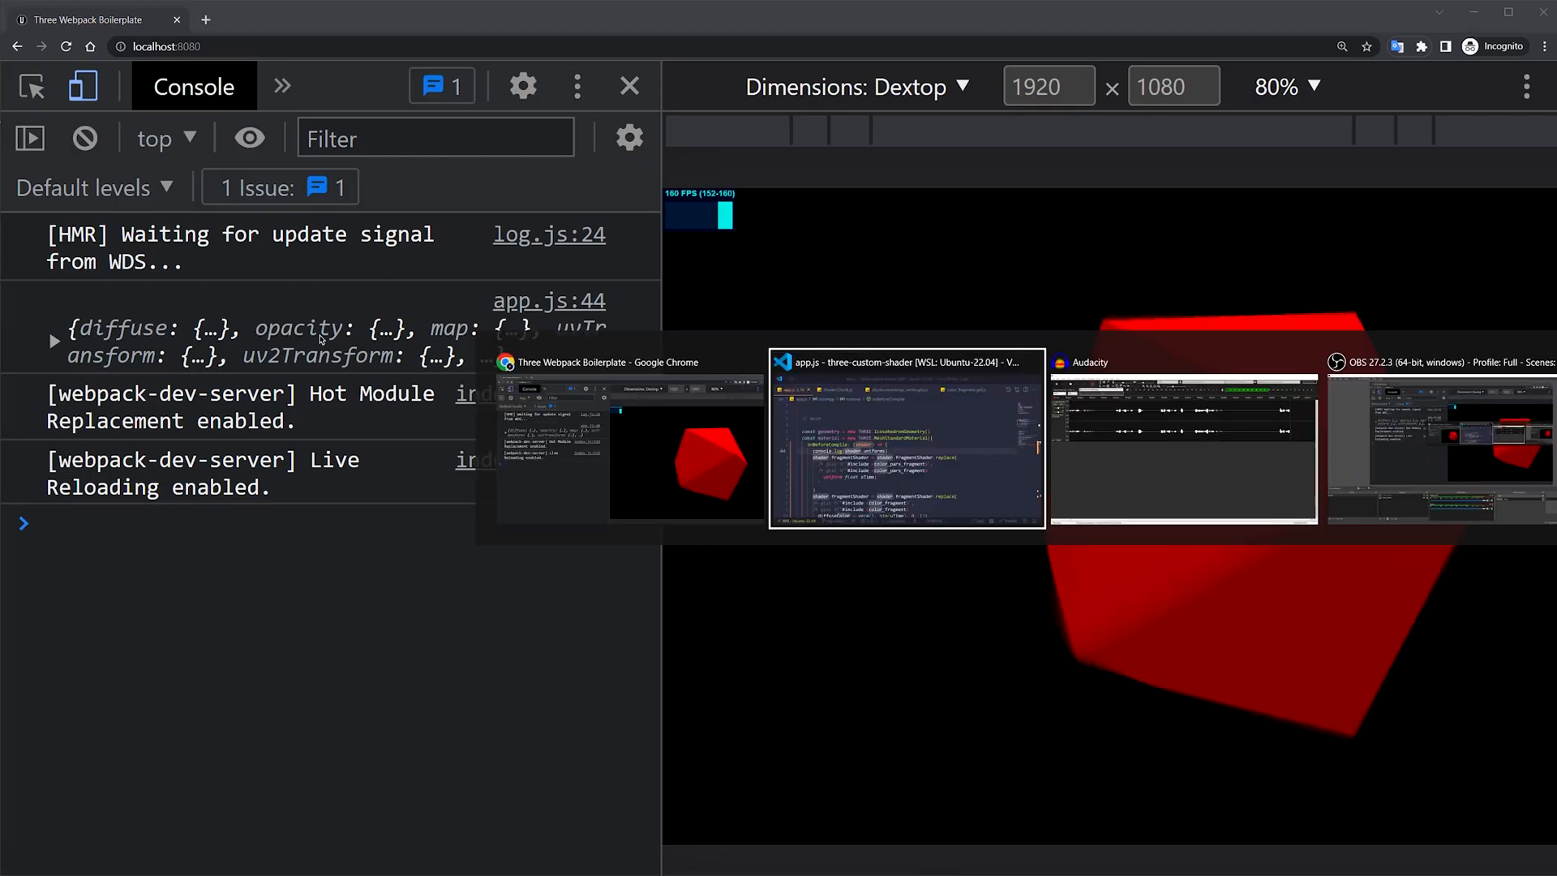
{"action": "left_click", "coordinate": [907, 436]}
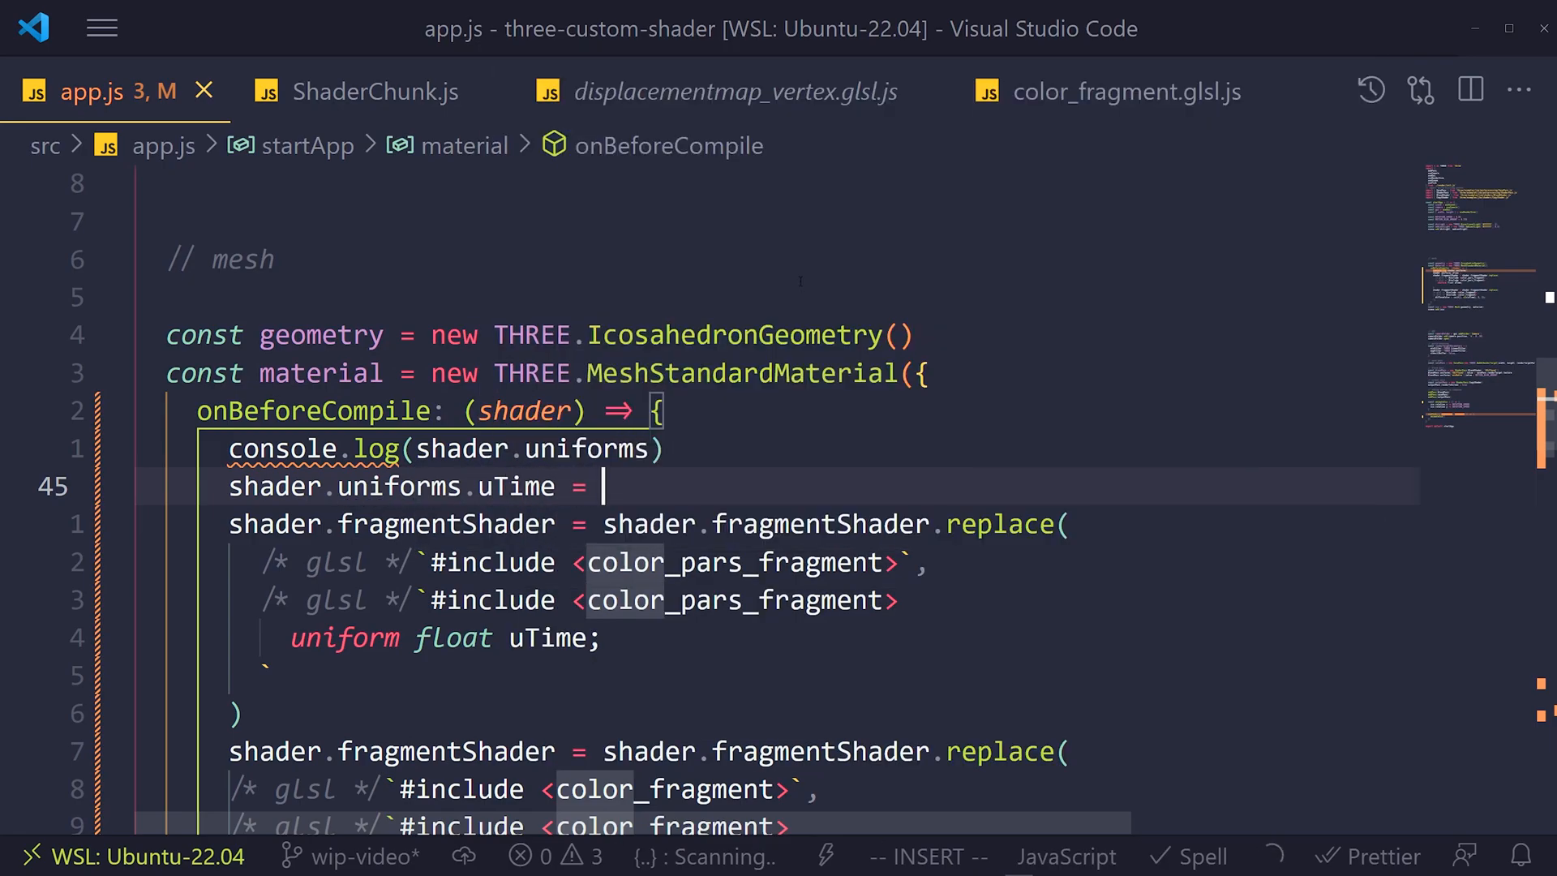
Set shader.uniforms.uTime = {value: 0} and store the shader as material.userData.shader.
{"action": "type", "text": "{value}"}
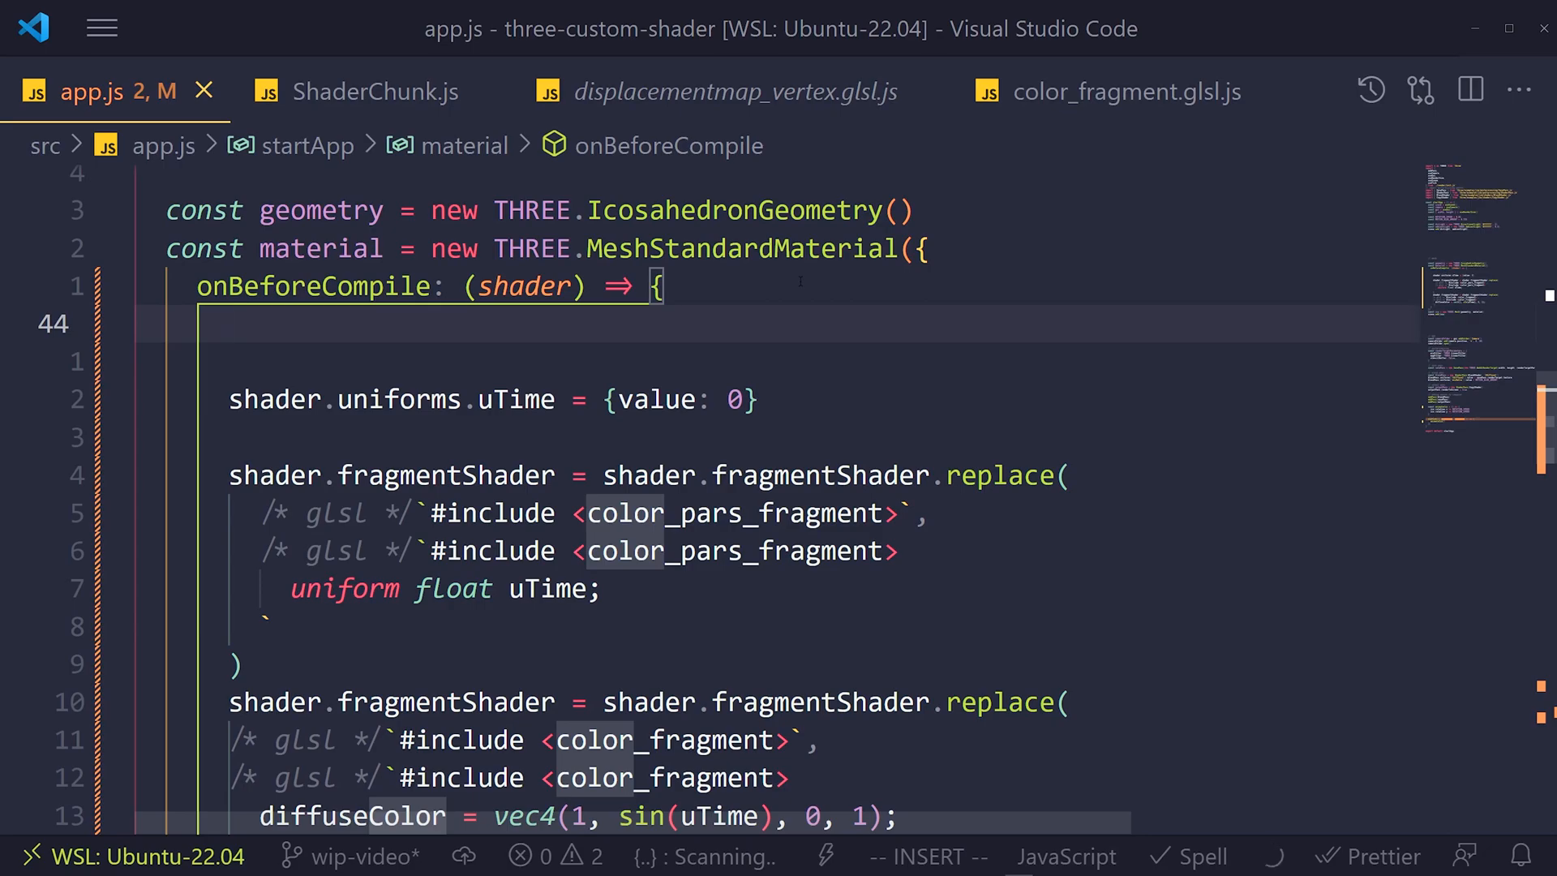
{"action": "type", "text": "material.u"}
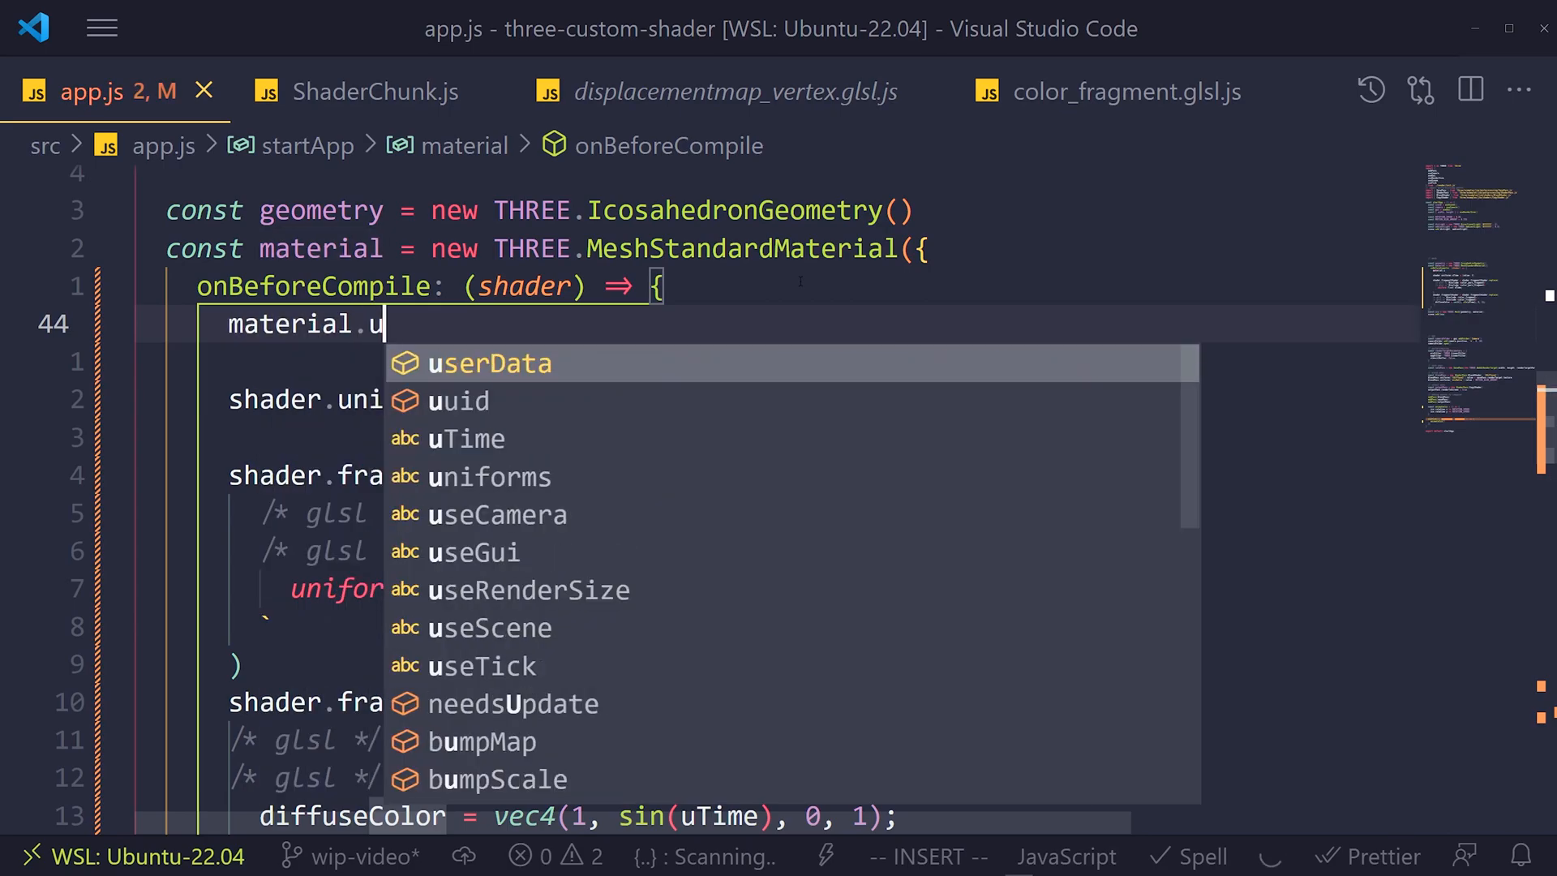
{"action": "type", "text": "serData.sha"}
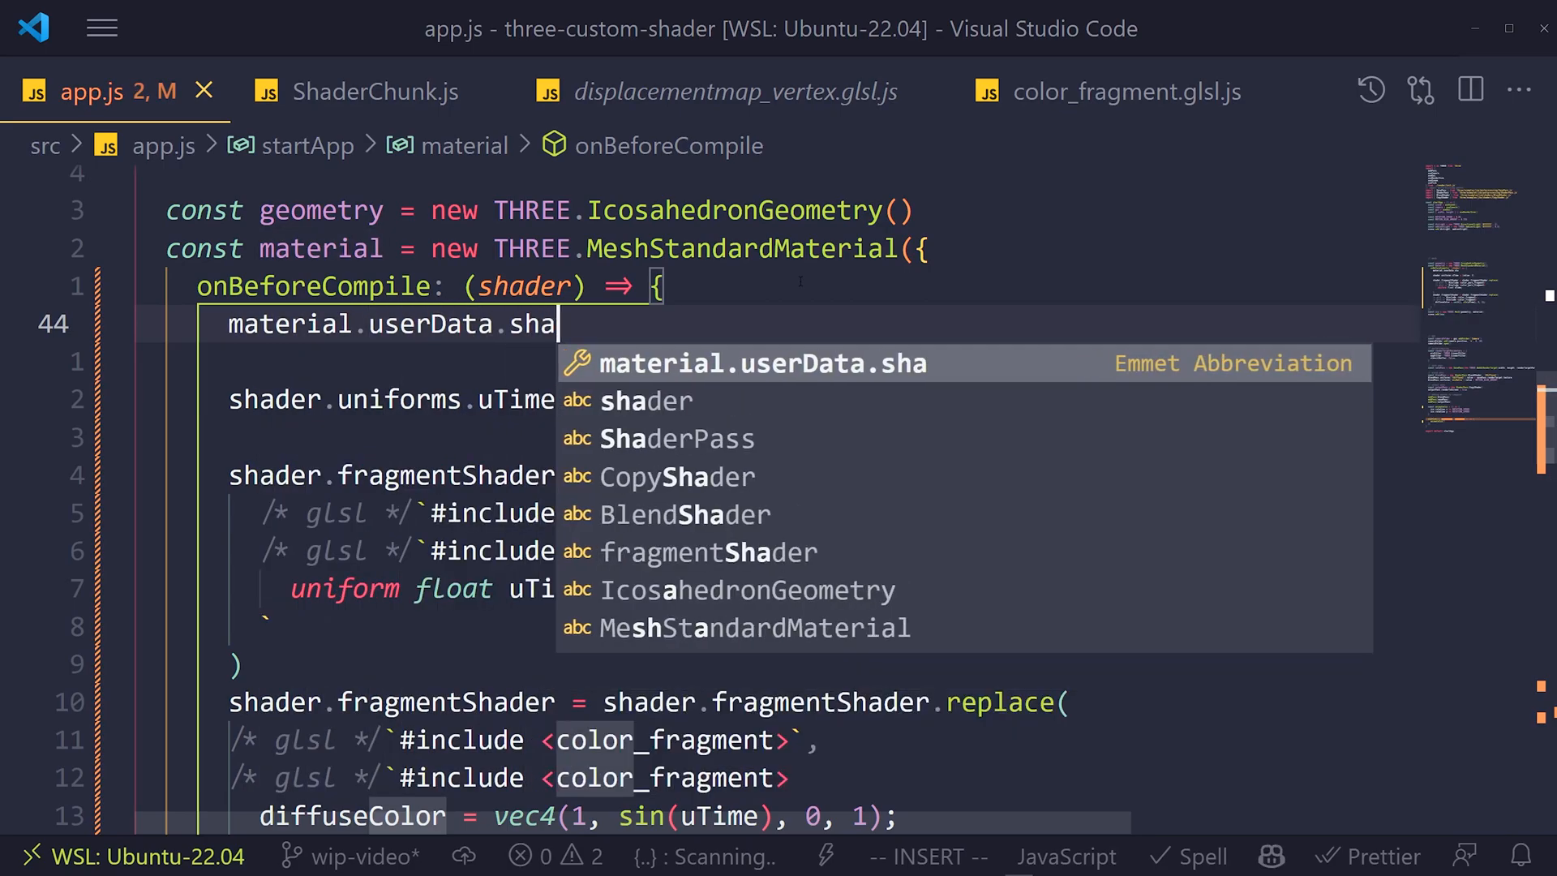
{"action": "type", "text": "der = shader"}
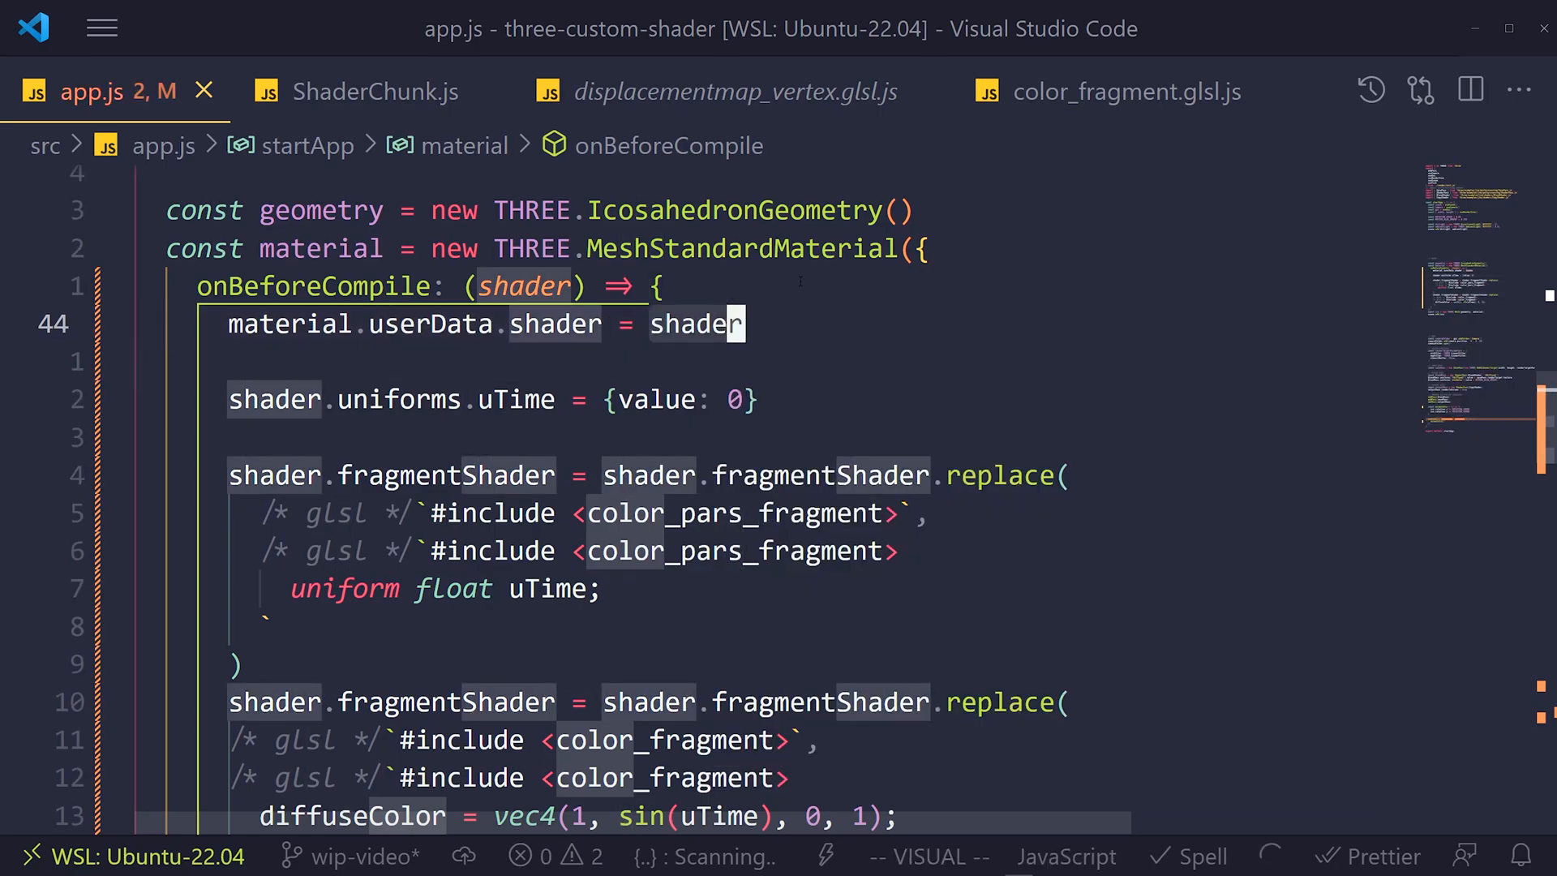
{"action": "key", "text": "Escape"}
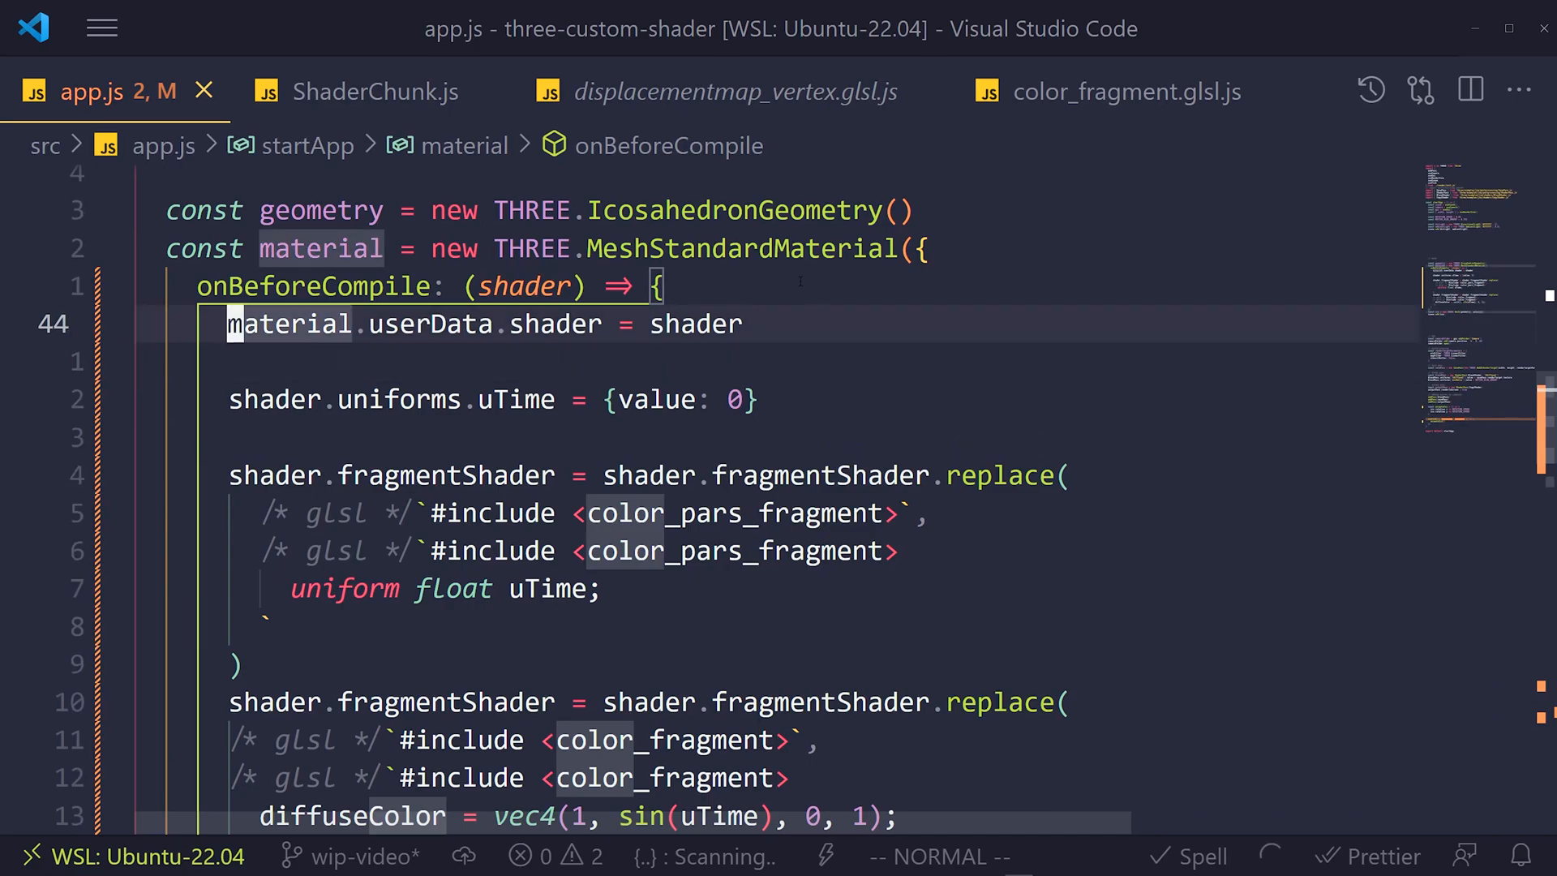
{"action": "scroll", "scroll_direction": "down", "scroll_amount": 3}
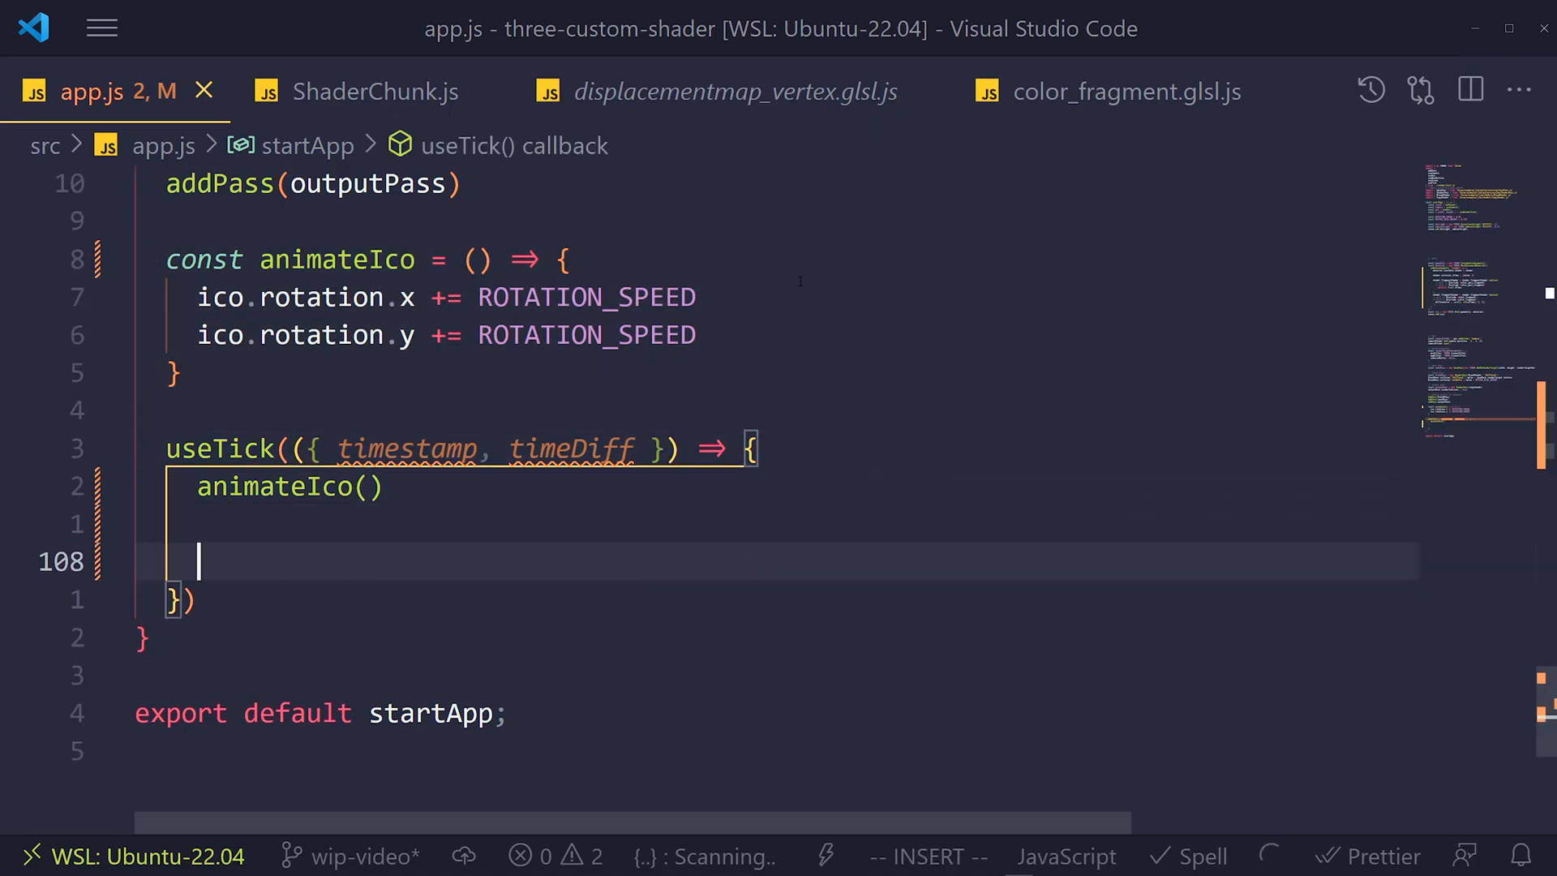
In useTick, assign material.userData.shader.uniforms.uTime.value = timestamp each frame.
{"action": "type", "text": "material"}
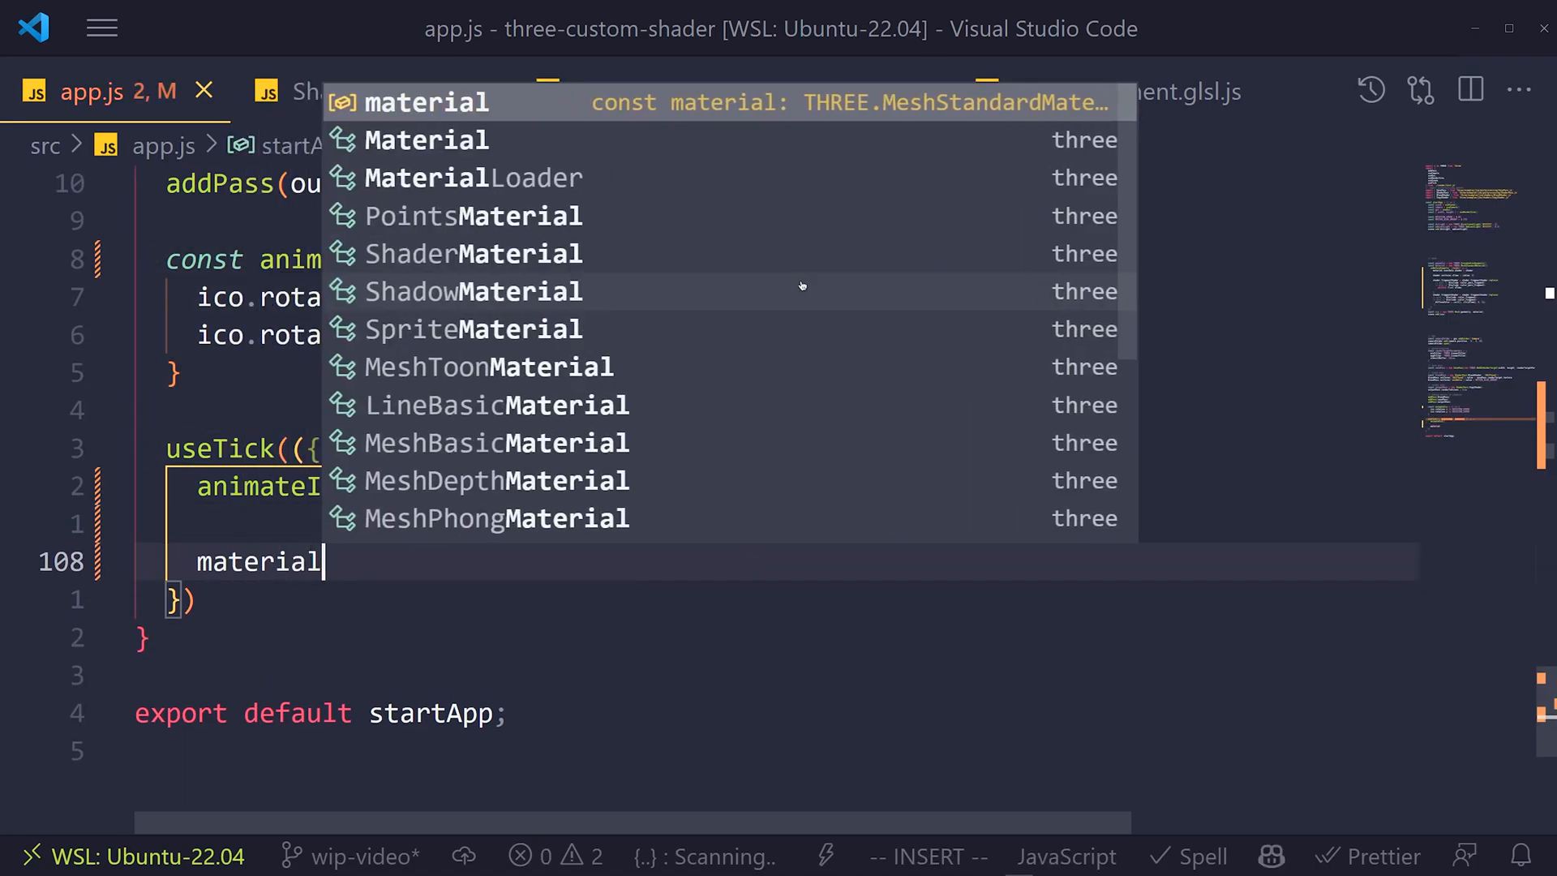
{"action": "type", "text": ".userData."}
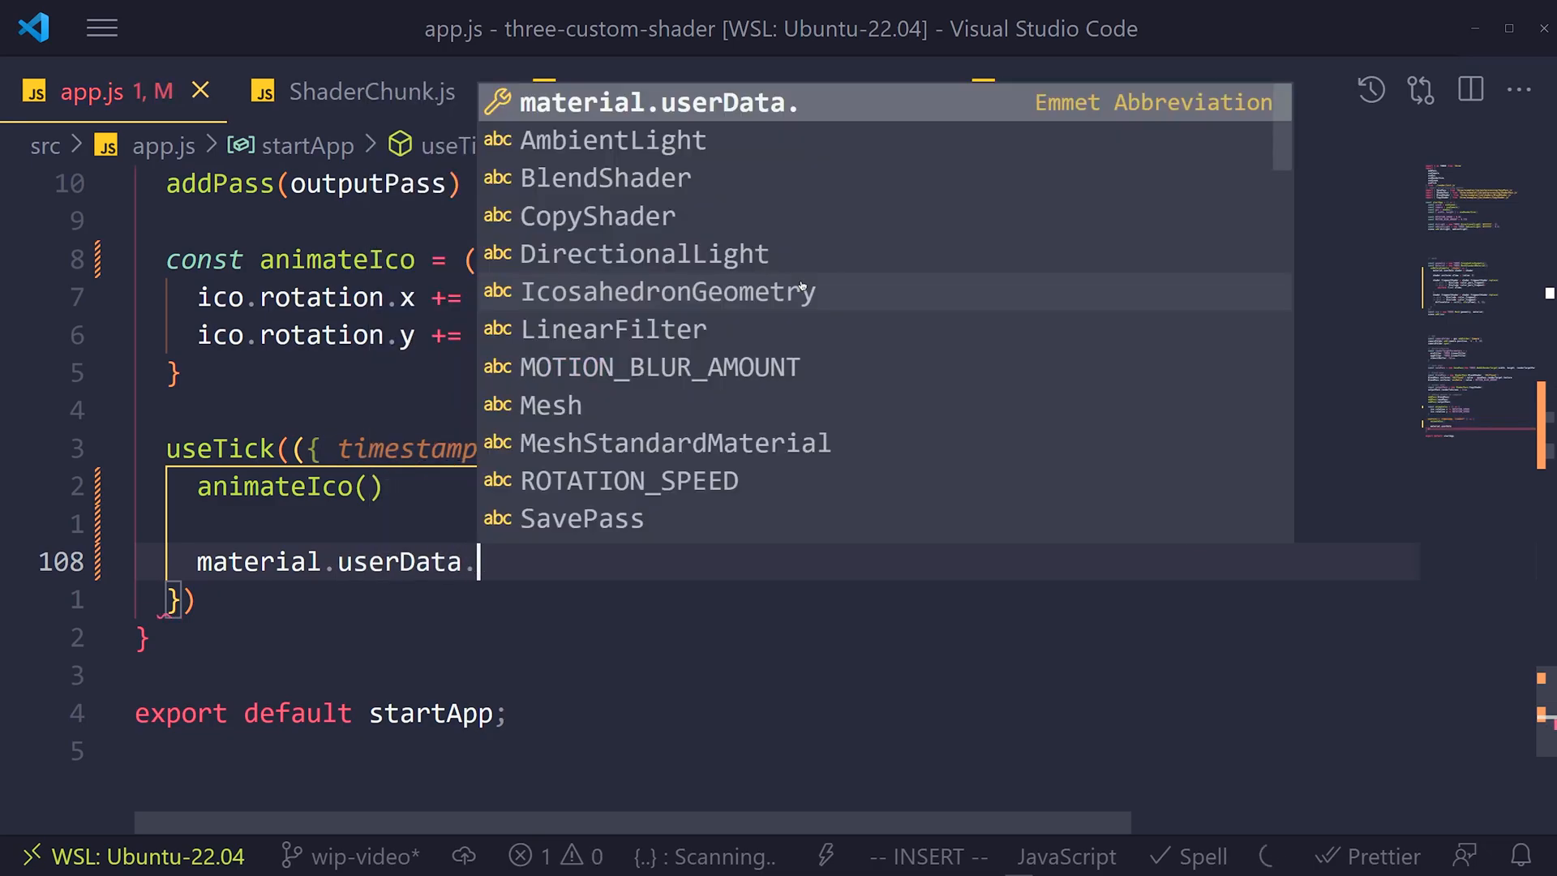
{"action": "type", "text": "shader."}
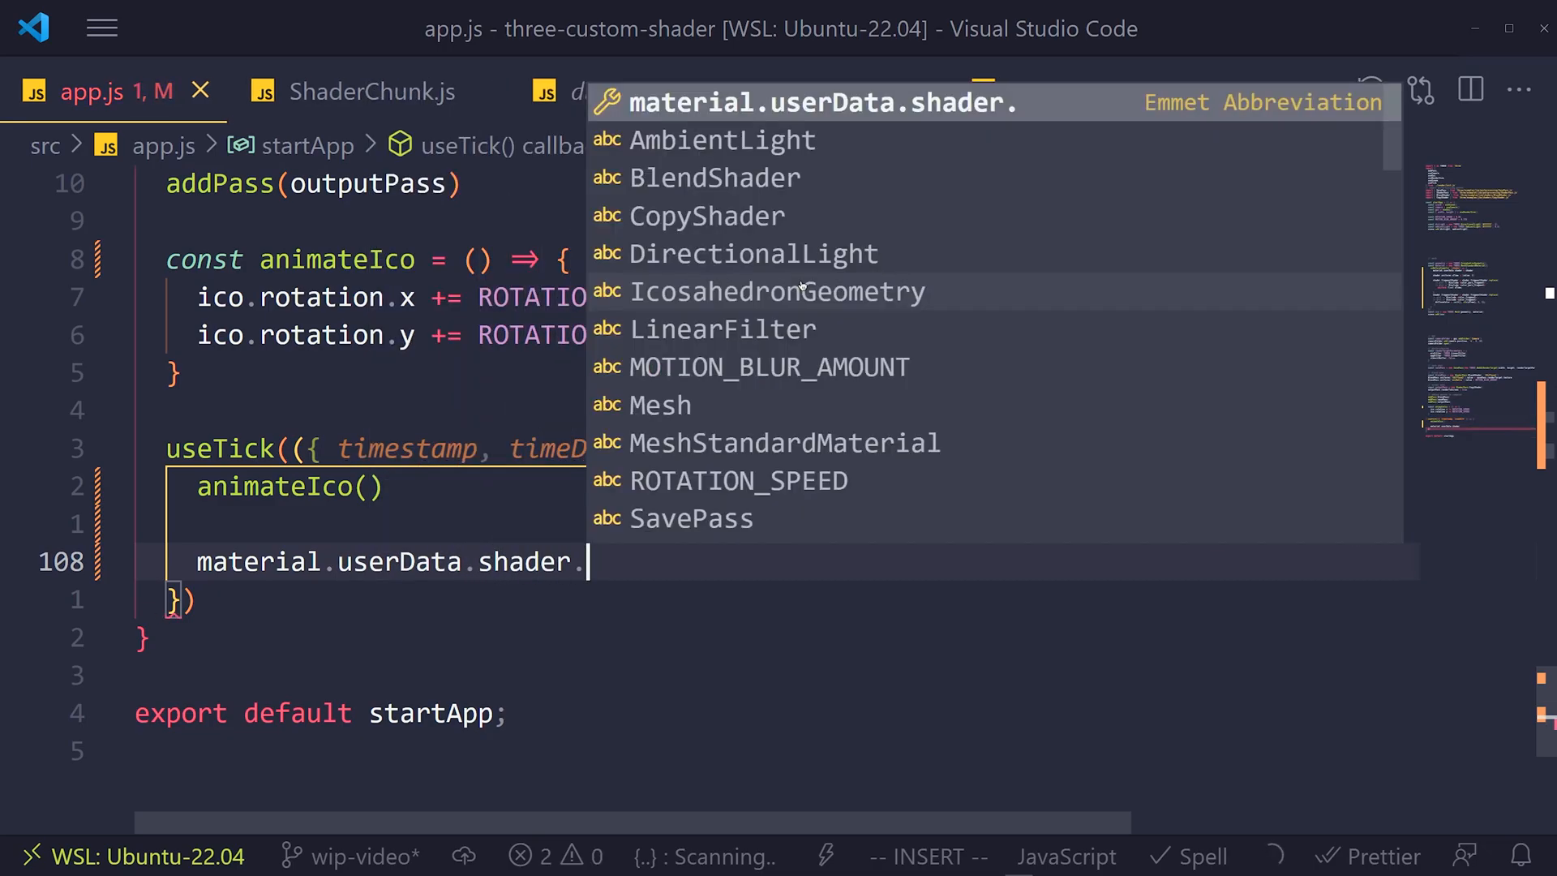
{"action": "type", "text": "uniforms"}
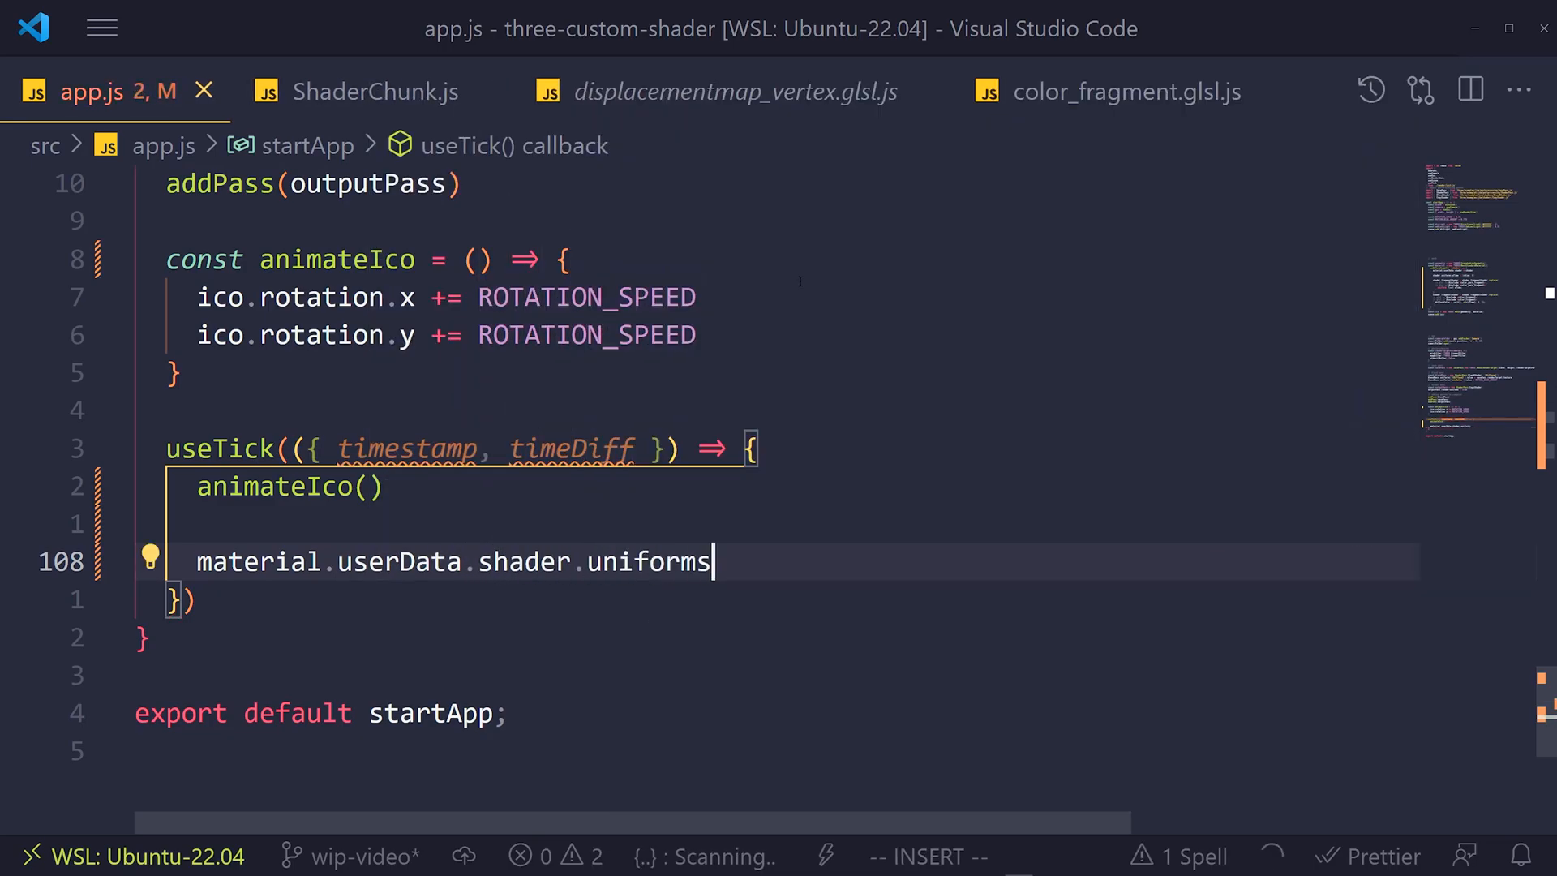
{"action": "type", "text": ".uTime.v"}
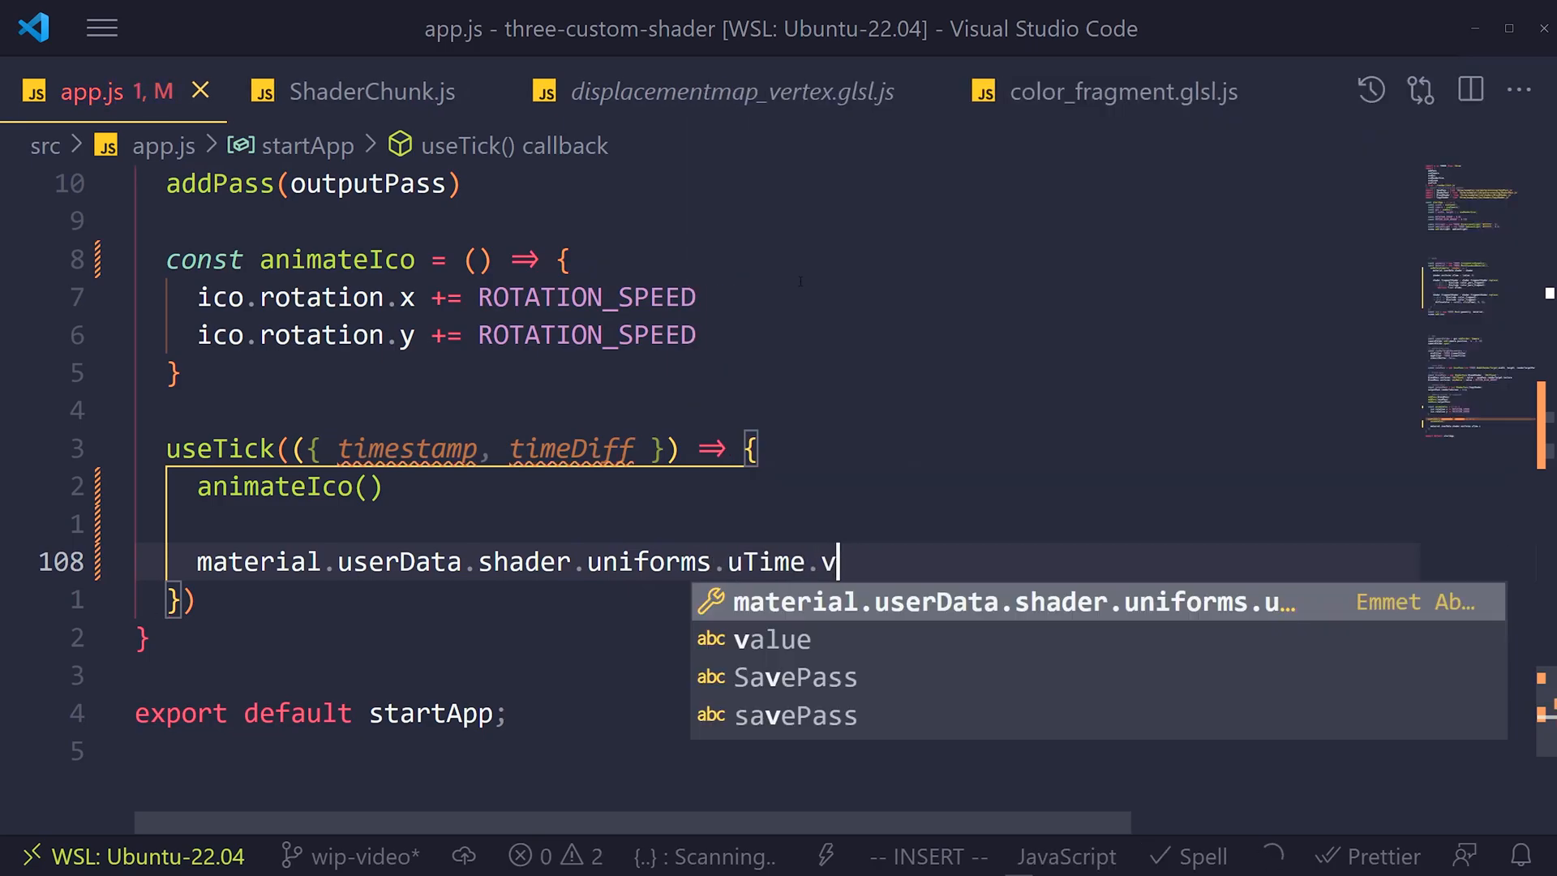
{"action": "type", "text": "alue = tiu"}
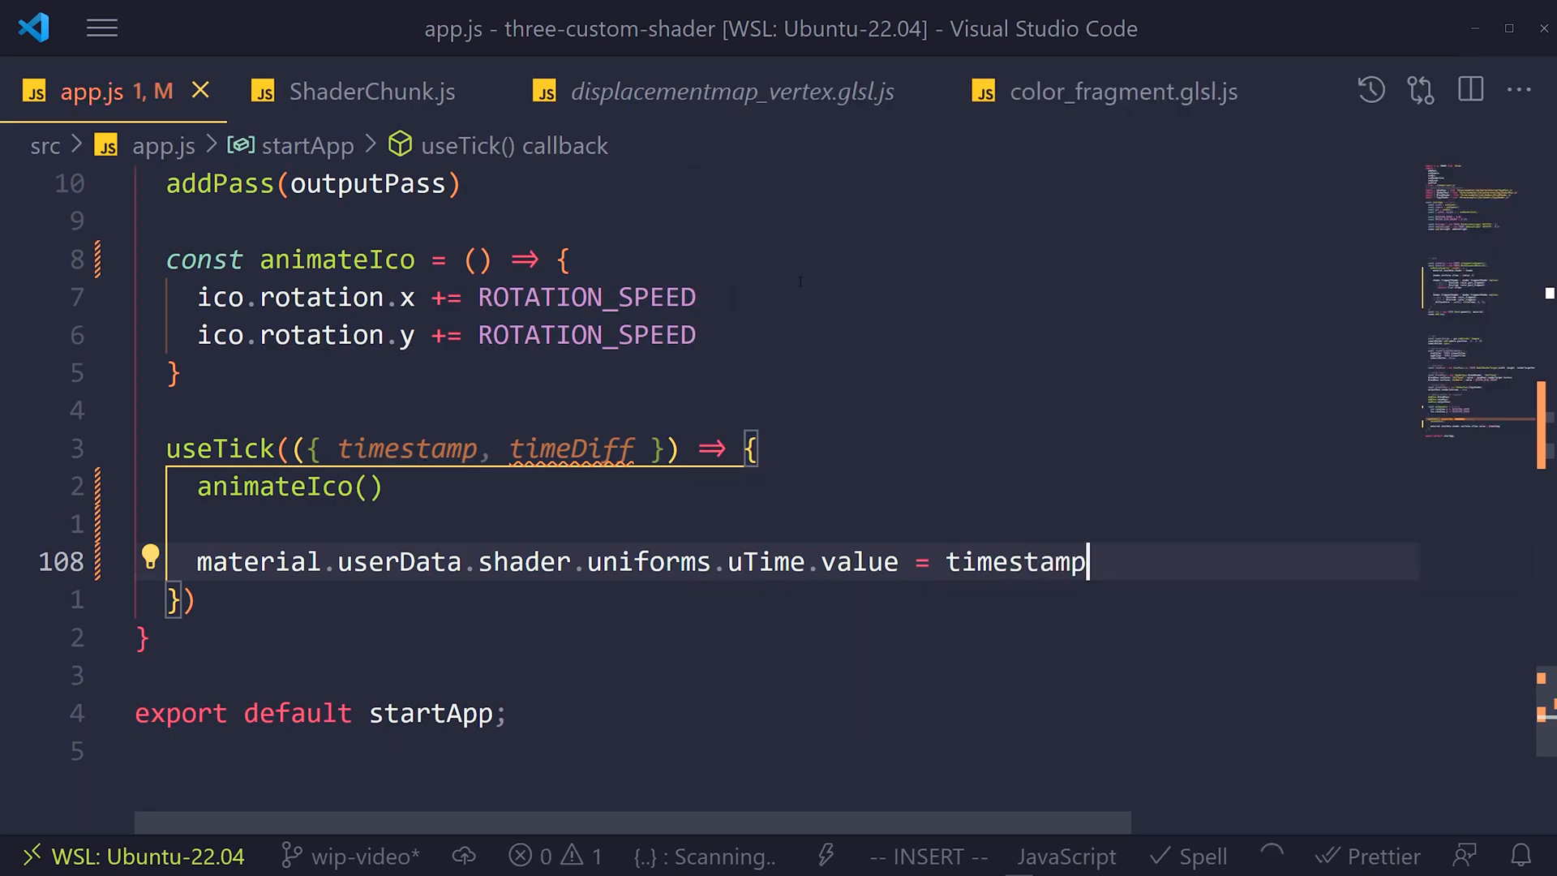
{"action": "key", "text": "Escape"}
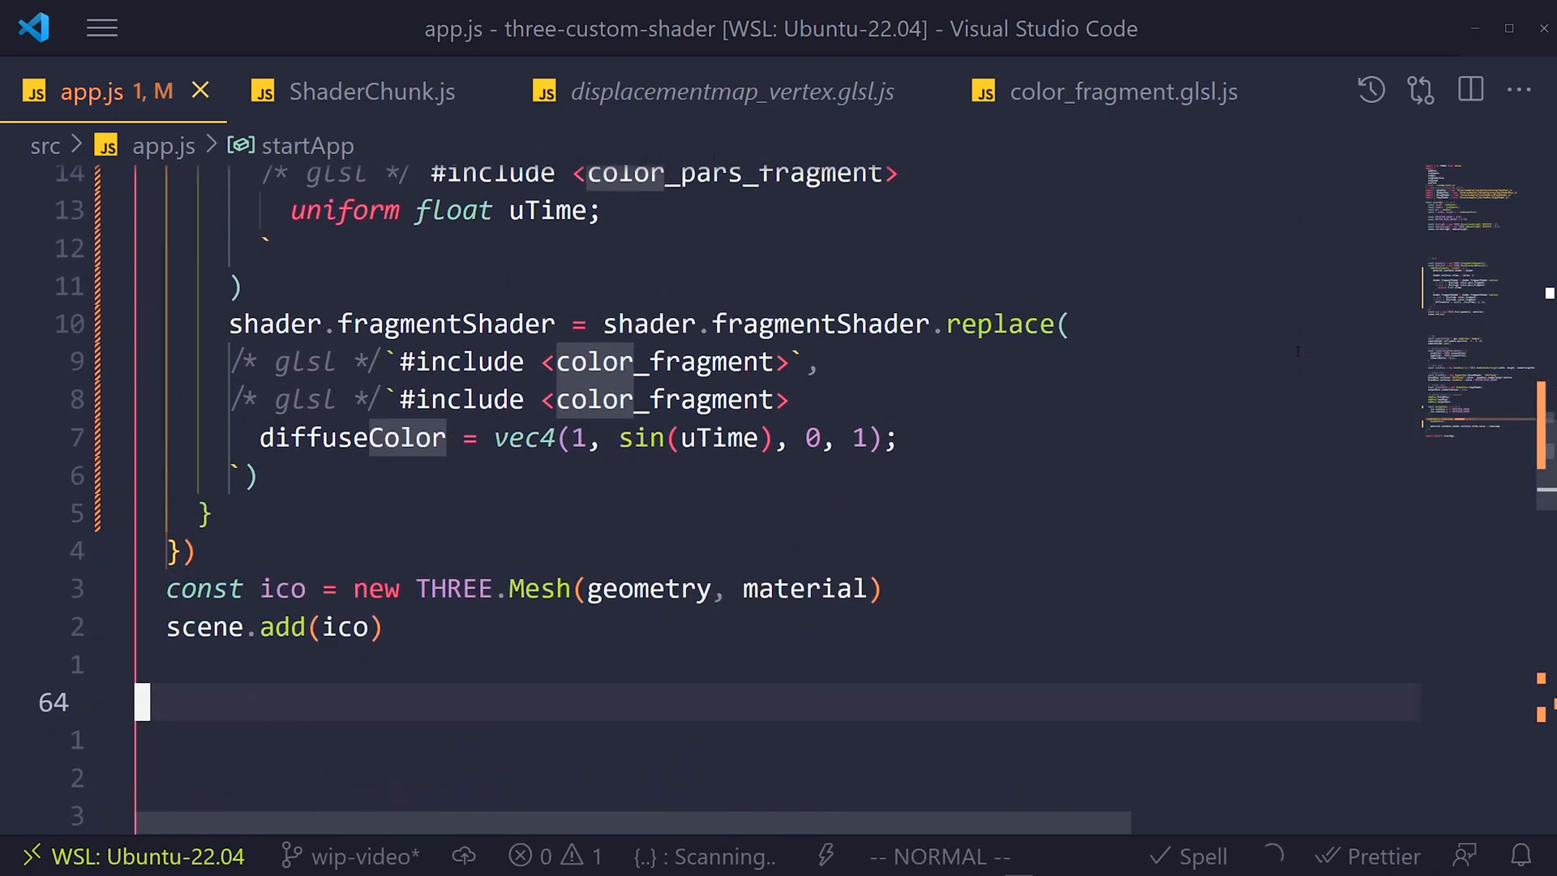
Add a material.defines.NO_ANIMATION entry to the material.
{"action": "type", "text": "ma"}
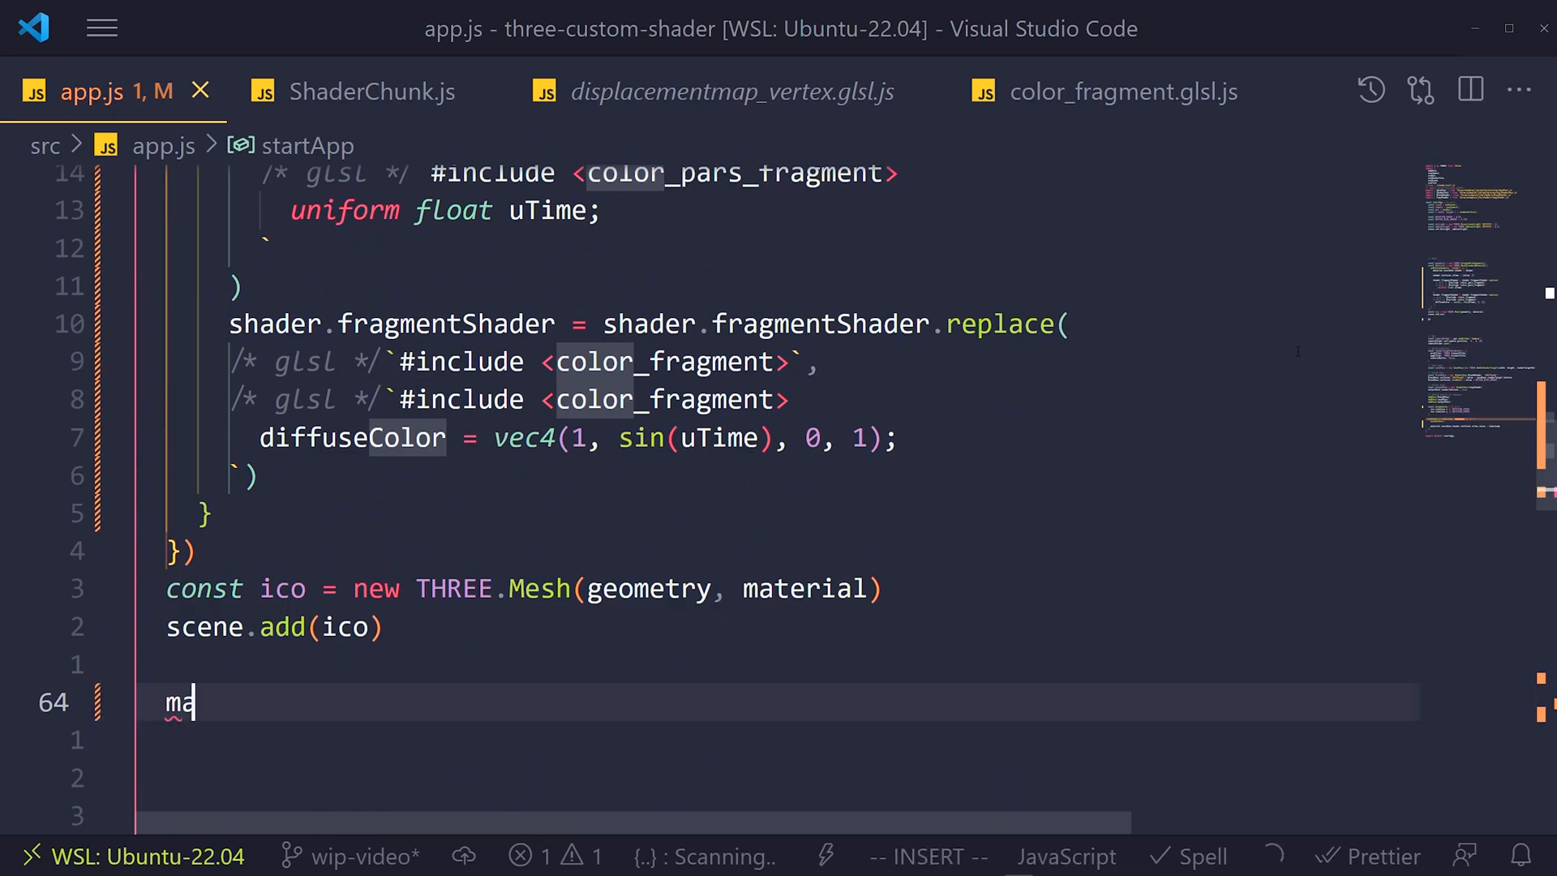
{"action": "type", "text": "terial."}
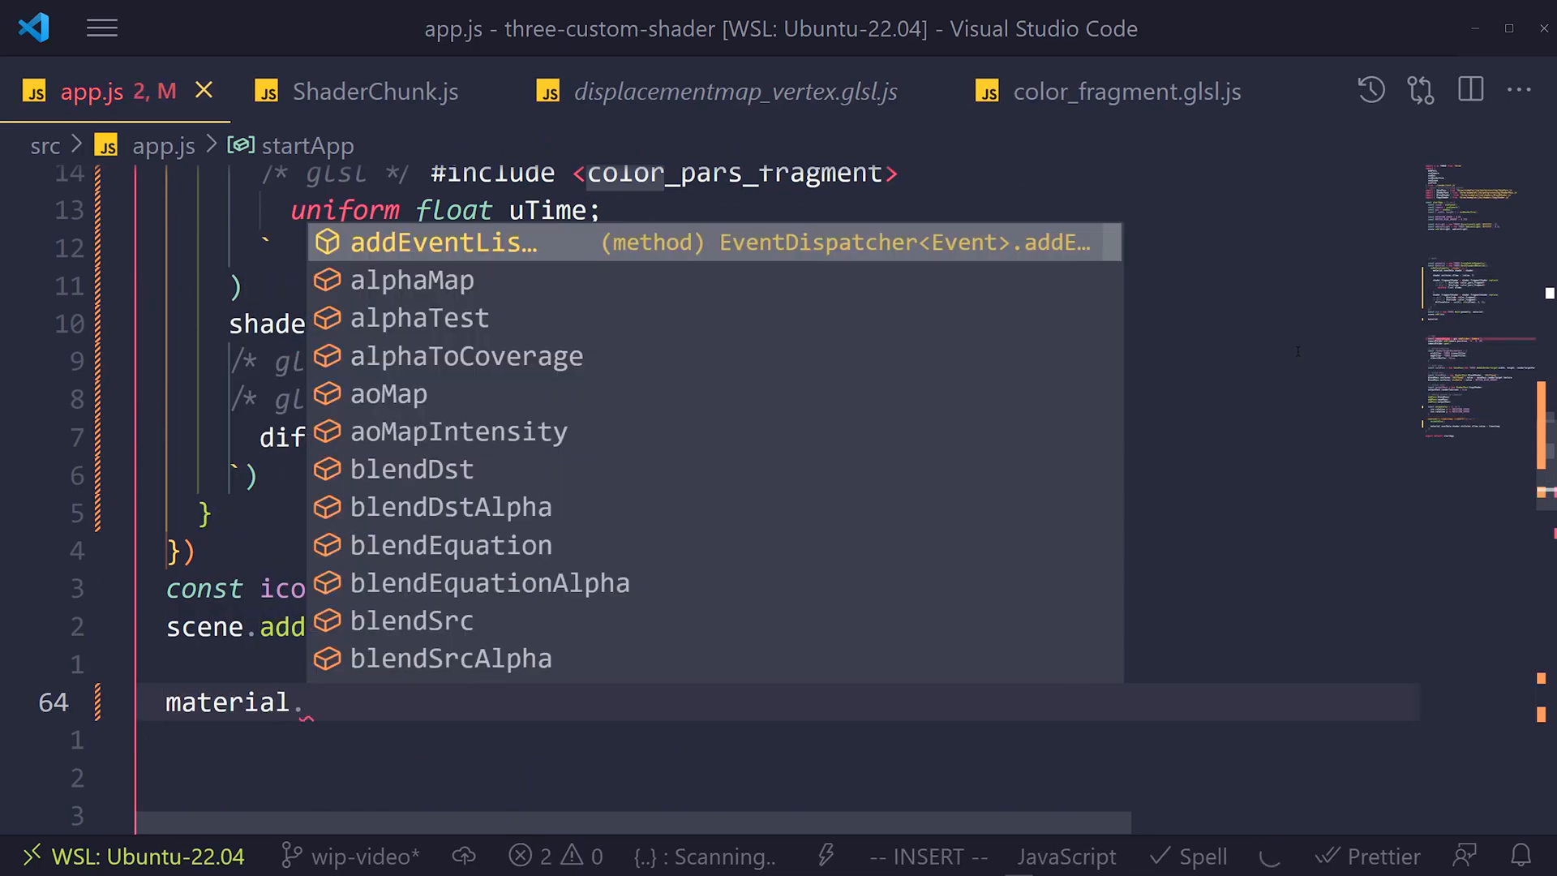
{"action": "type", "text": "defines"}
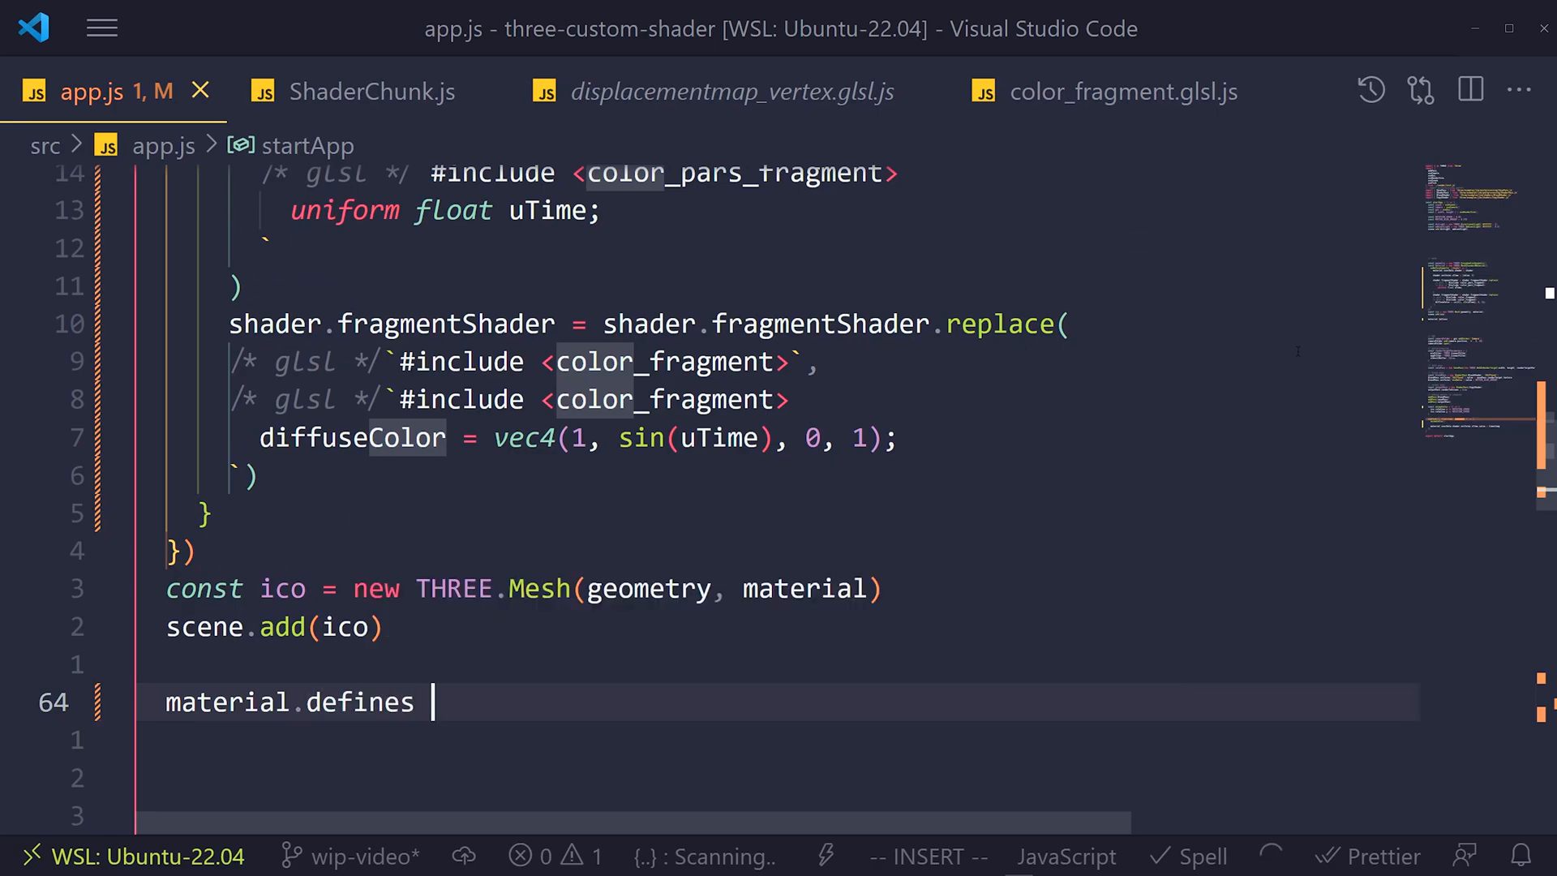
{"action": "type", "text": ".NO_ANIMATION"}
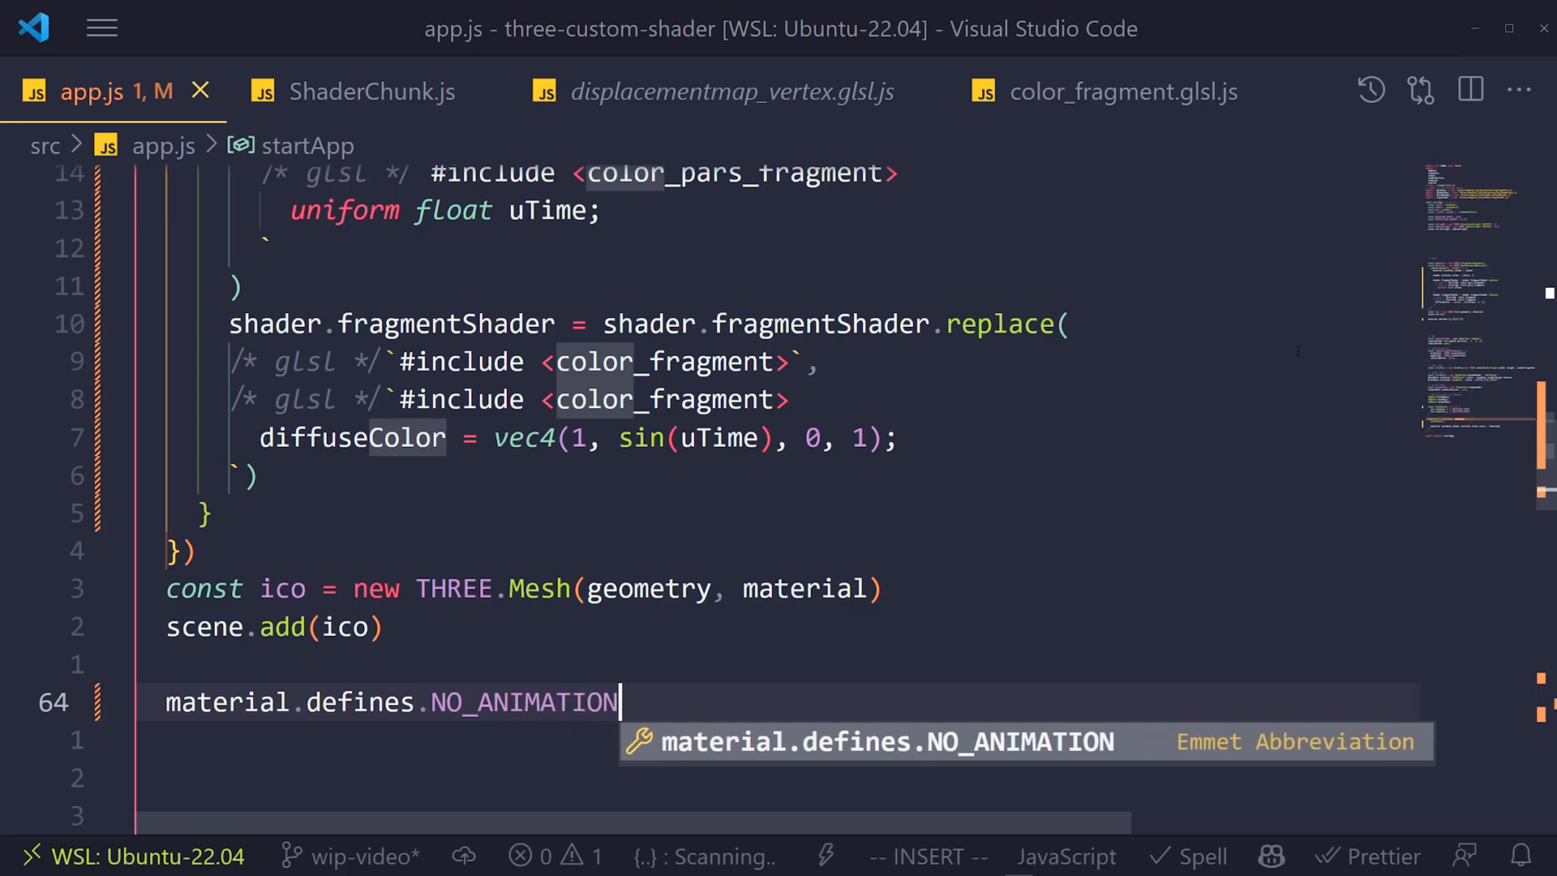
{"action": "type", "text": "= true"}
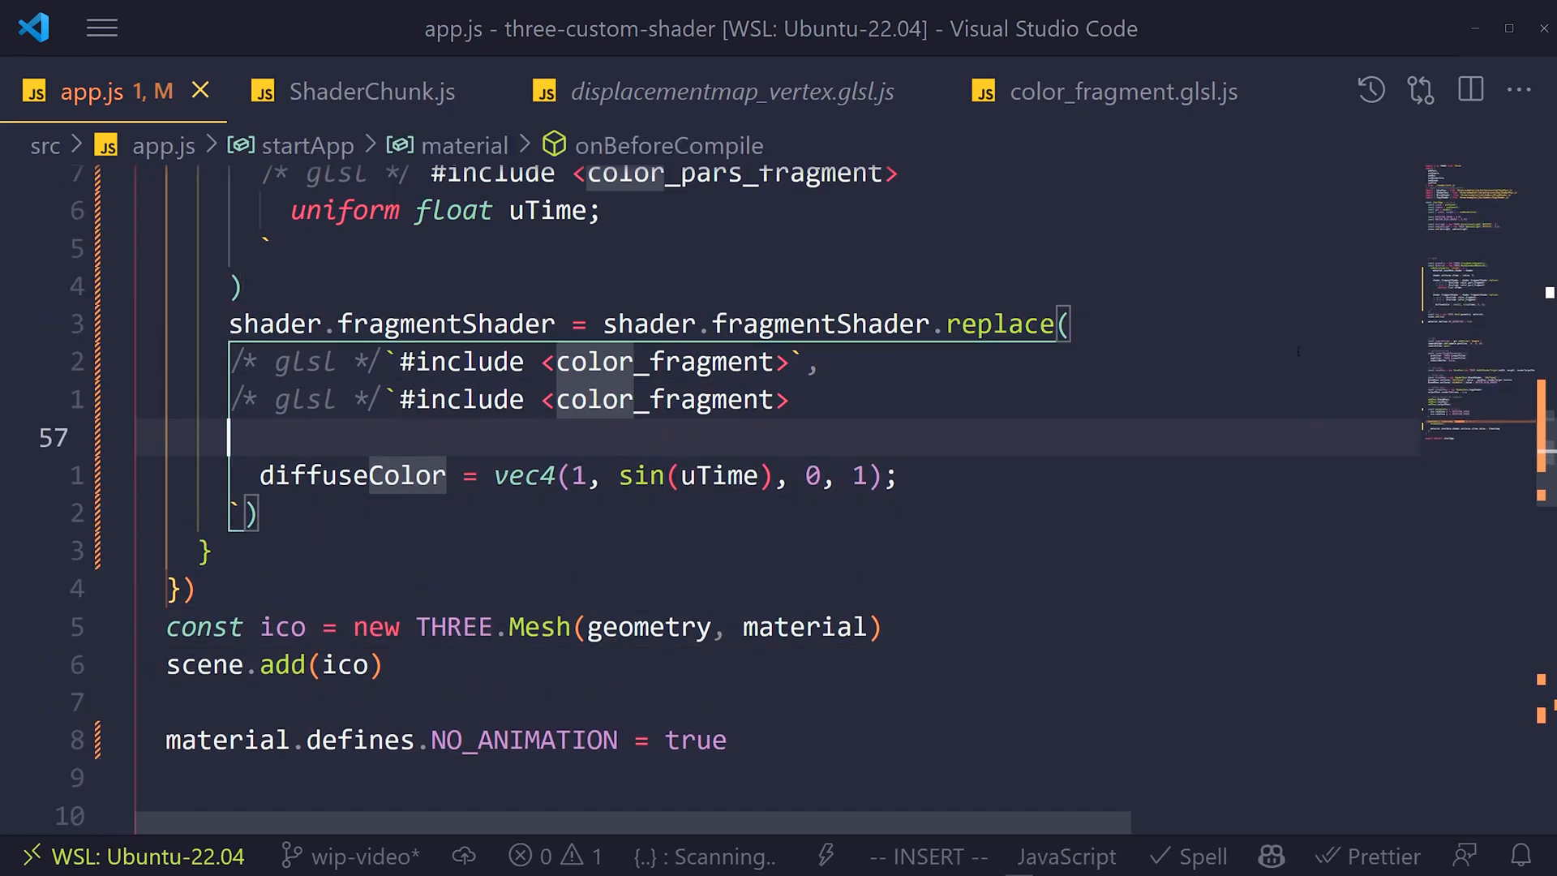
Make greenValue 1.0 under #ifdef NO_ANIMATION, else sin(uTime), and set the define to false.
{"action": "type", "text": "float"}
{"action": "type", "text": "gre"}
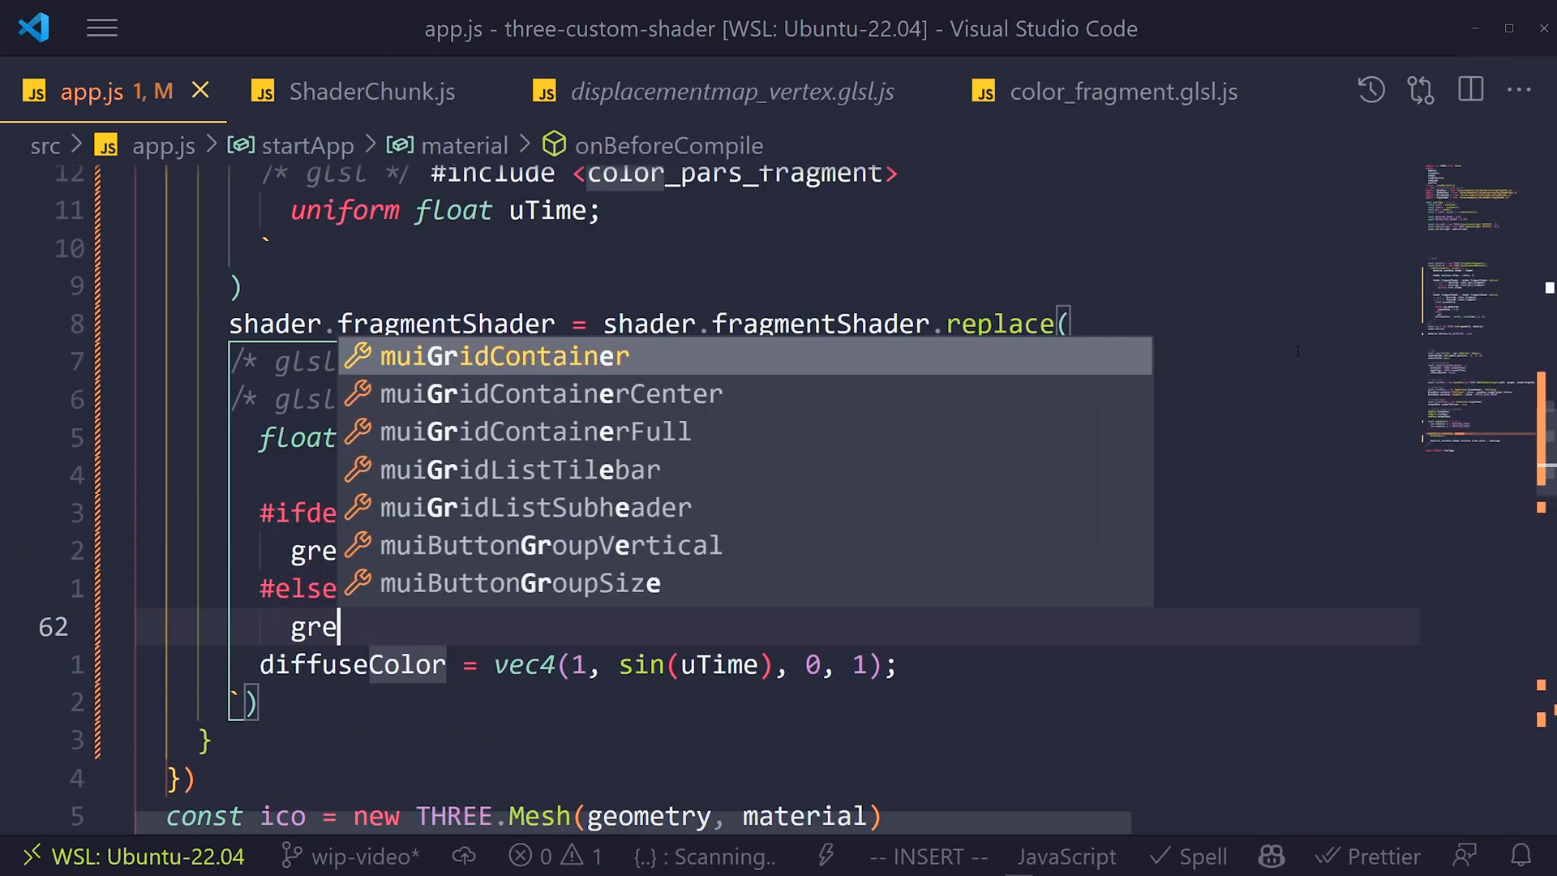
{"action": "key", "text": "Escape"}
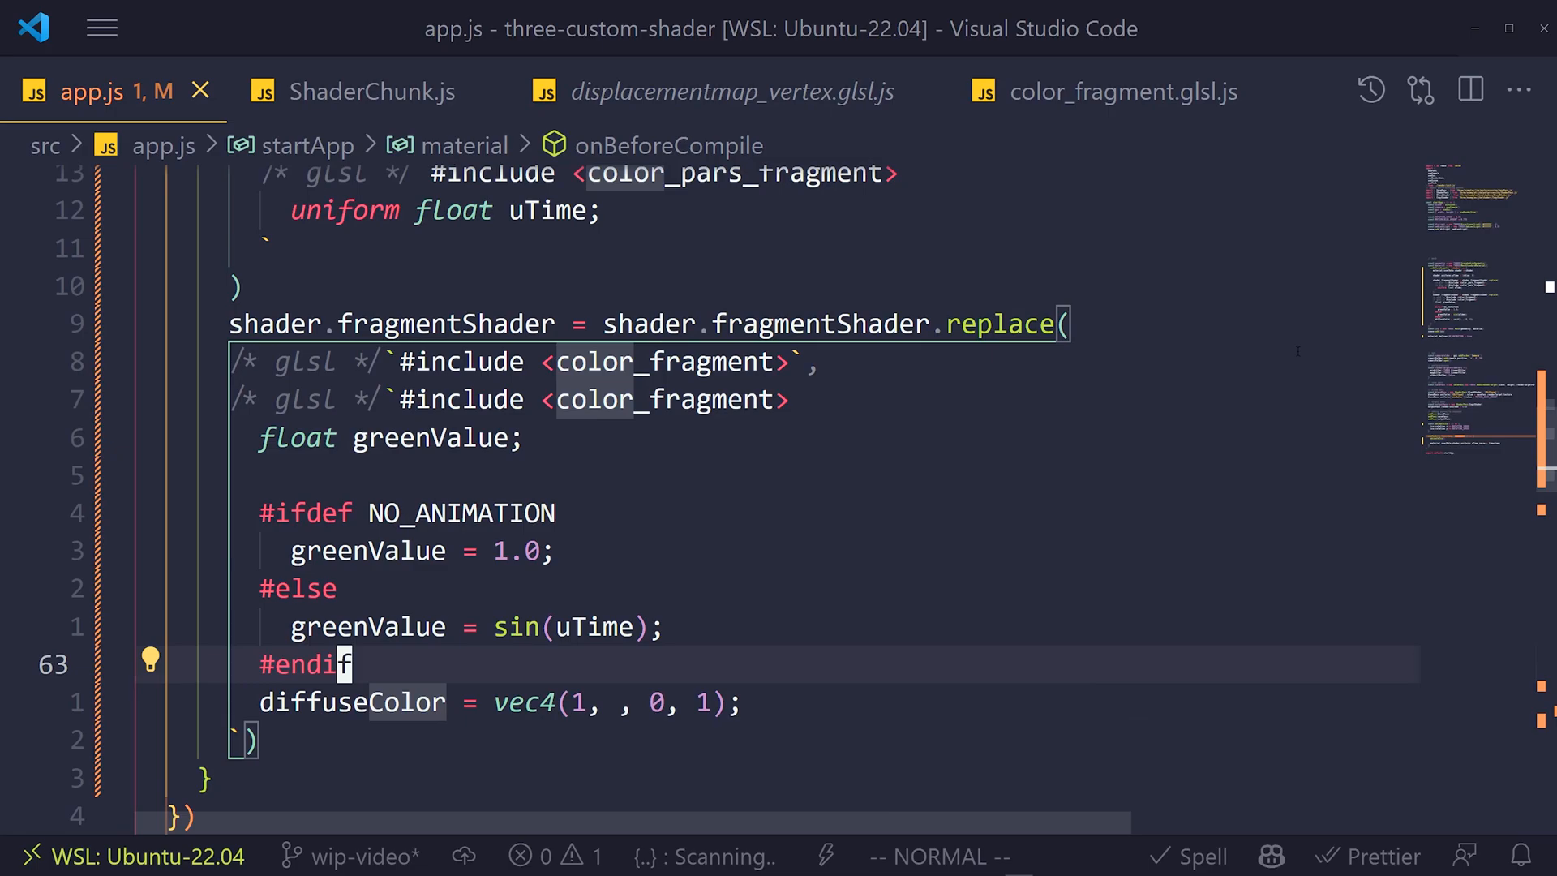
{"action": "type", "text": "greenValue"}
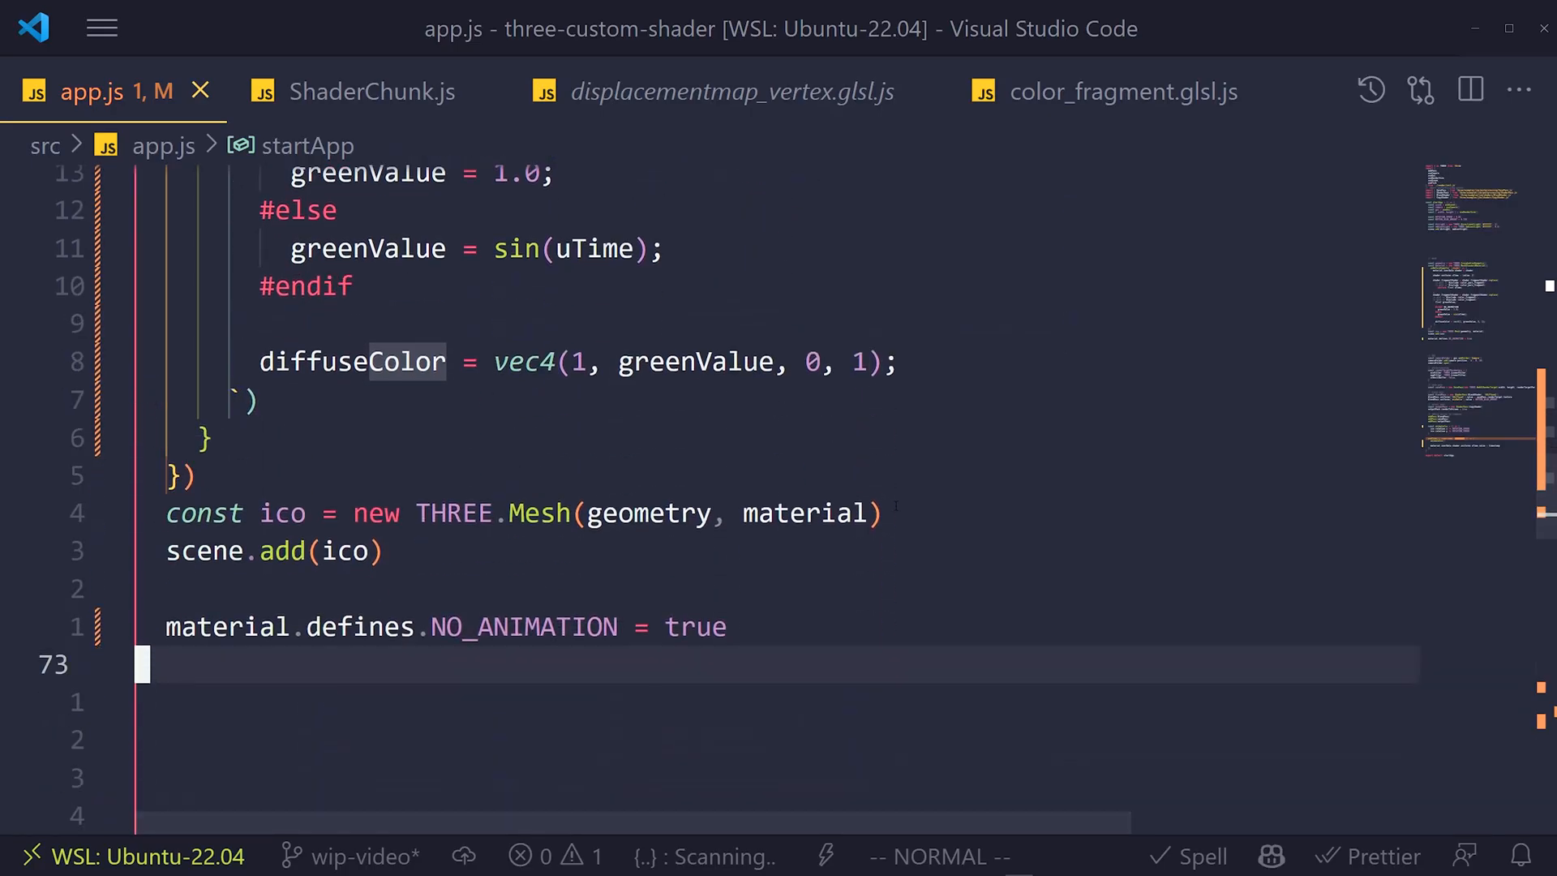
{"action": "type", "text": "false"}
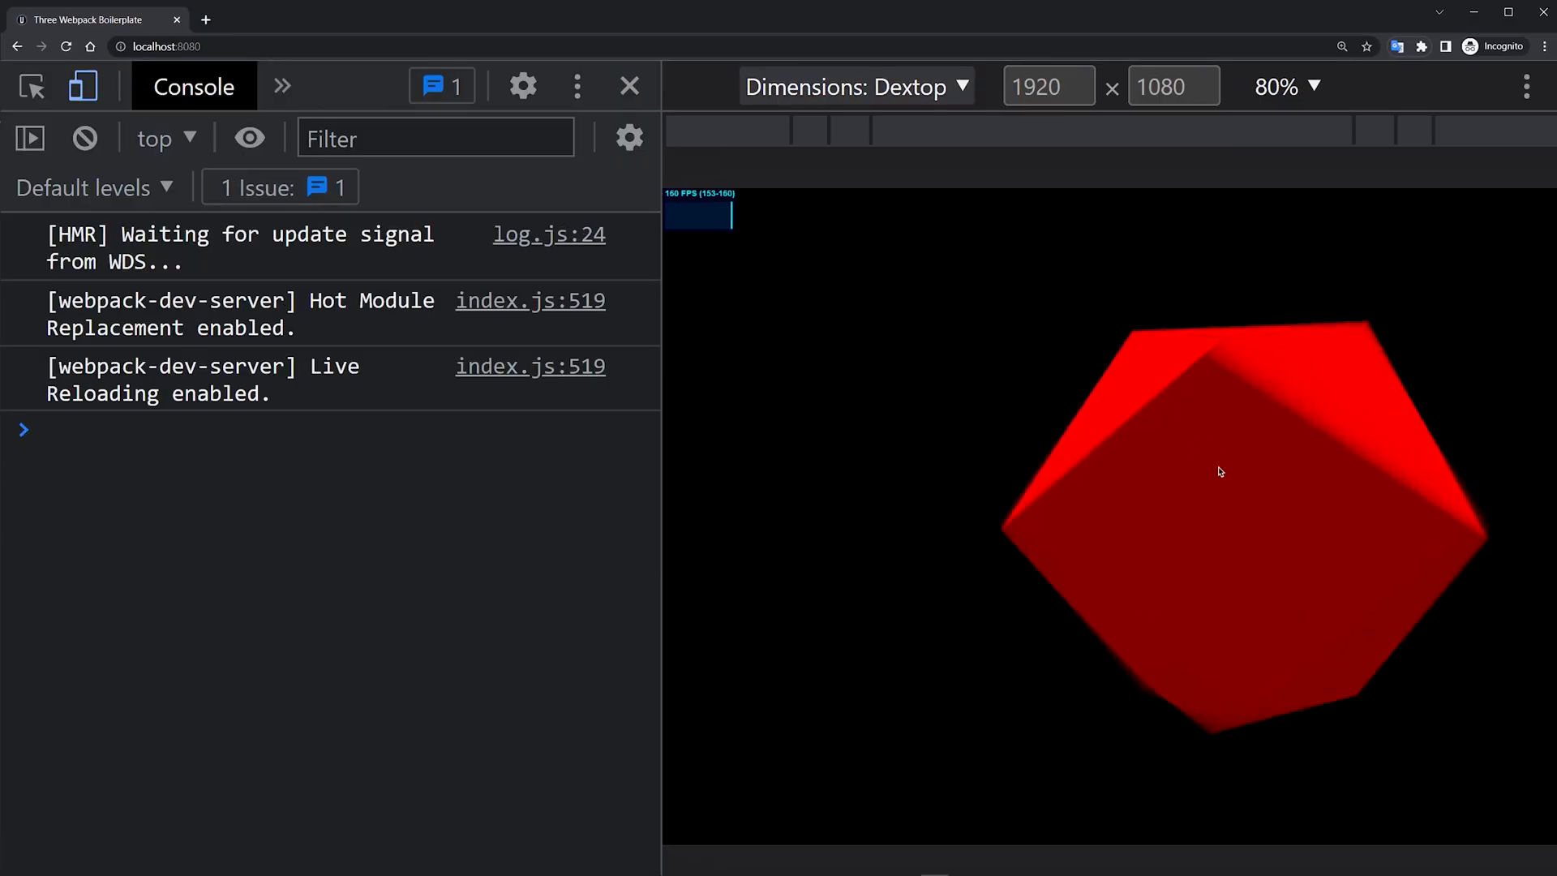
Close DevTools and watch the icosahedron cycle between red and yellow.
{"action": "left_click", "coordinate": [629, 86]}
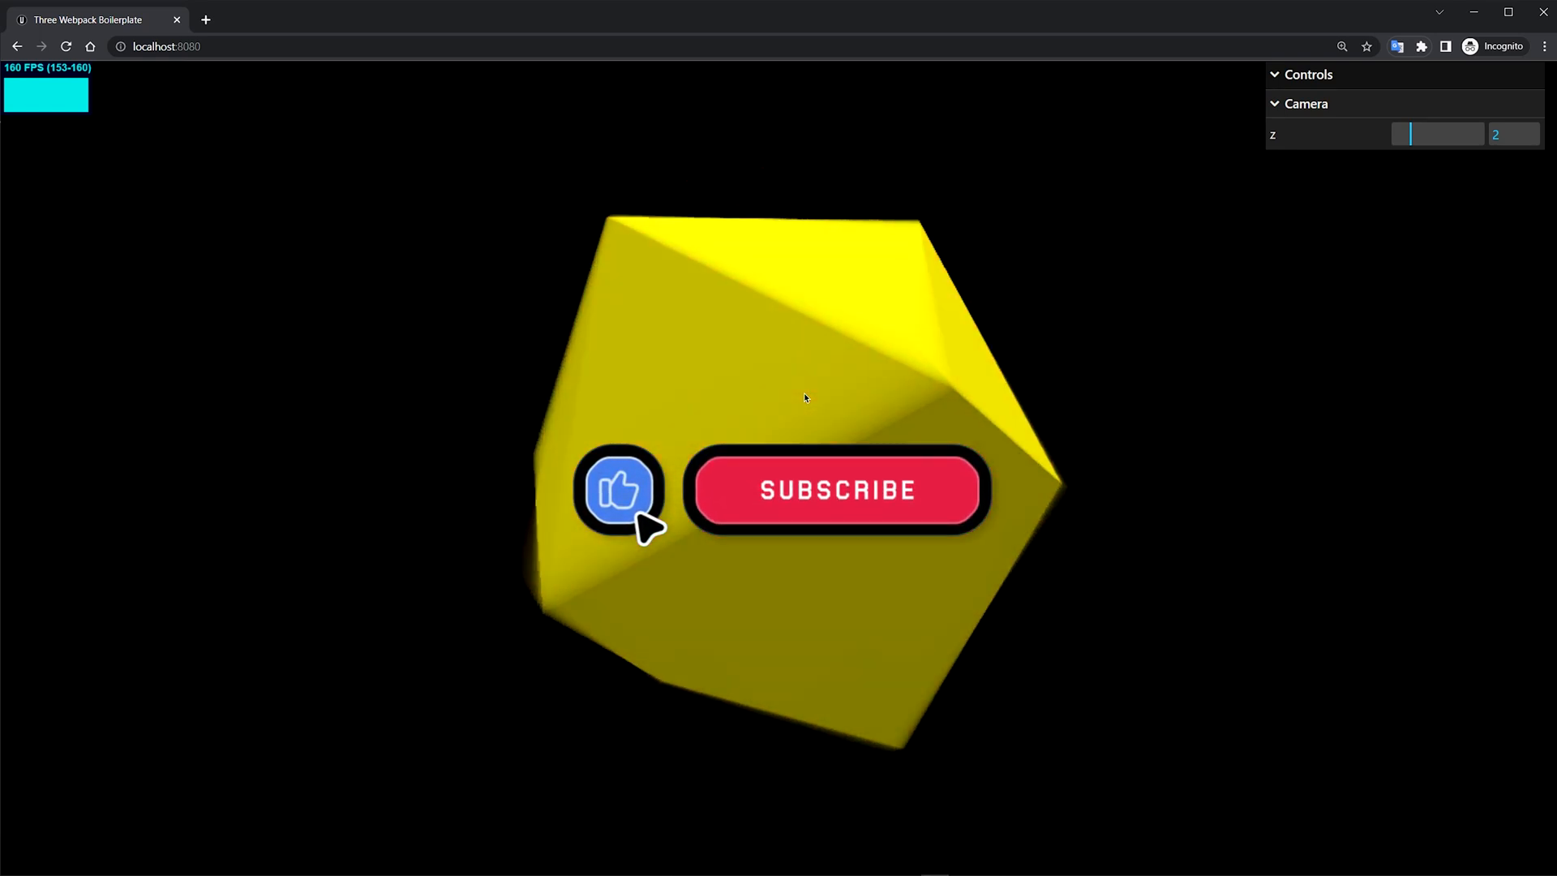
{"action": "left_click", "coordinate": [835, 489]}
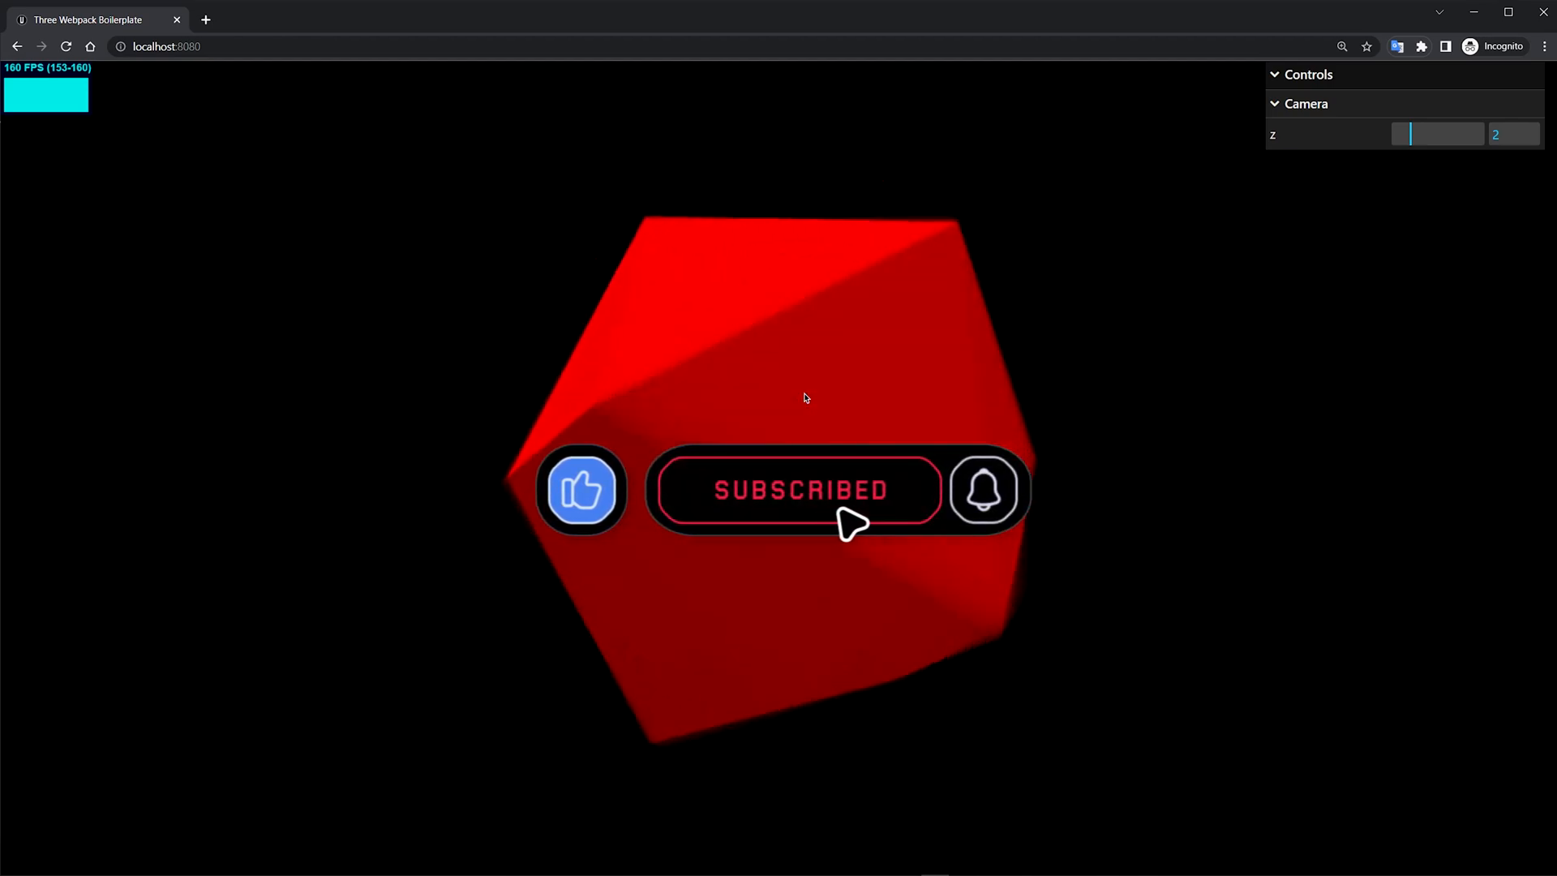